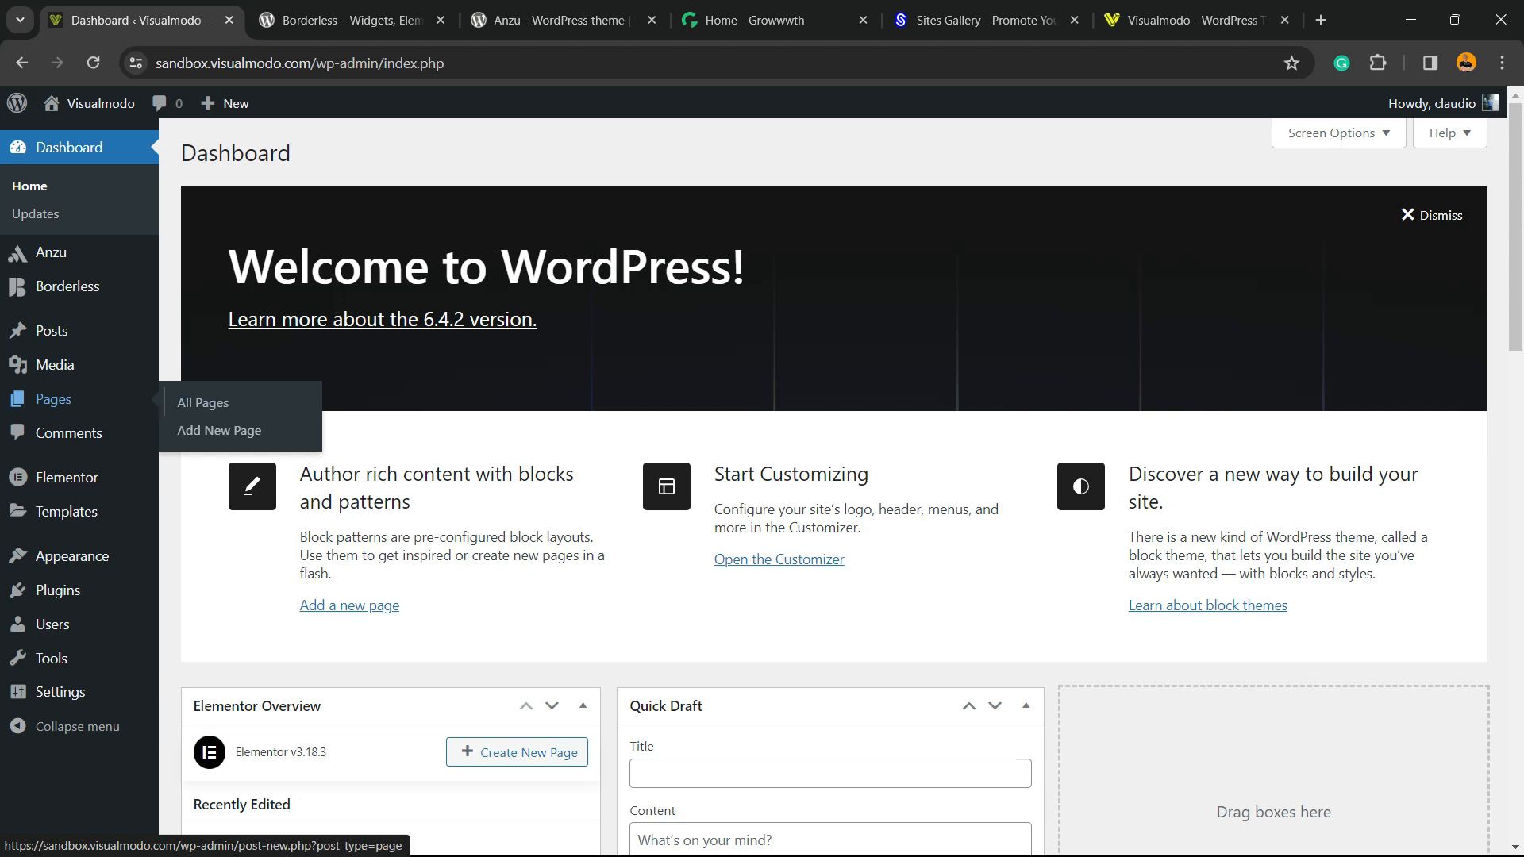
- Open the pages list in a new tab and create a new blank page
{"action": "right_click", "coordinate": [203, 401]}
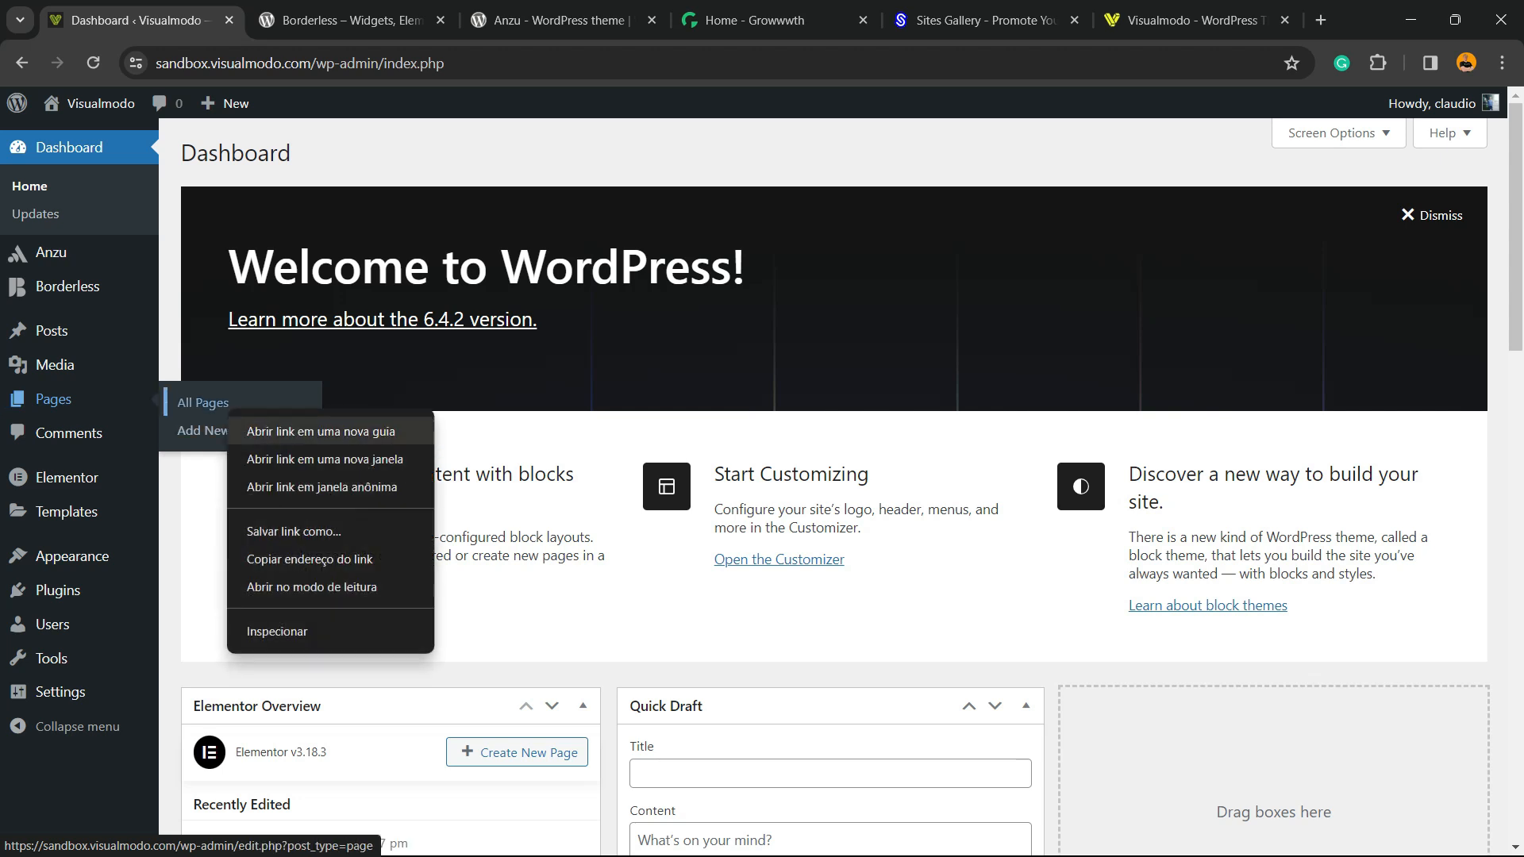
{"action": "left_click", "coordinate": [321, 430]}
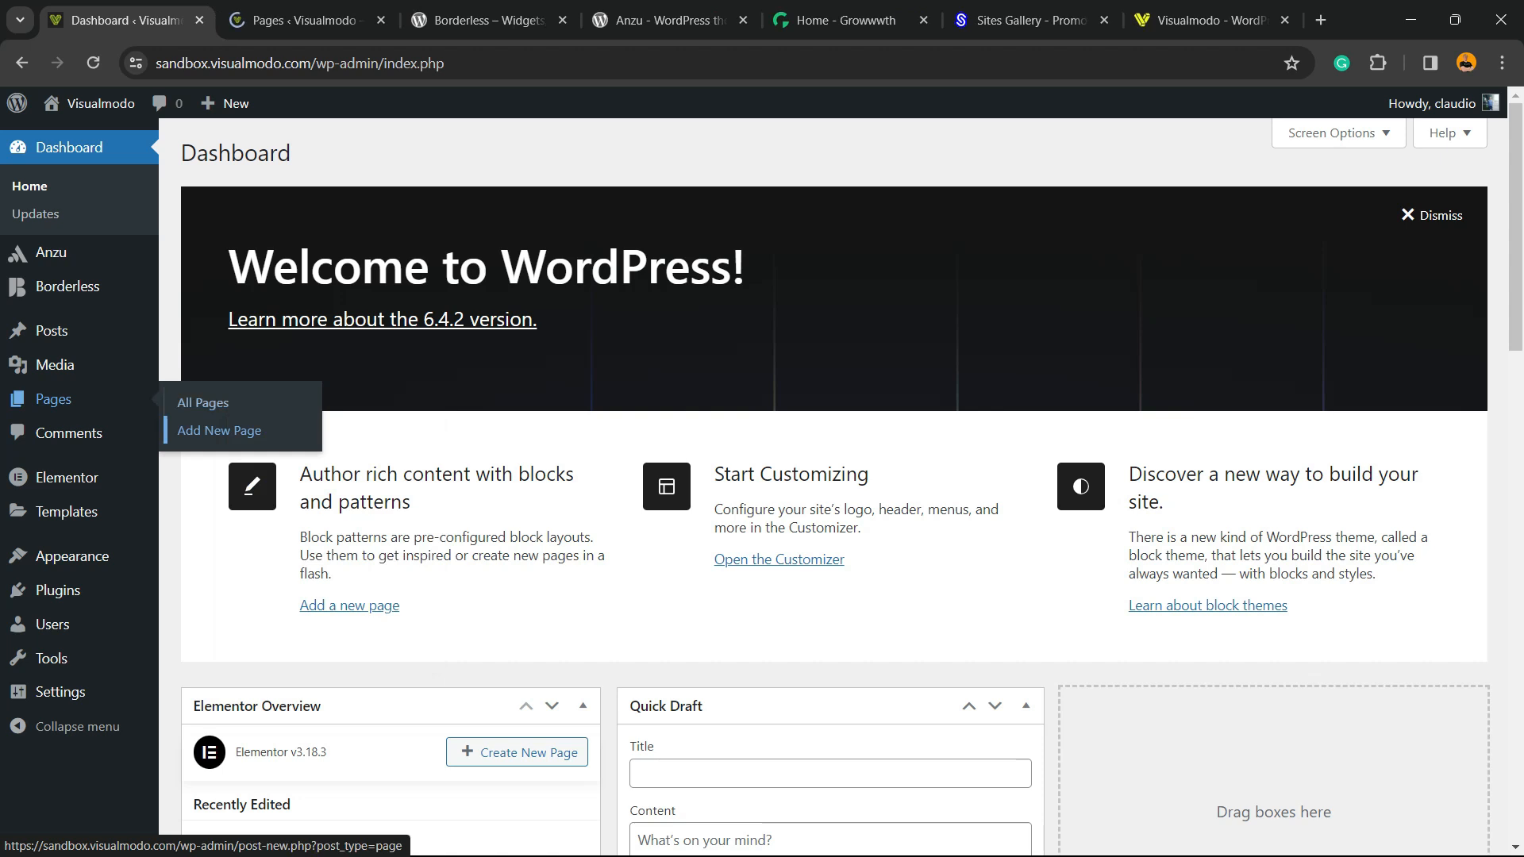
{"action": "left_click", "coordinate": [203, 402]}
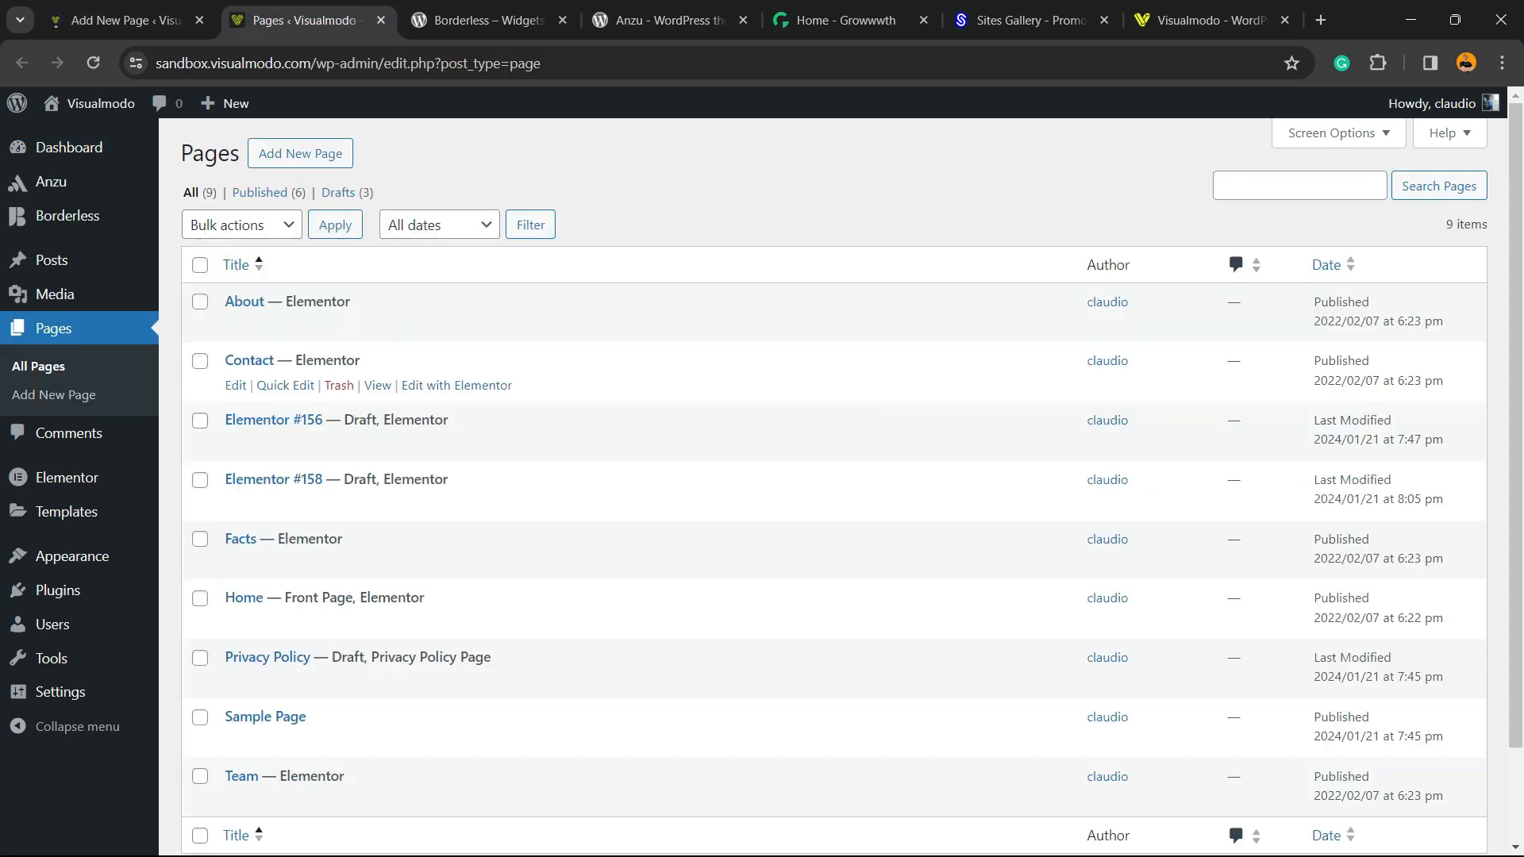
- Open the Contact page for editing, then return to the new blank page tab
{"action": "left_click", "coordinate": [248, 360]}
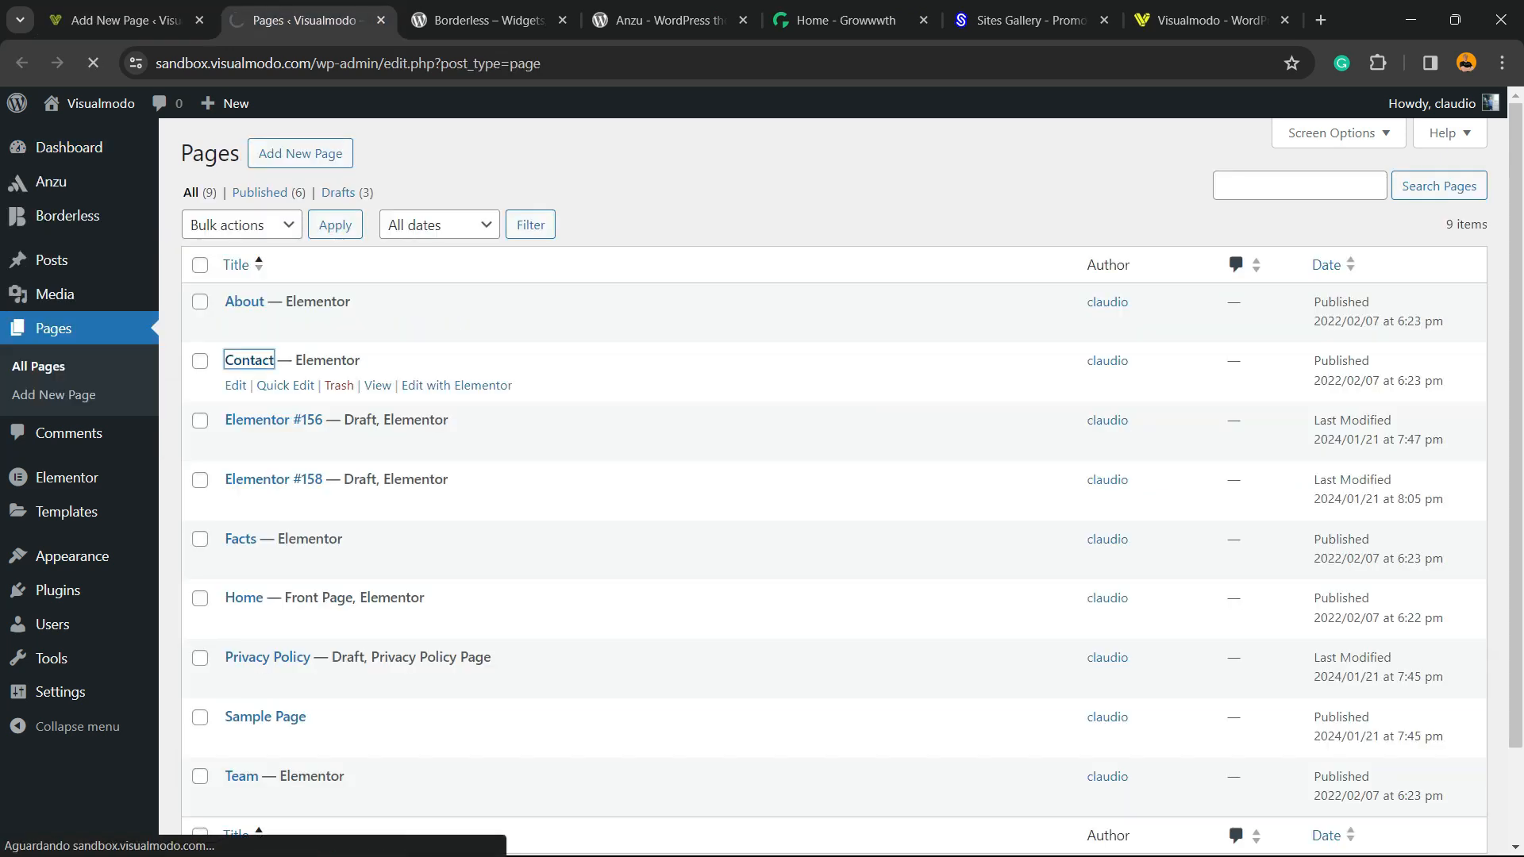
{"action": "left_click", "coordinate": [235, 384]}
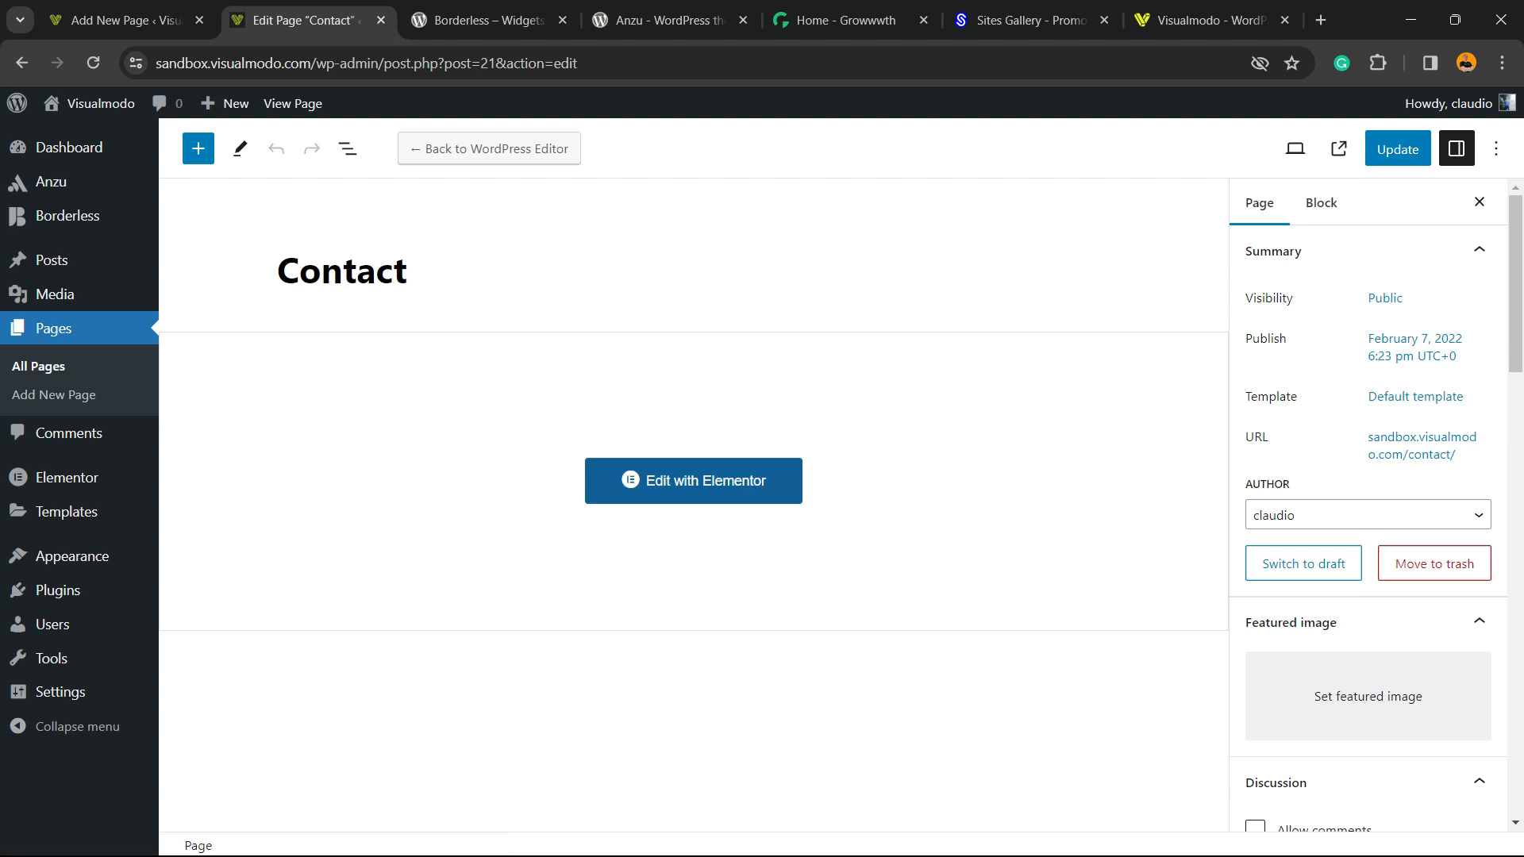
{"action": "left_click", "coordinate": [54, 395]}
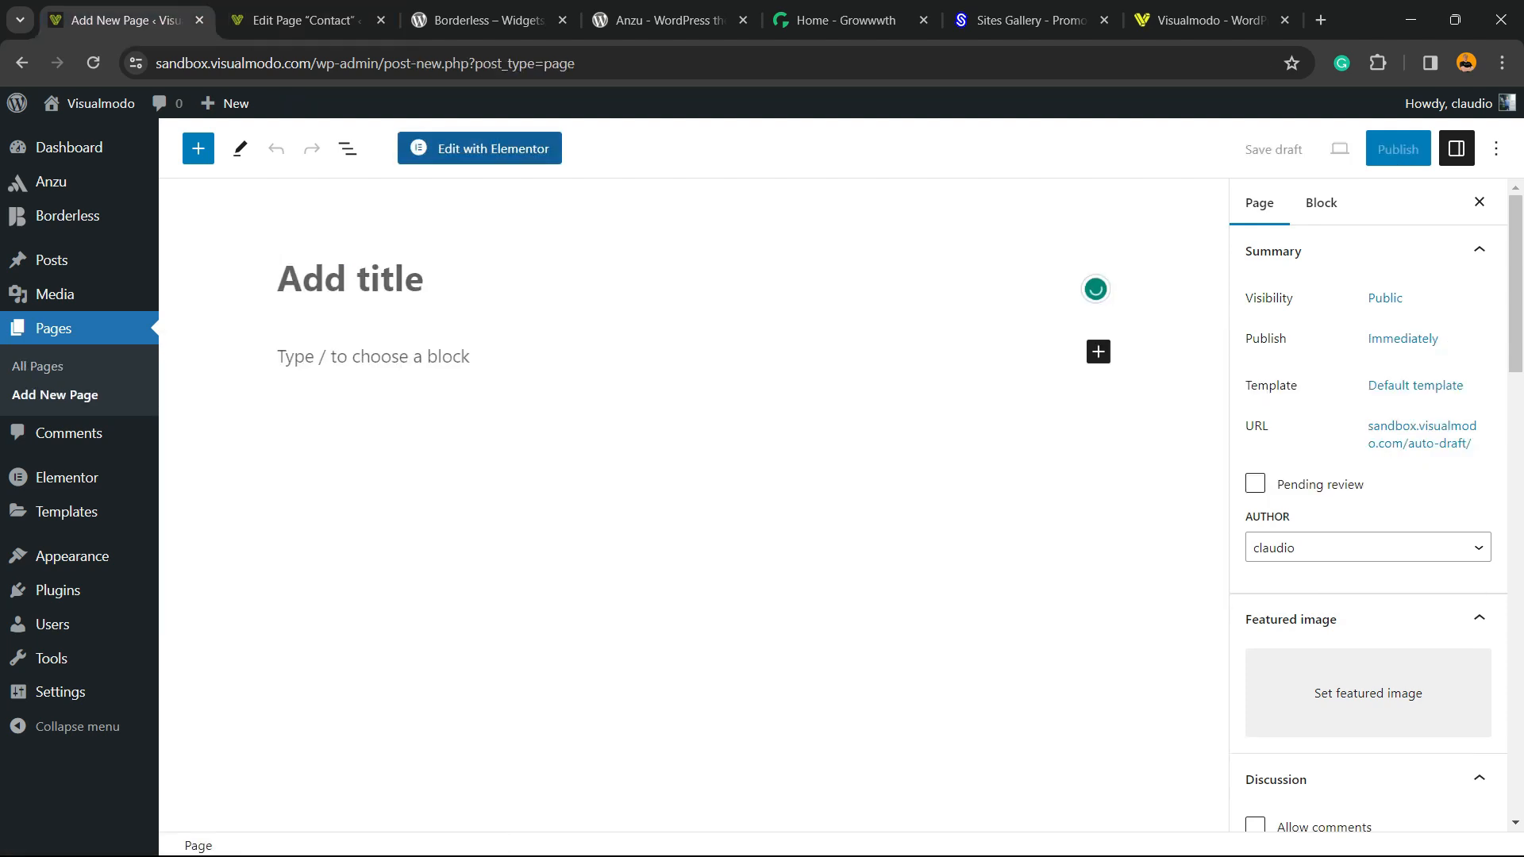
- Switch the new page from the block editor into the Elementor builder
{"action": "left_click", "coordinate": [478, 148]}
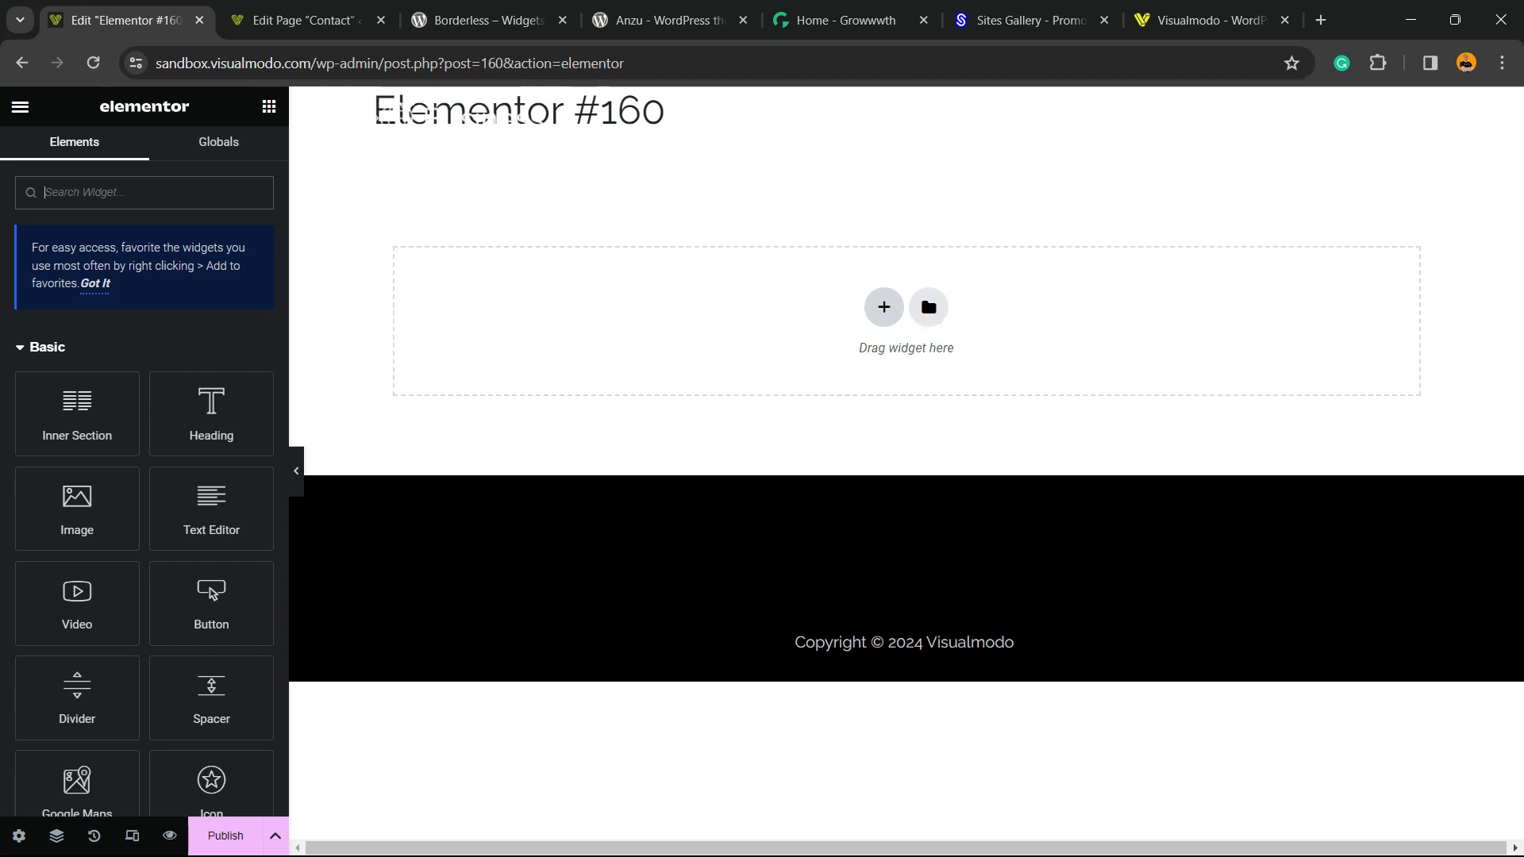
- Add a single-column section holding a centre-aligned Heading widget with placeholder text
{"action": "left_click", "coordinate": [882, 306]}
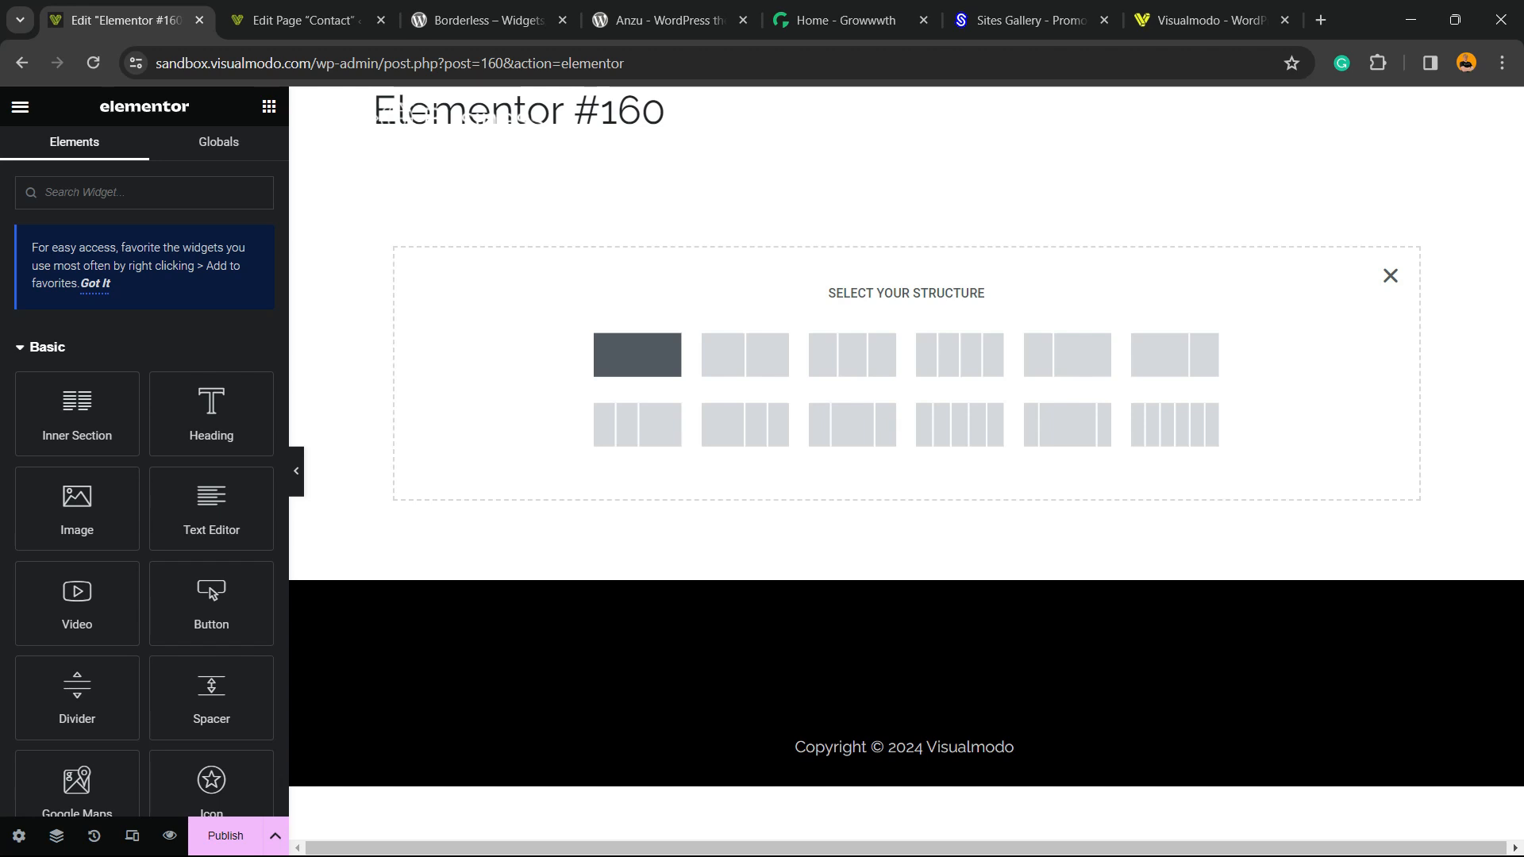
{"action": "left_click", "coordinate": [638, 354]}
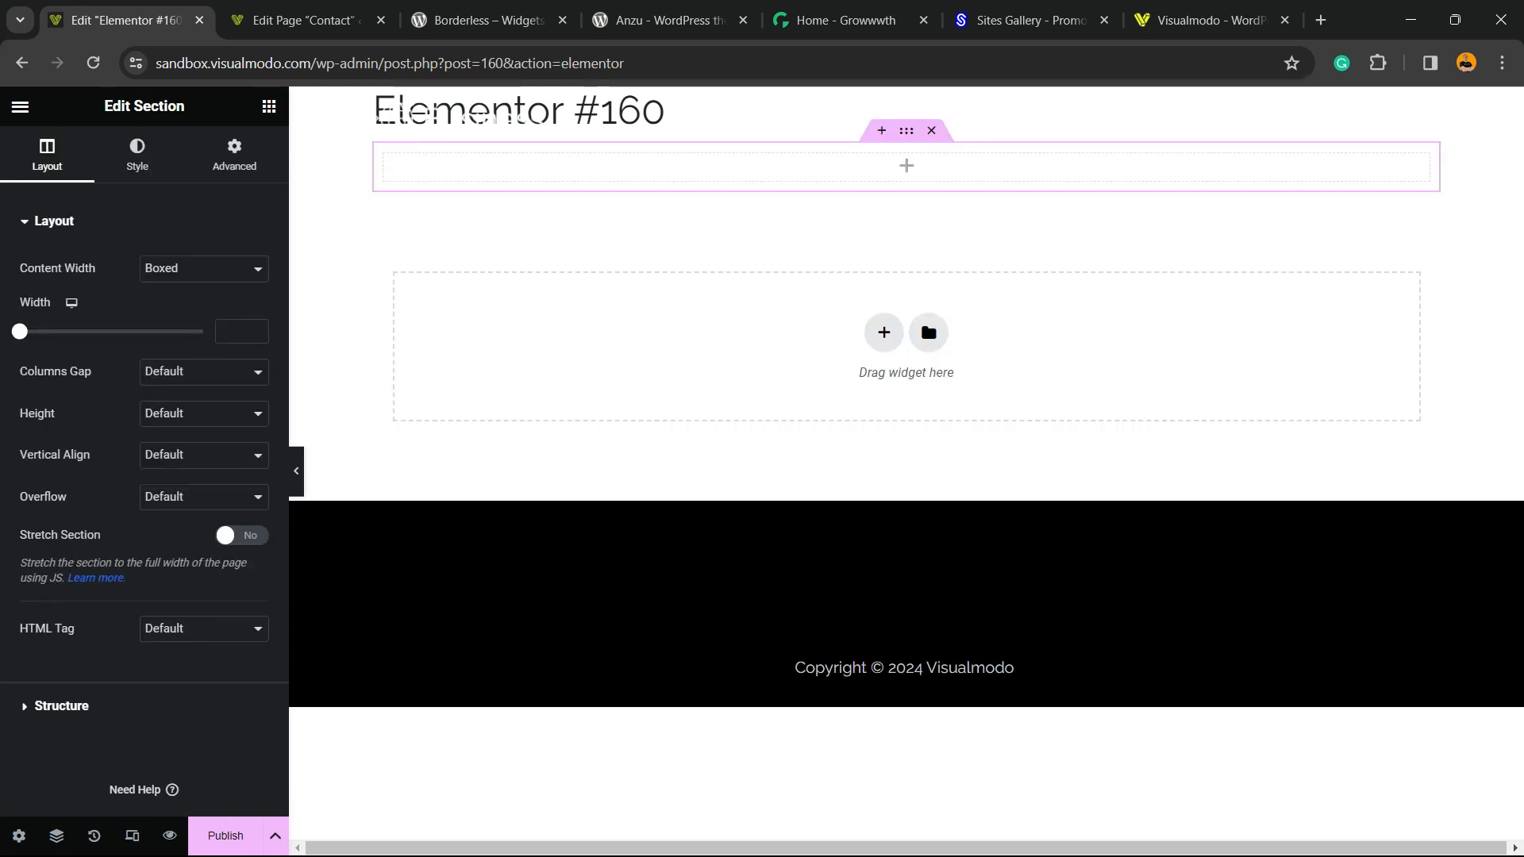
{"action": "left_click", "coordinate": [20, 106]}
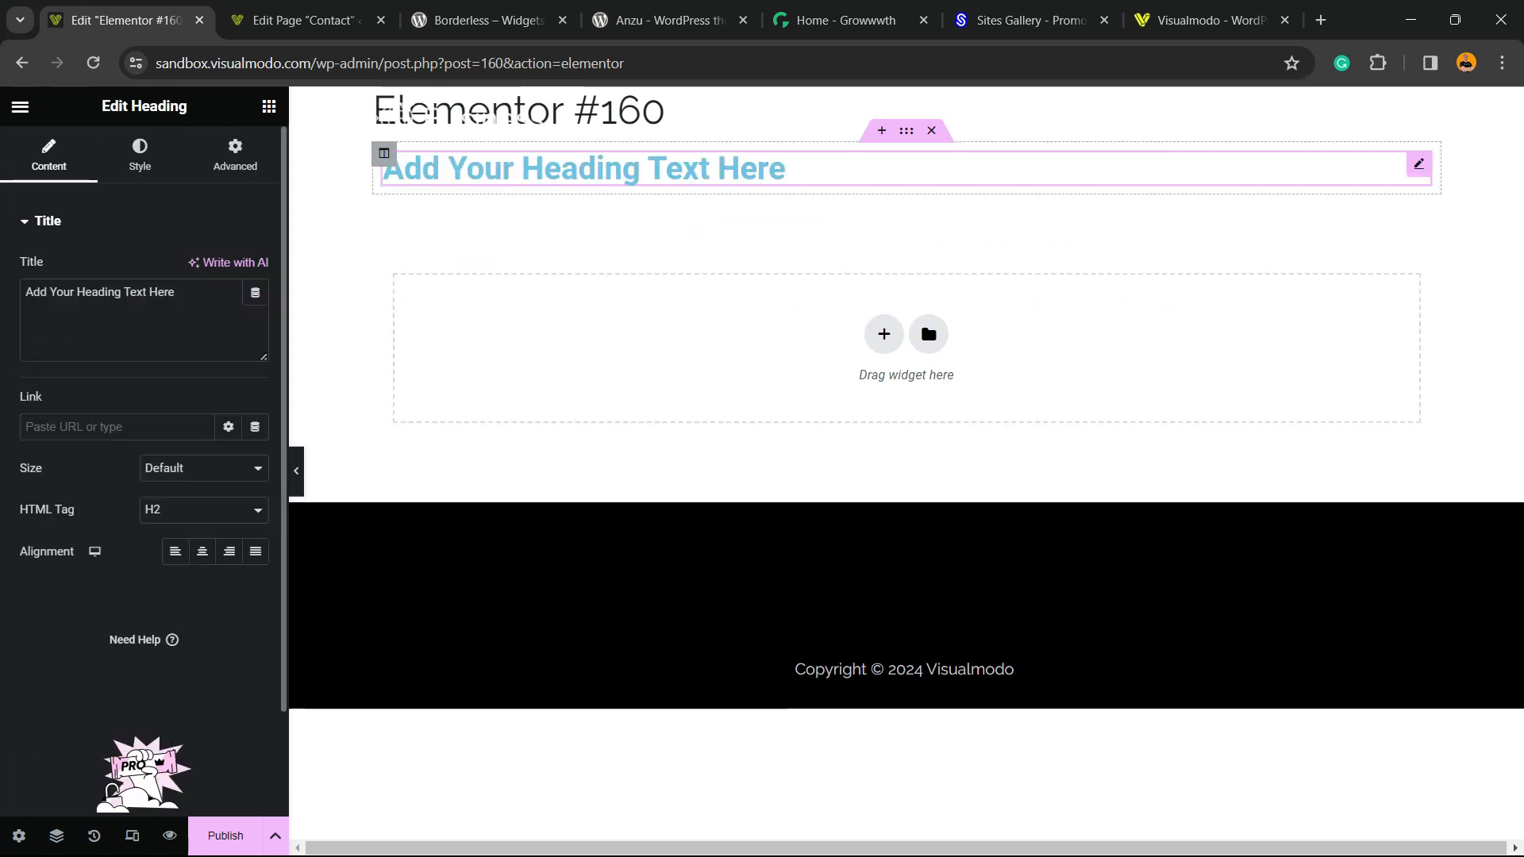
{"action": "triple_click", "coordinate": [583, 169]}
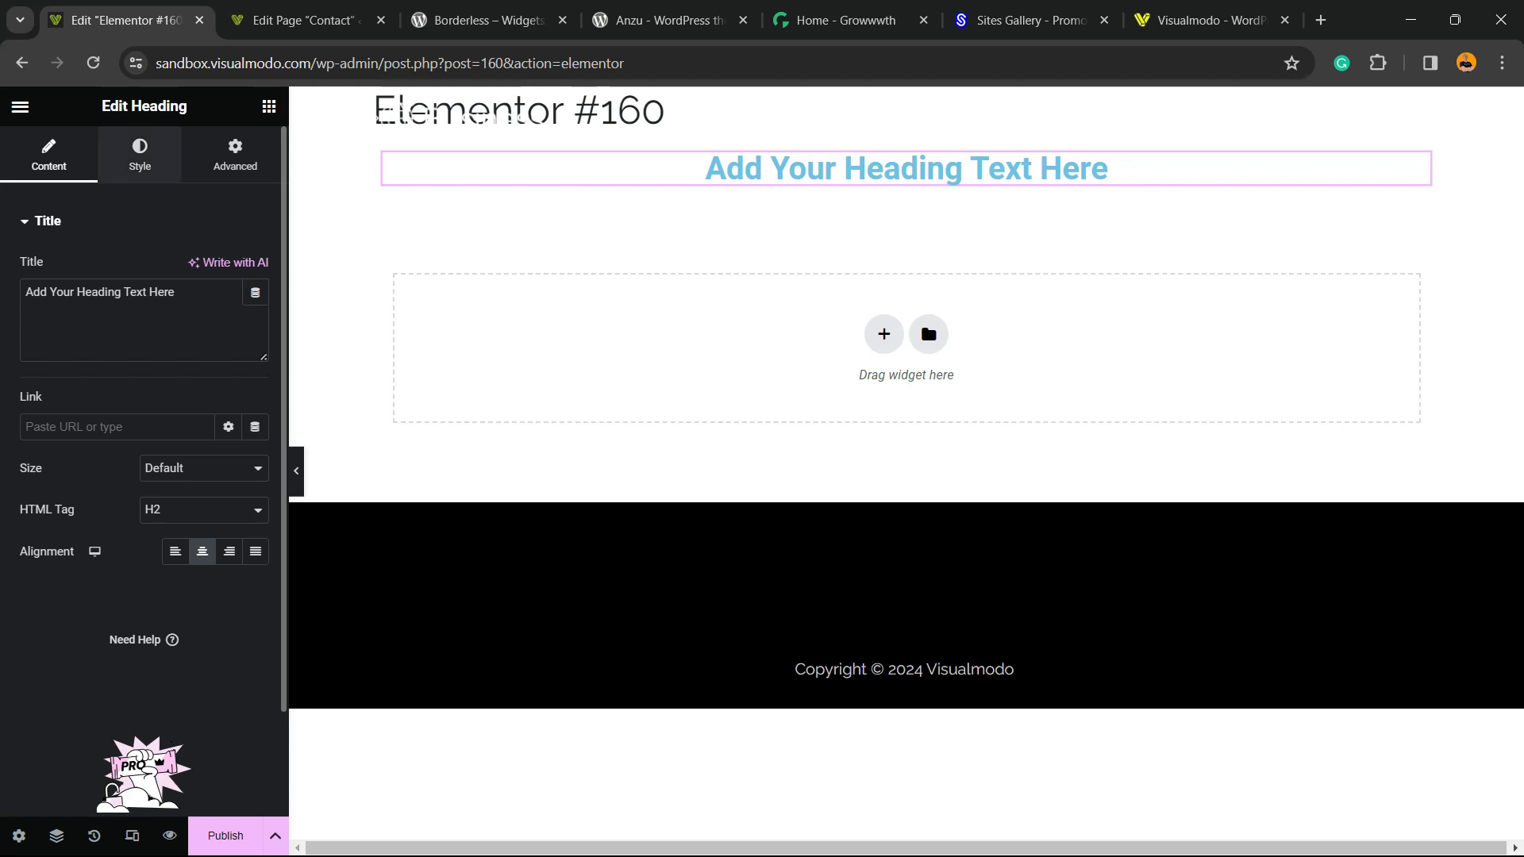
- Style the heading white Roboto 95px weight 600 with 111px padding on all sides
{"action": "left_click", "coordinate": [140, 154]}
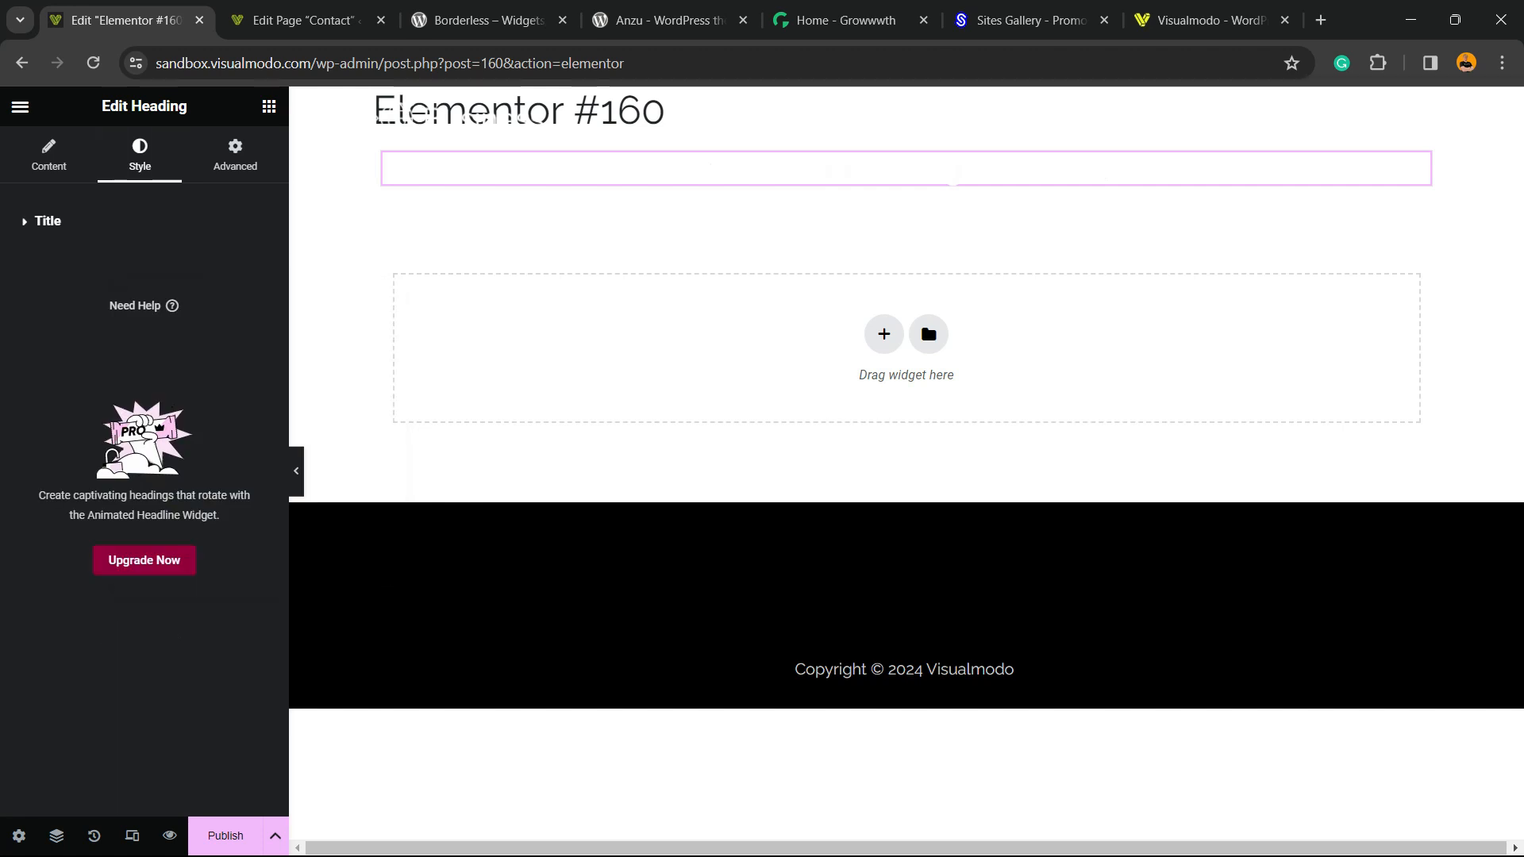
{"action": "left_click", "coordinate": [46, 220]}
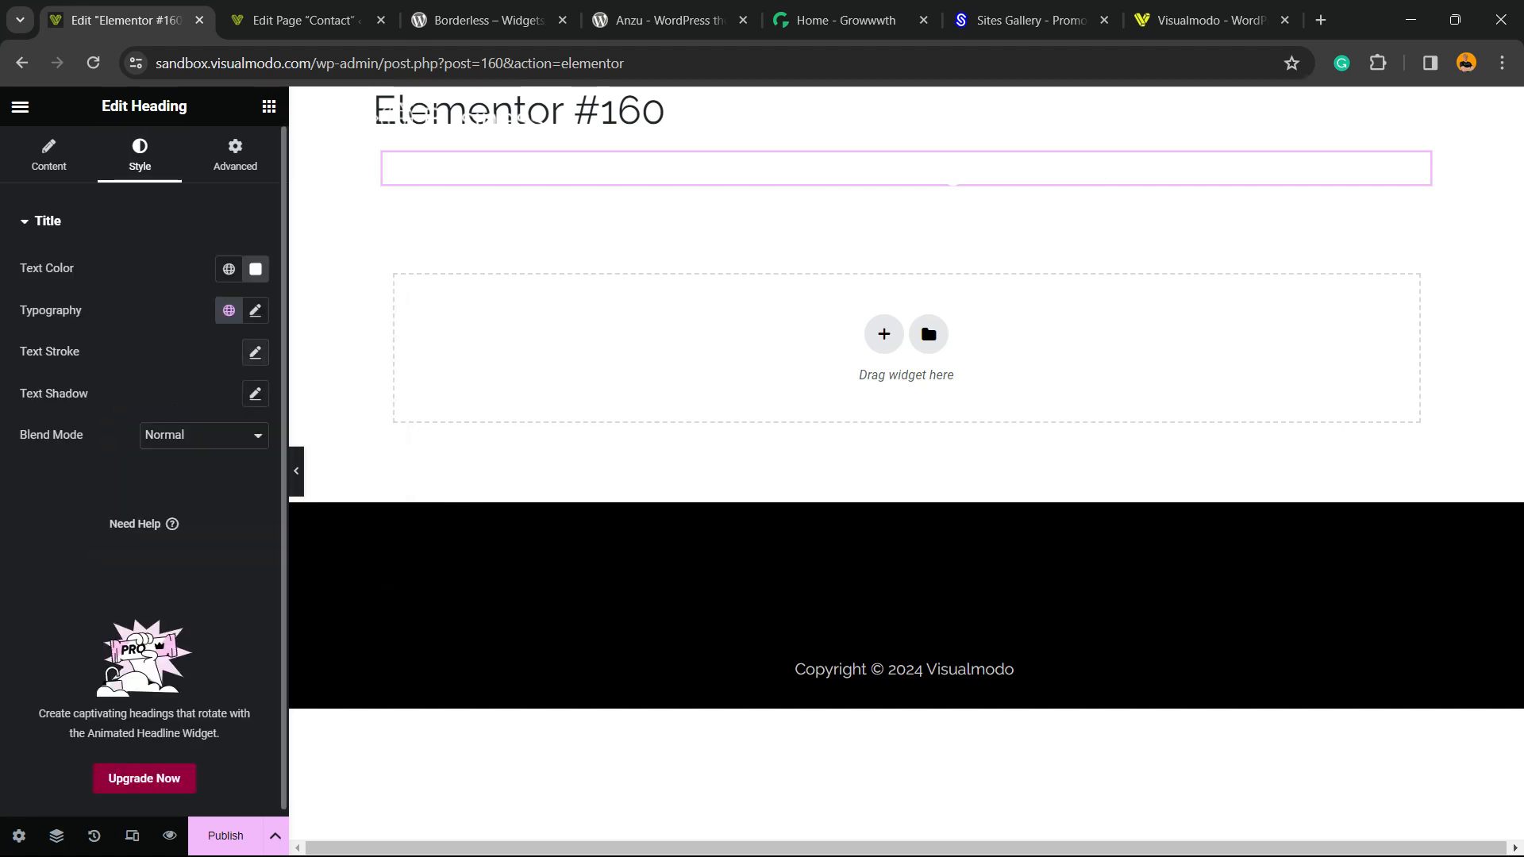
{"action": "left_click", "coordinate": [255, 309]}
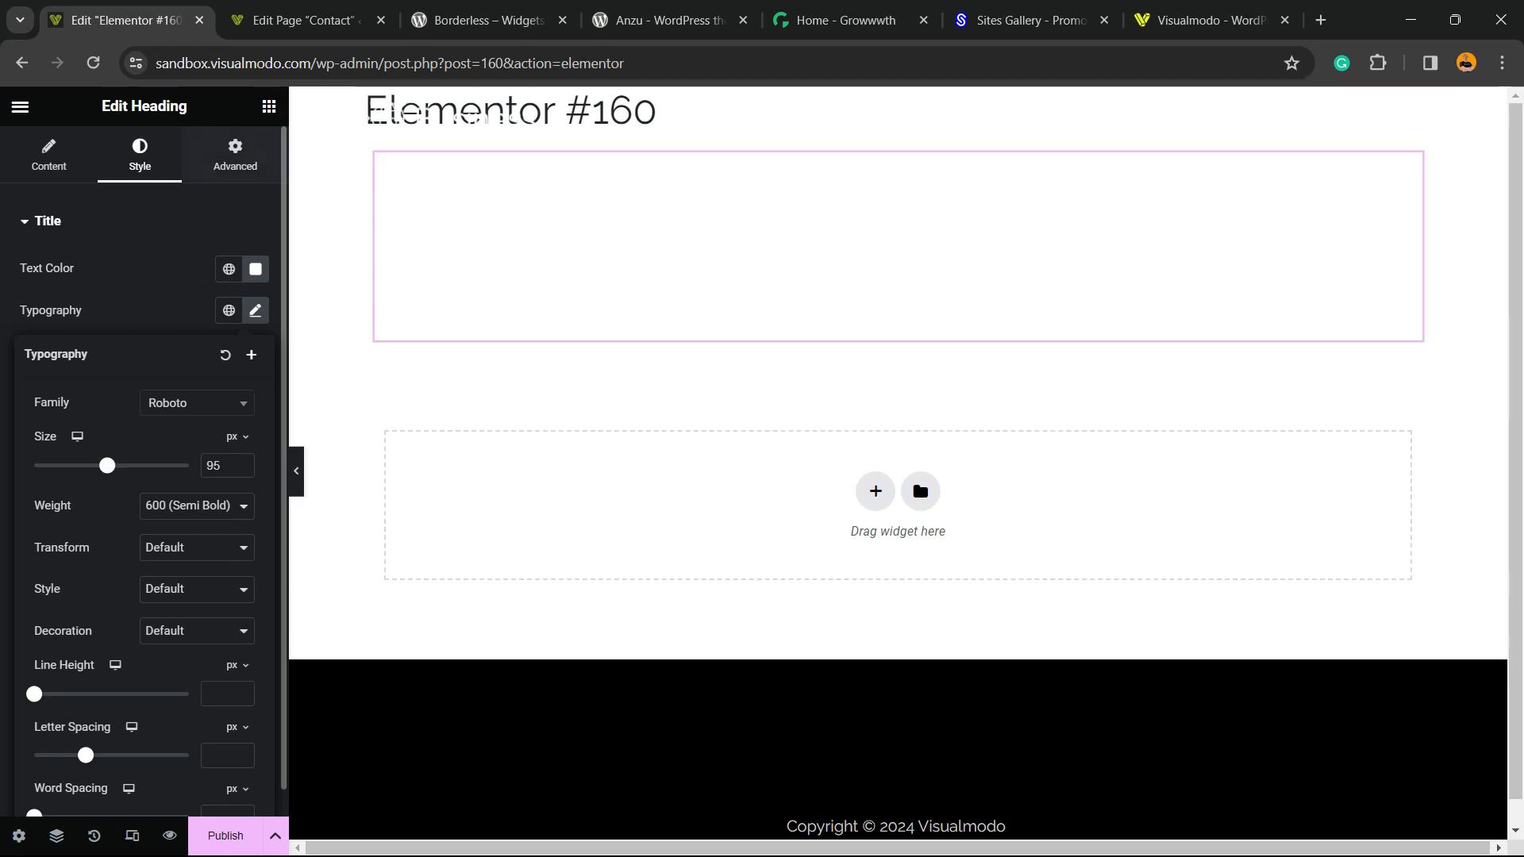
{"action": "left_click", "coordinate": [235, 155]}
{"action": "type", "text": "111"}
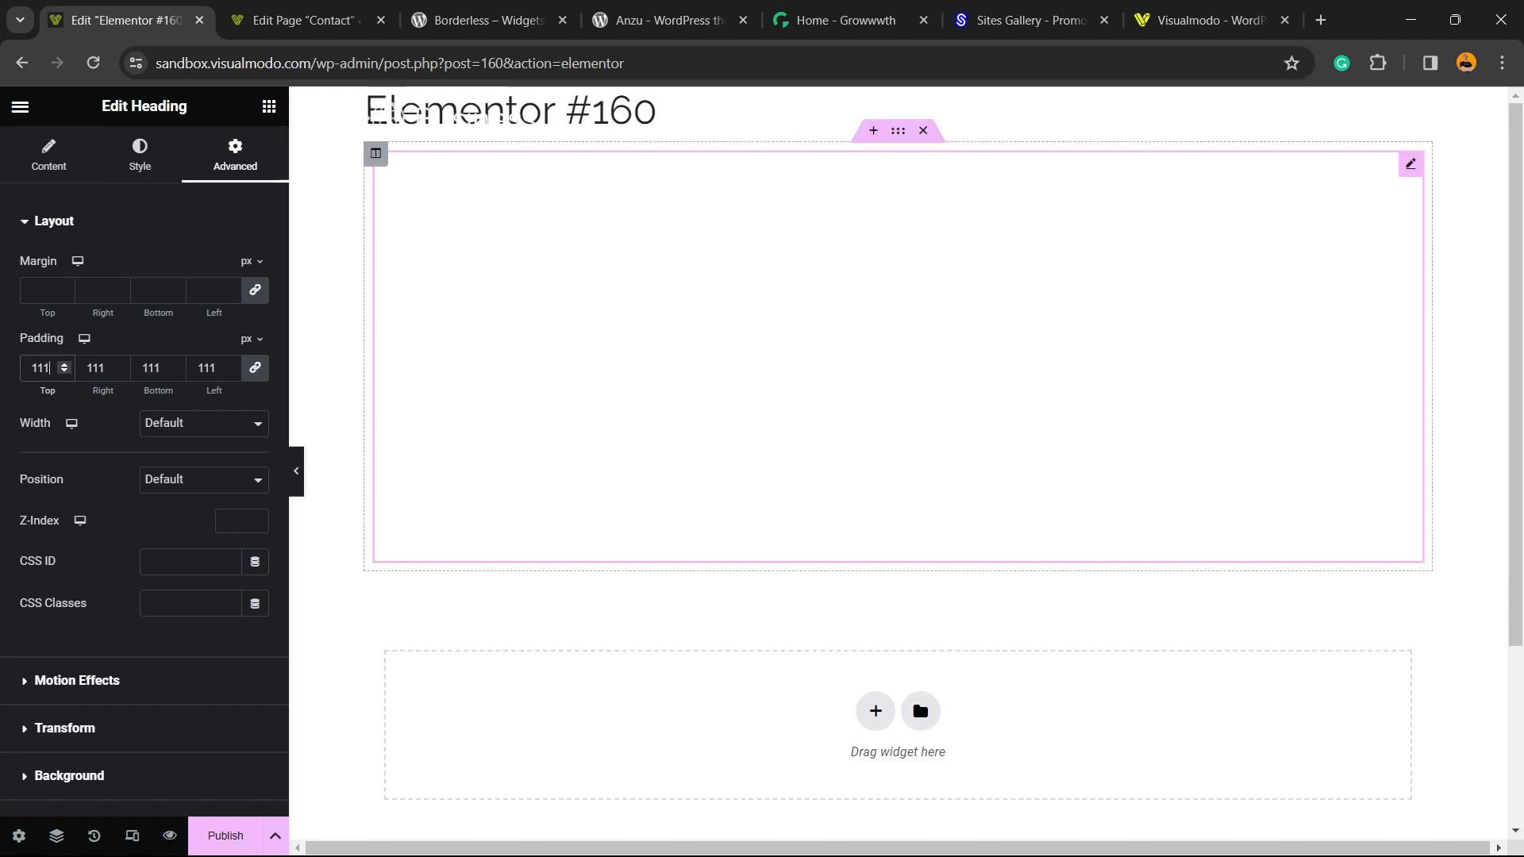
{"action": "right_click", "coordinate": [875, 340]}
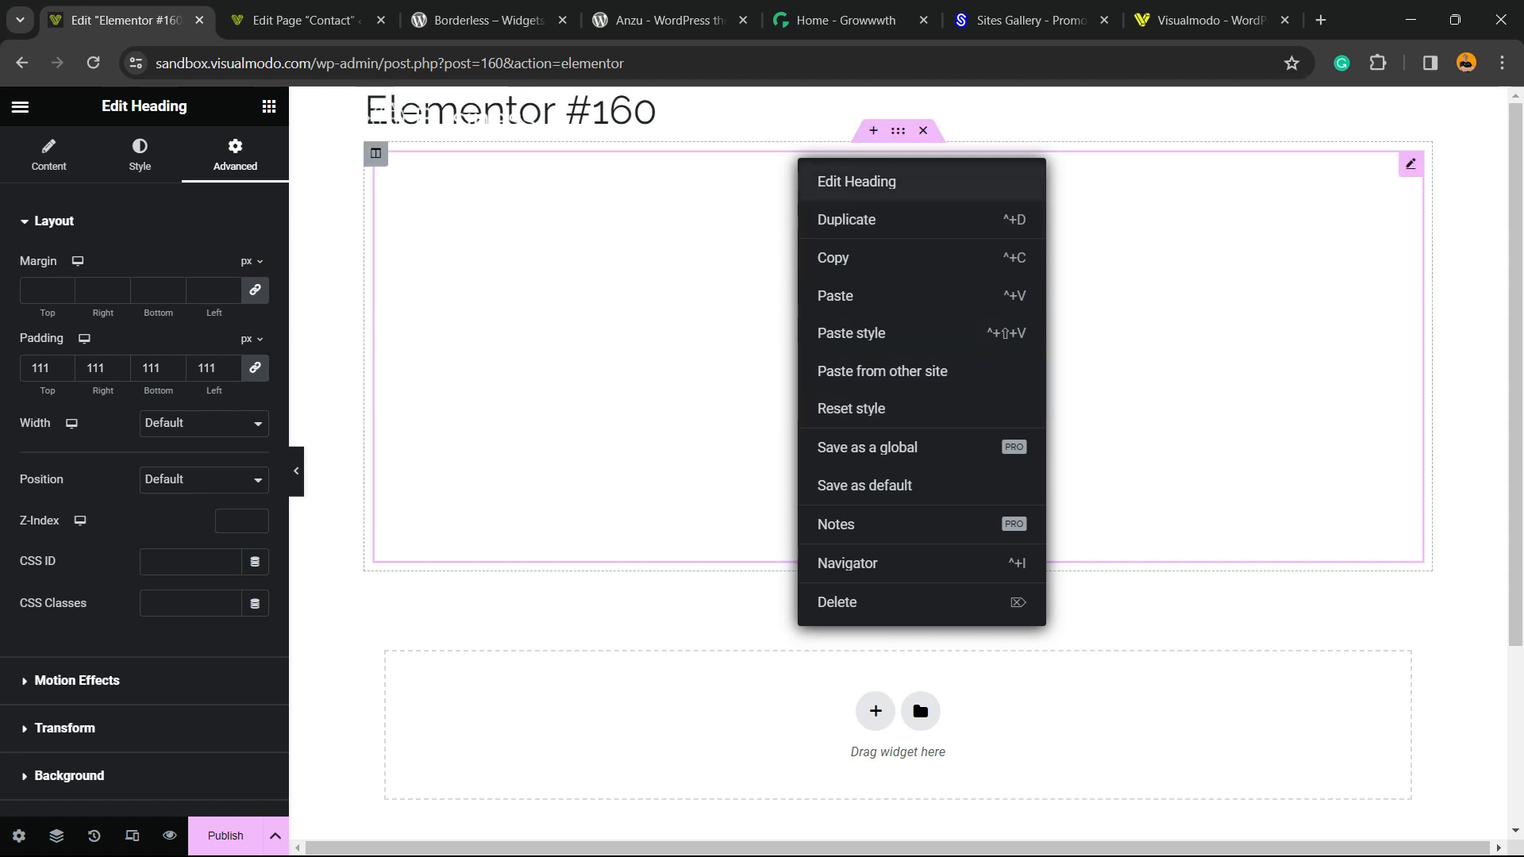
{"action": "left_click", "coordinate": [836, 602]}
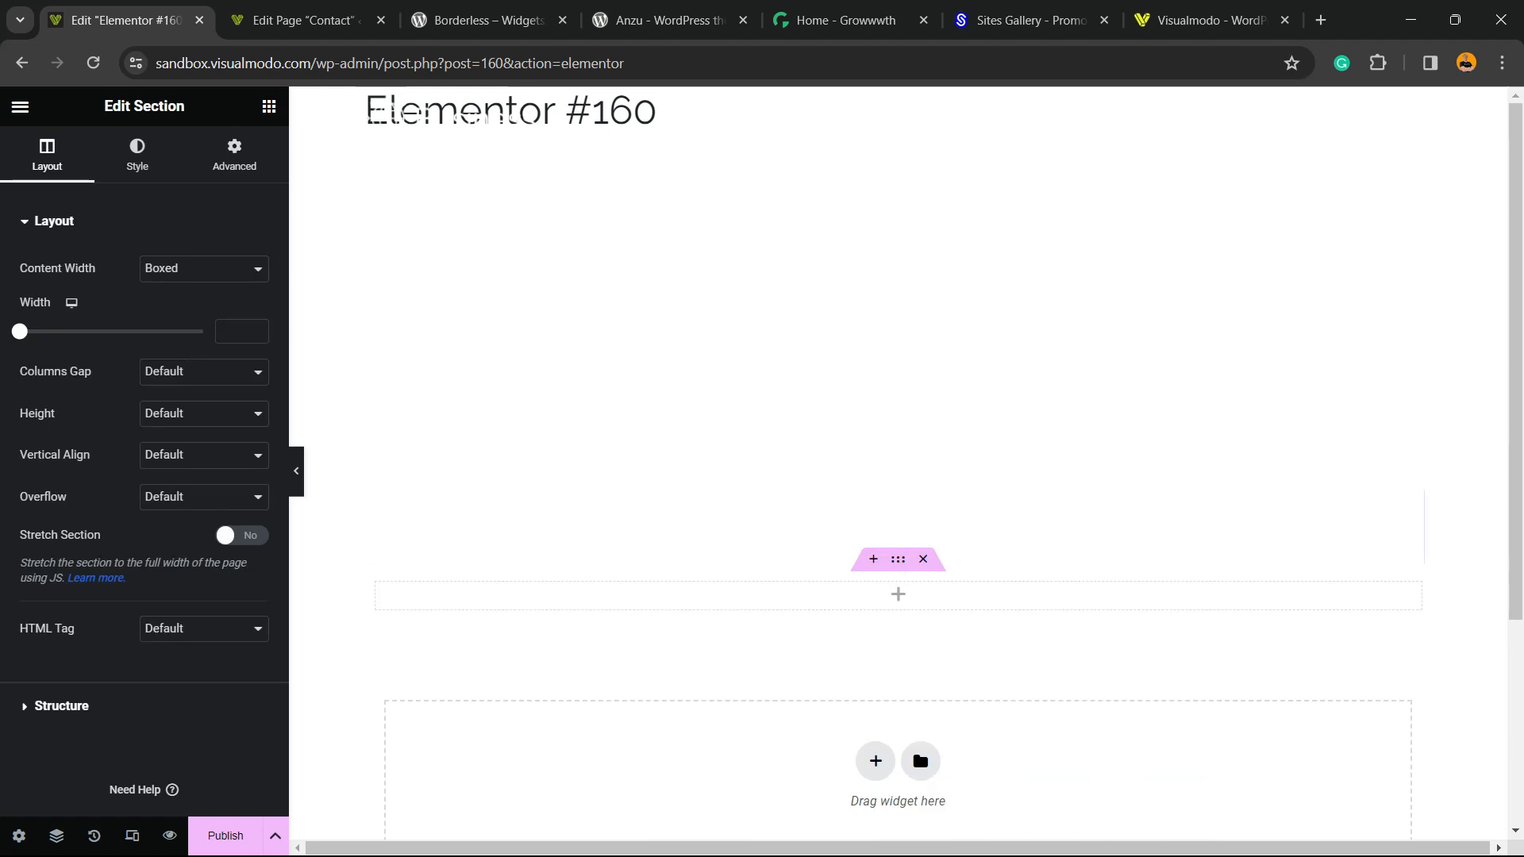
- Move the section to the top of the page and turn Stretch Section on for full width
{"action": "left_click", "coordinate": [872, 559]}
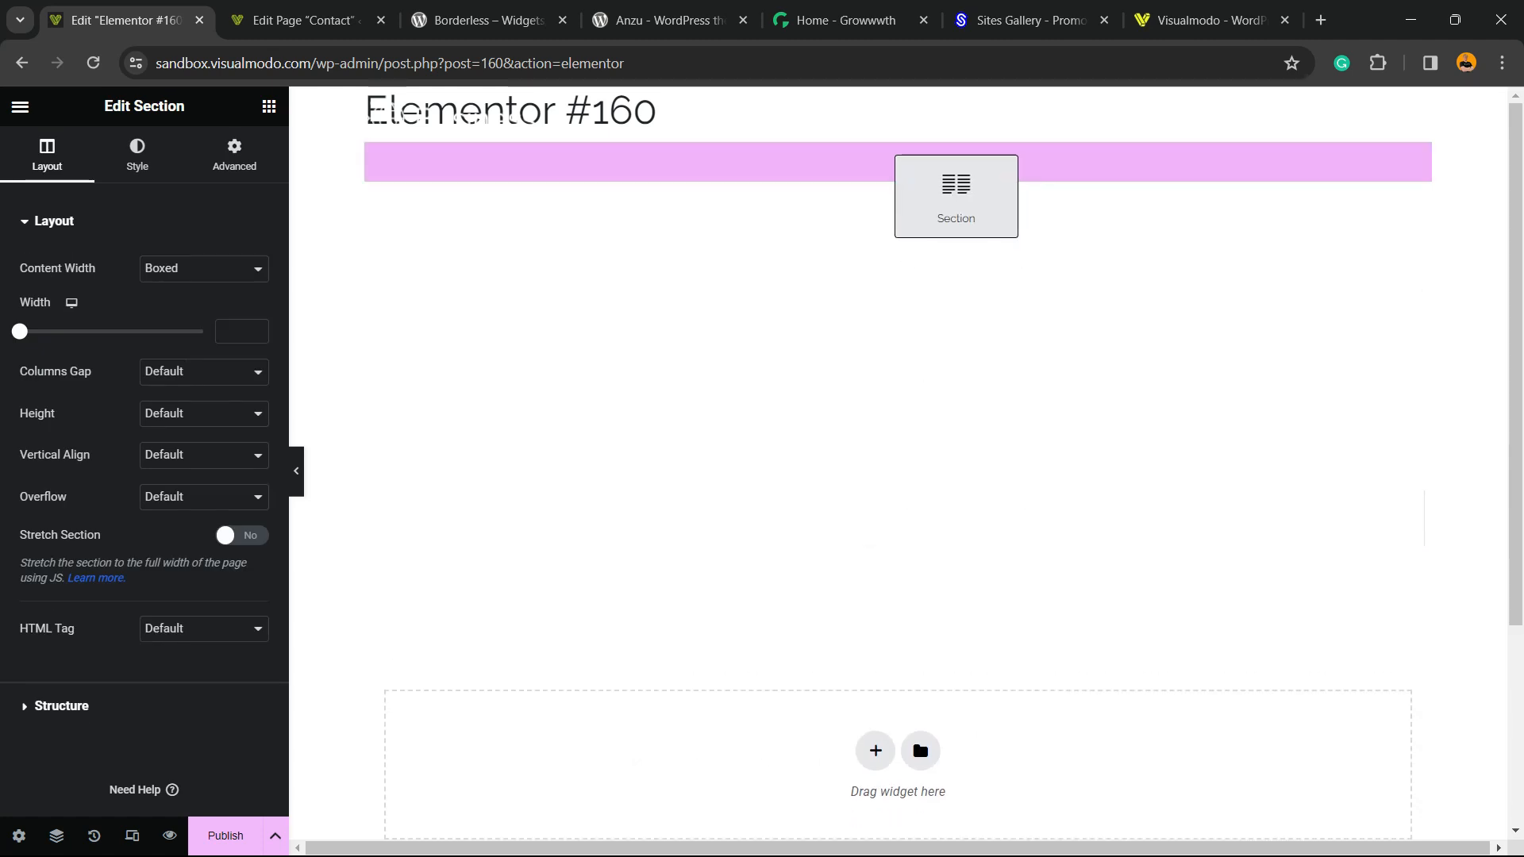
{"action": "left_click", "coordinate": [954, 194]}
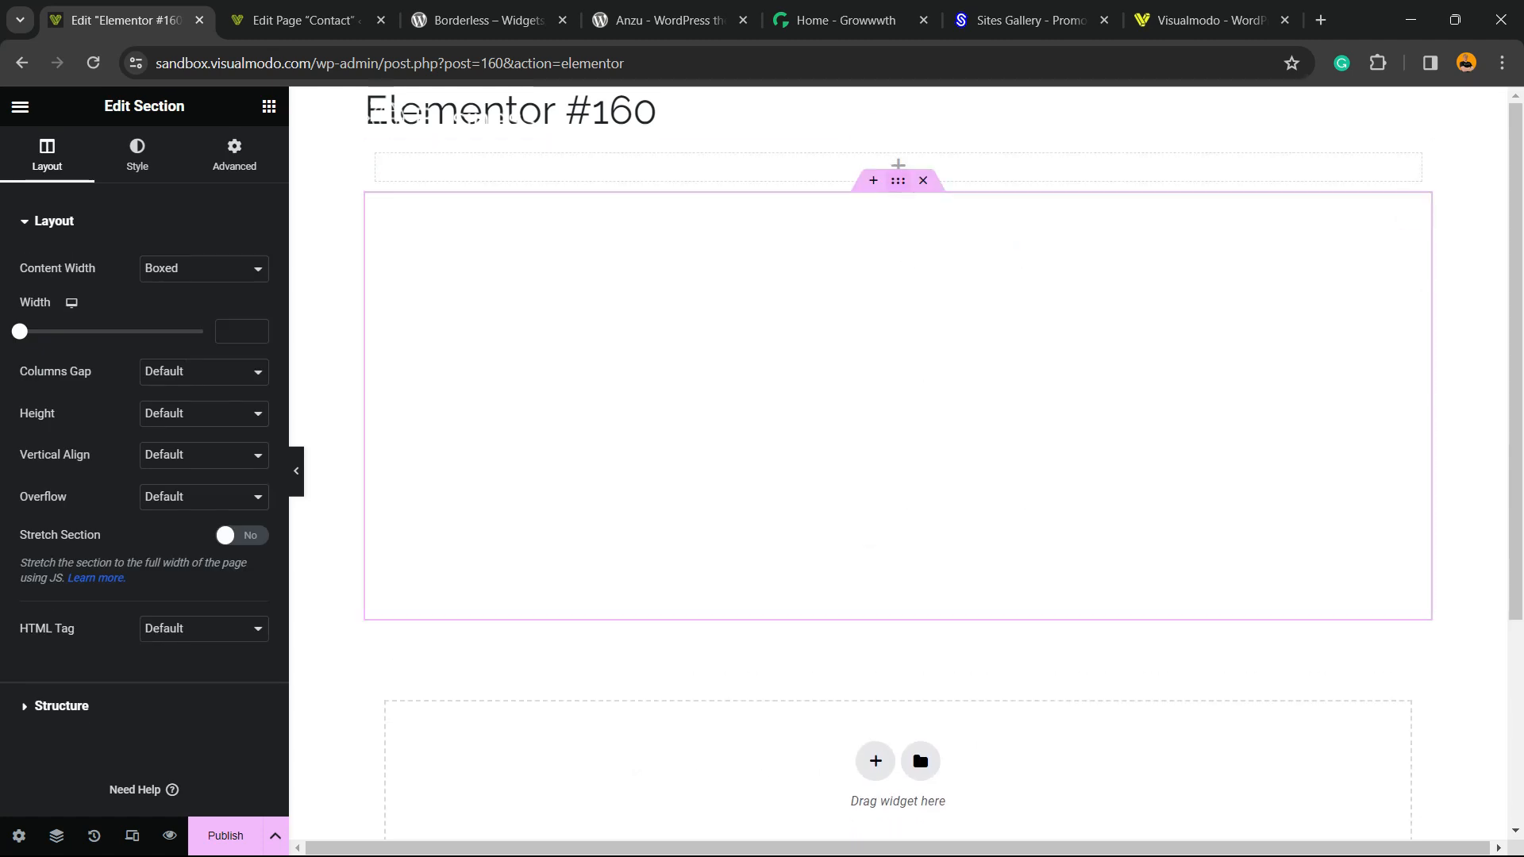
{"action": "right_click", "coordinate": [897, 181]}
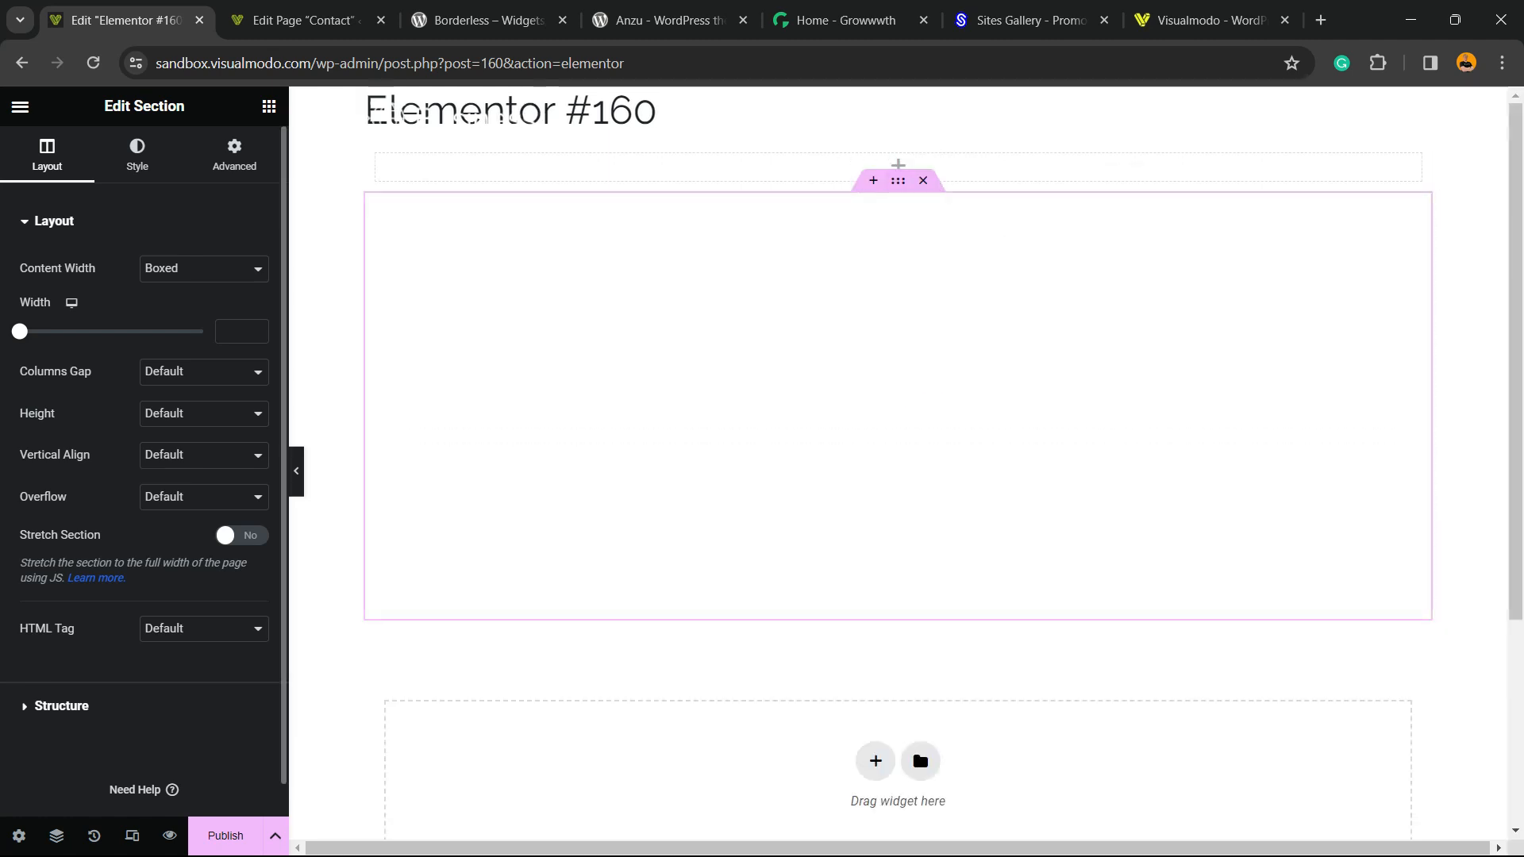
{"action": "left_click", "coordinate": [240, 535]}
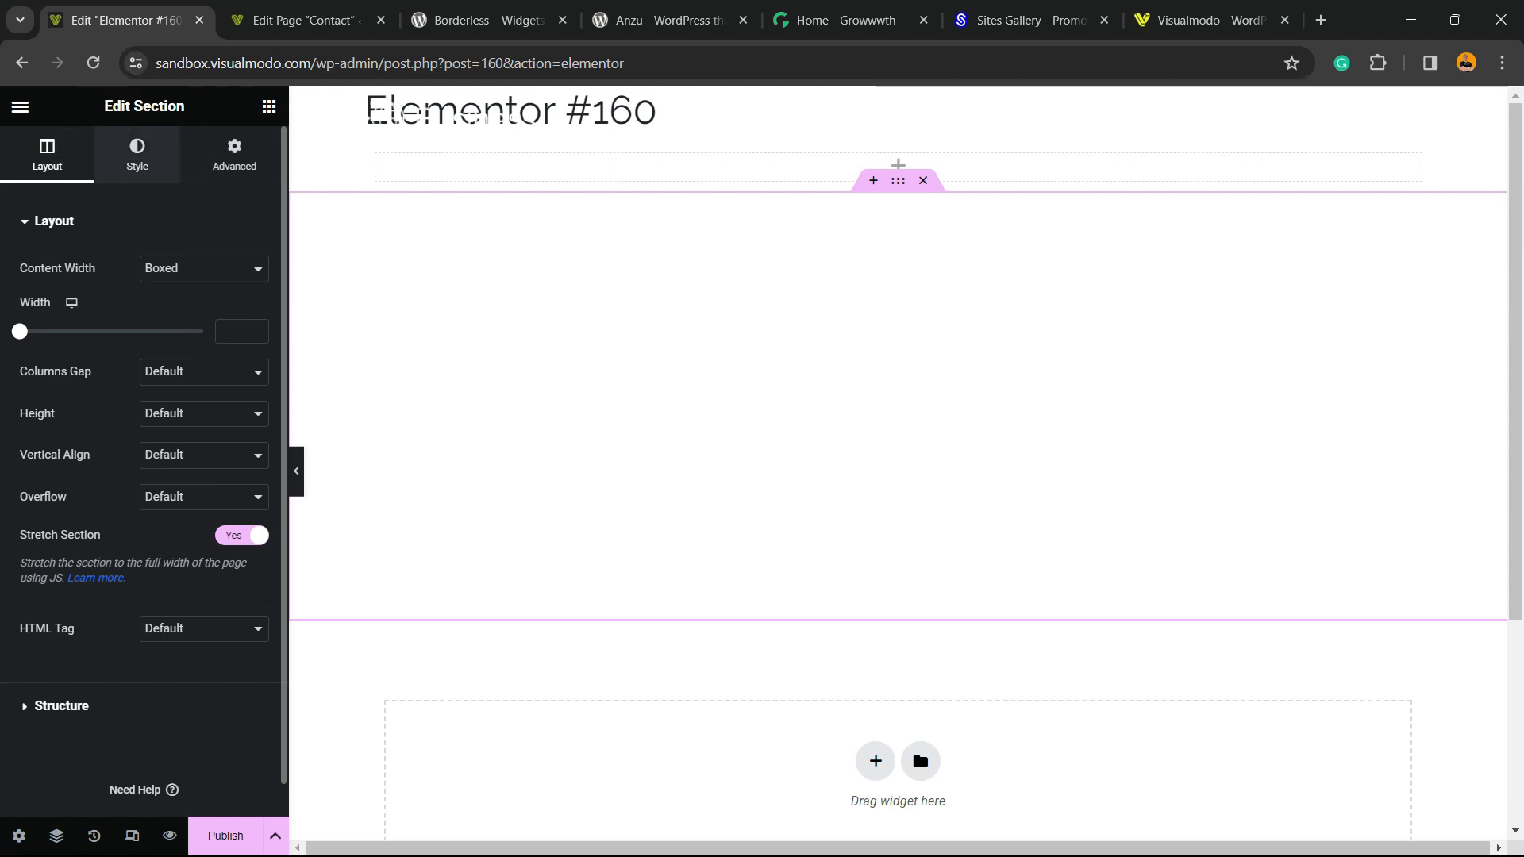
- Set the section background type to Slideshow and start adding images from the media library
{"action": "left_click", "coordinate": [137, 154]}
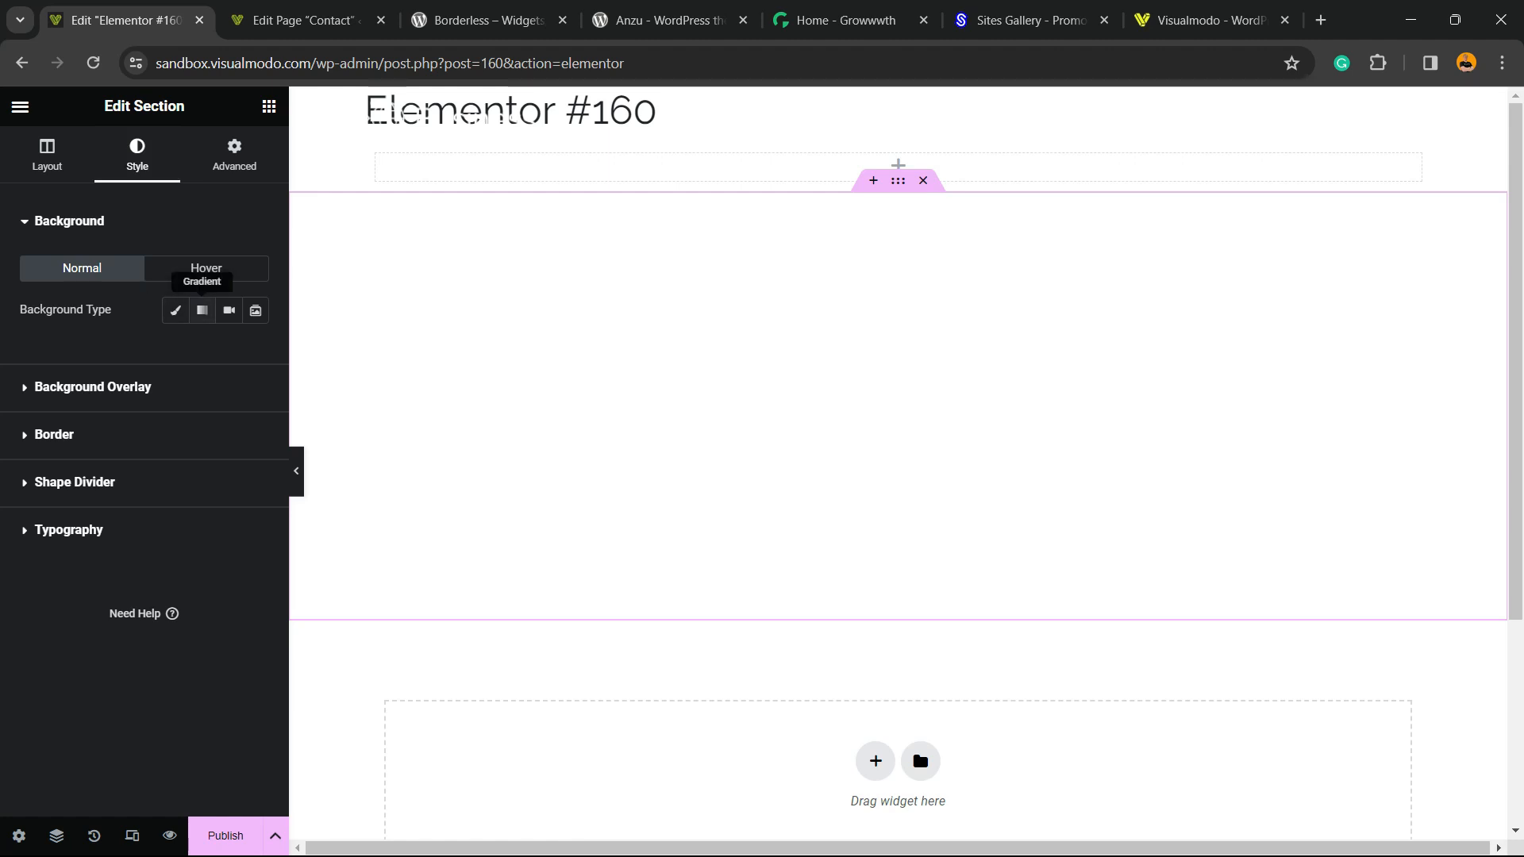
{"action": "mouse_move", "coordinate": [254, 309]}
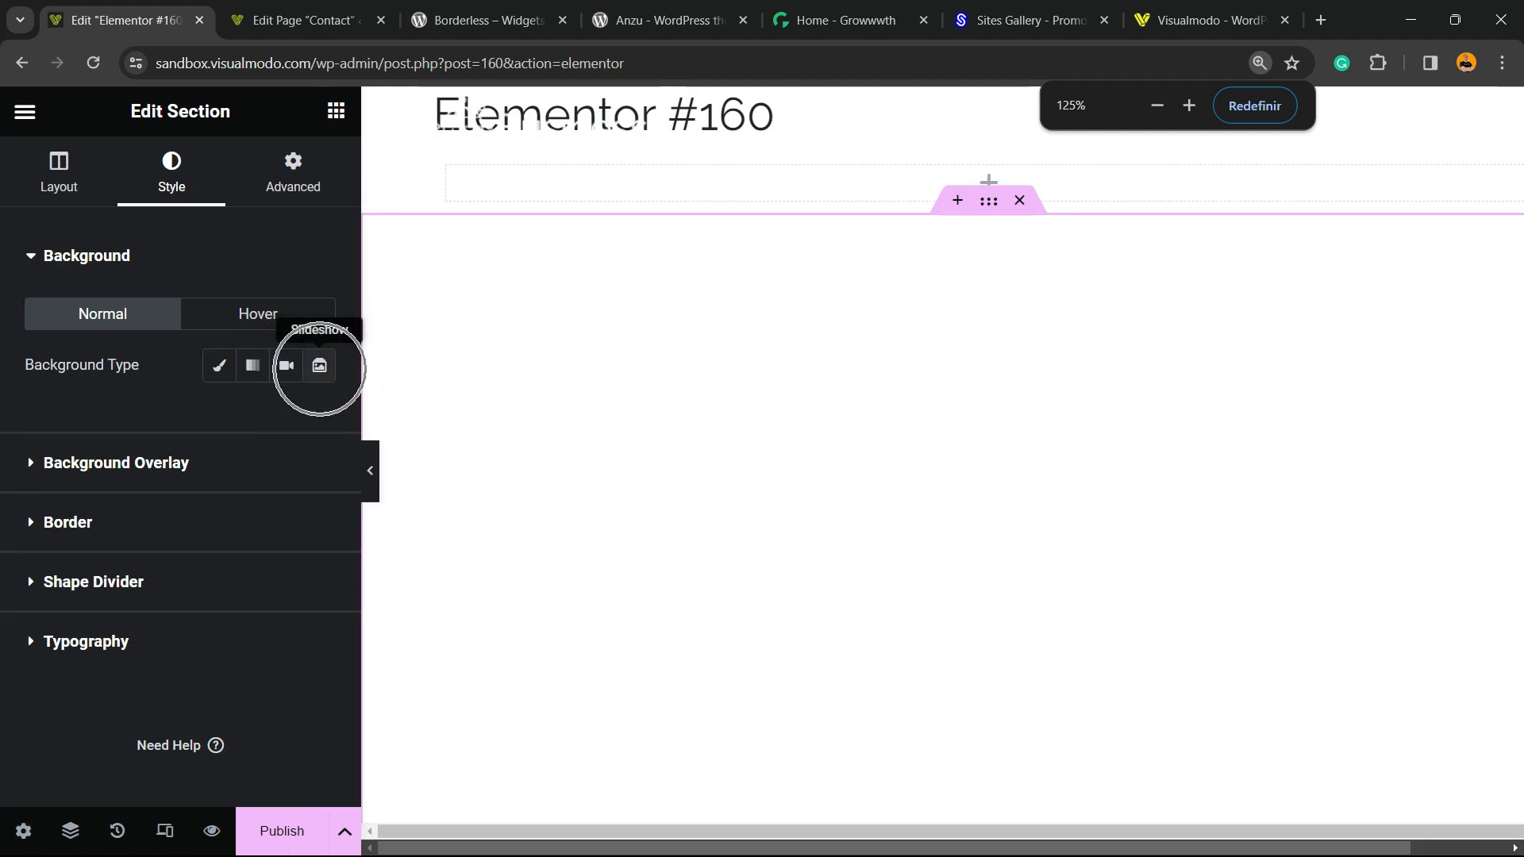
{"action": "left_click", "coordinate": [319, 366]}
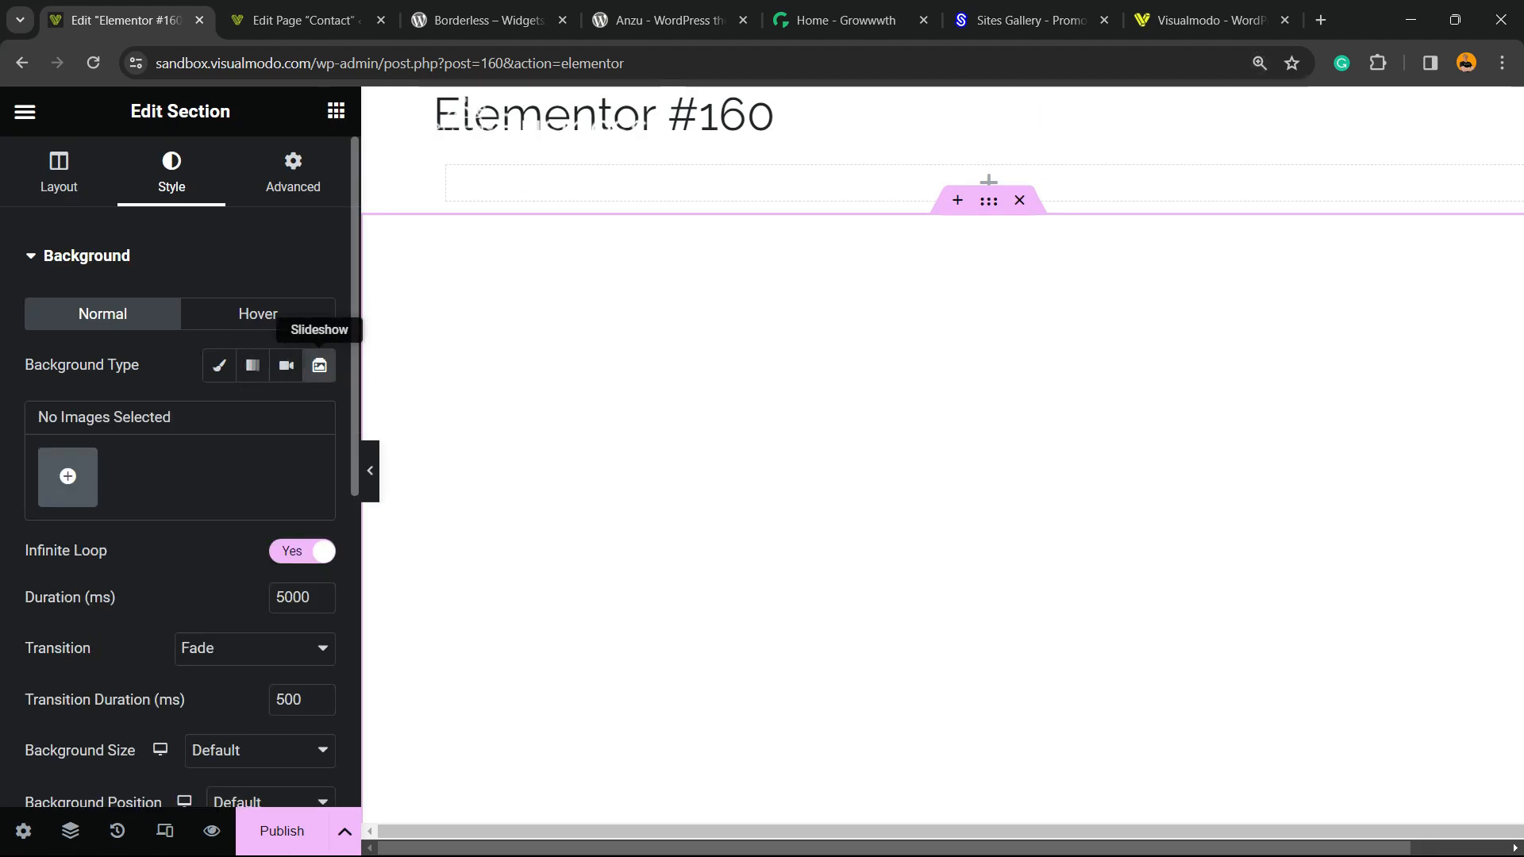
{"action": "left_click", "coordinate": [67, 476]}
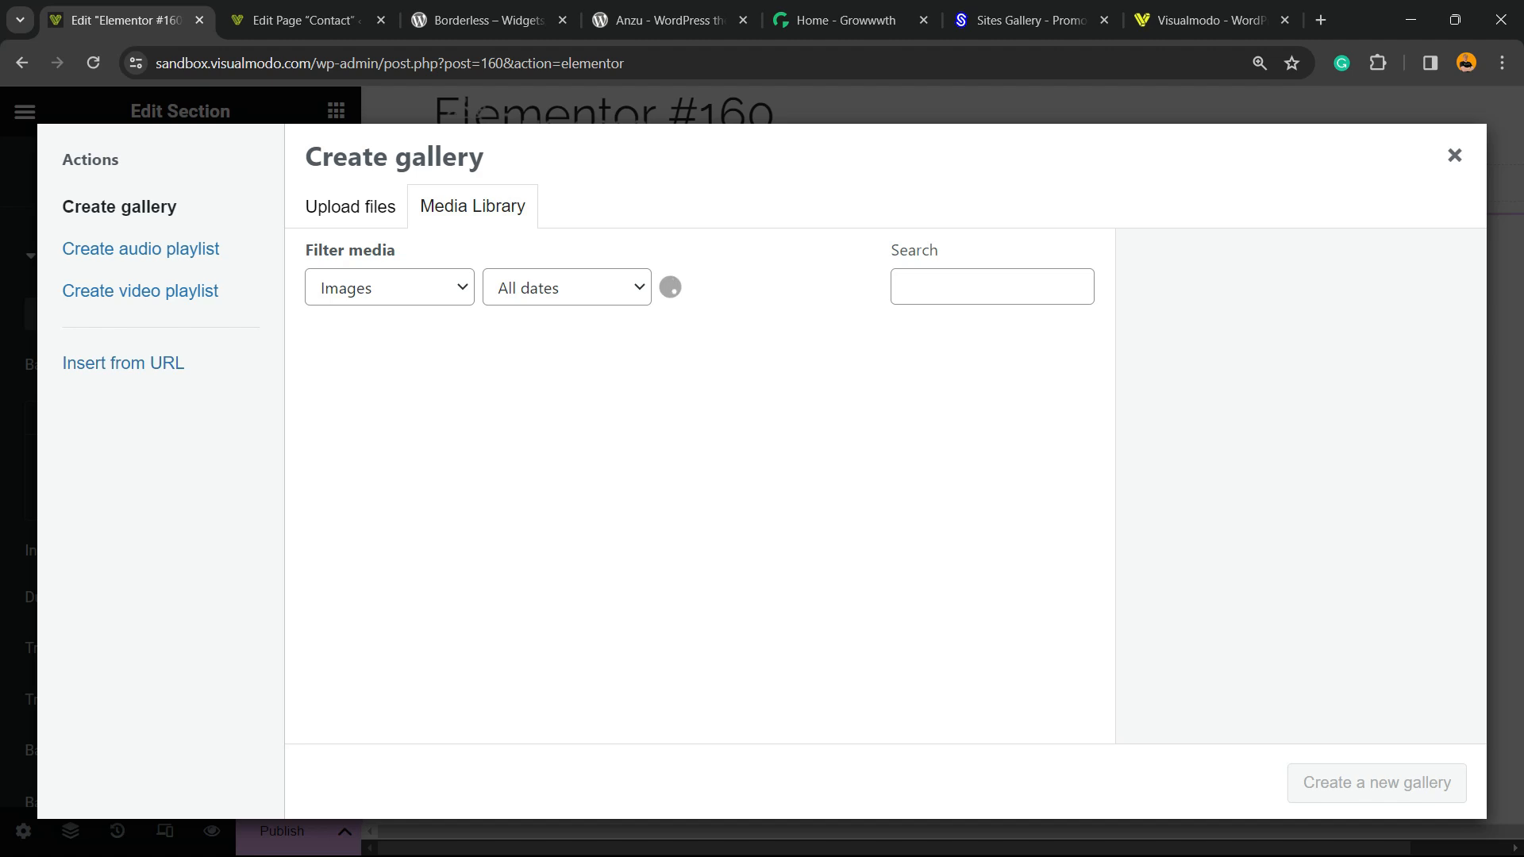
- Select the woman, blue-shirt man and suit portraits and create the slideshow gallery from them
{"action": "left_click", "coordinate": [472, 205]}
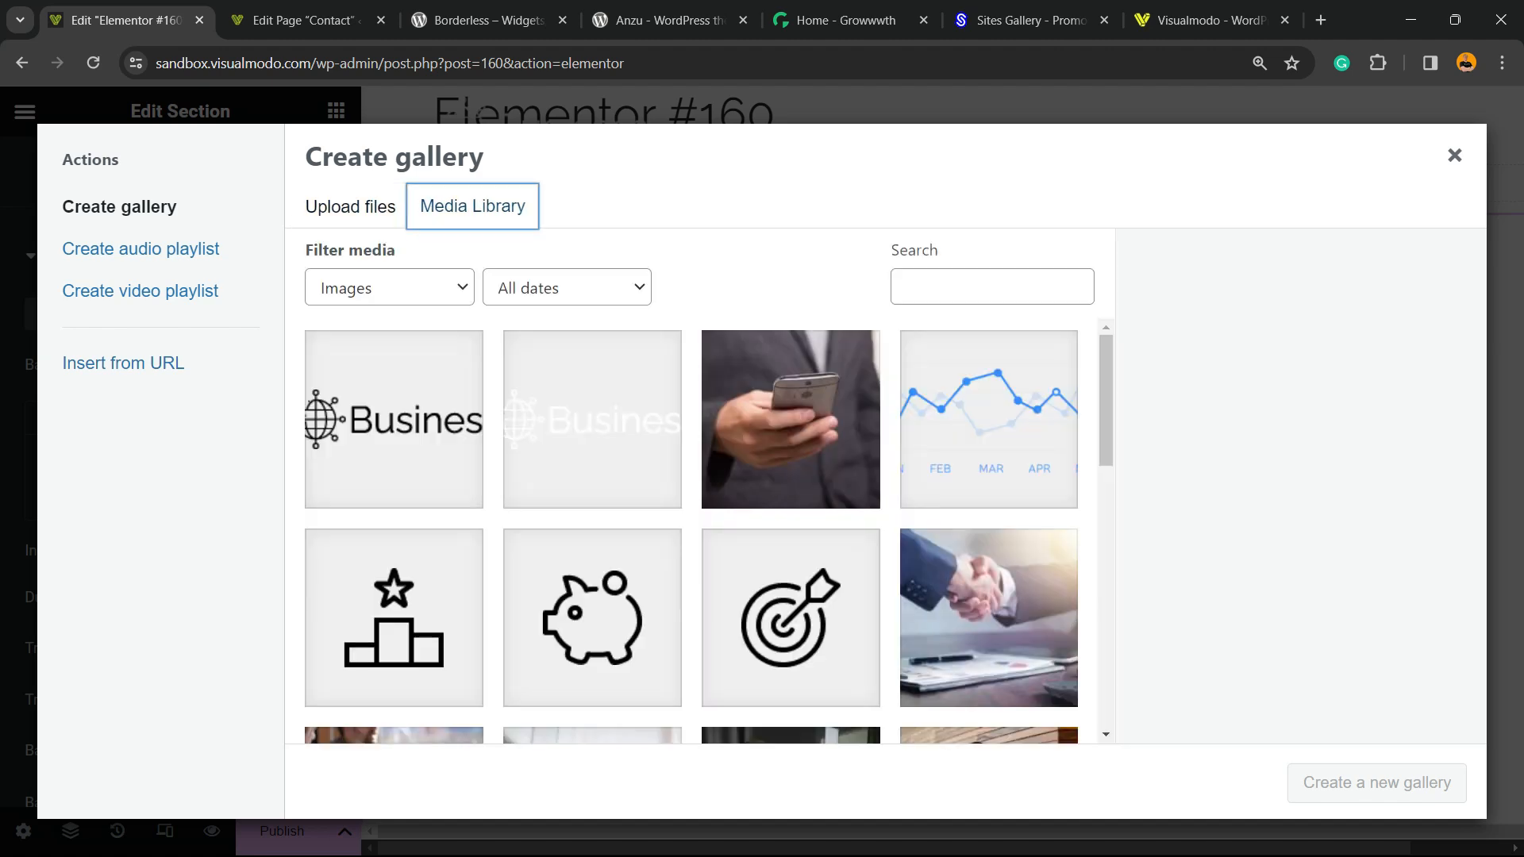
{"action": "scroll", "scroll_direction": "down", "scroll_amount": 3}
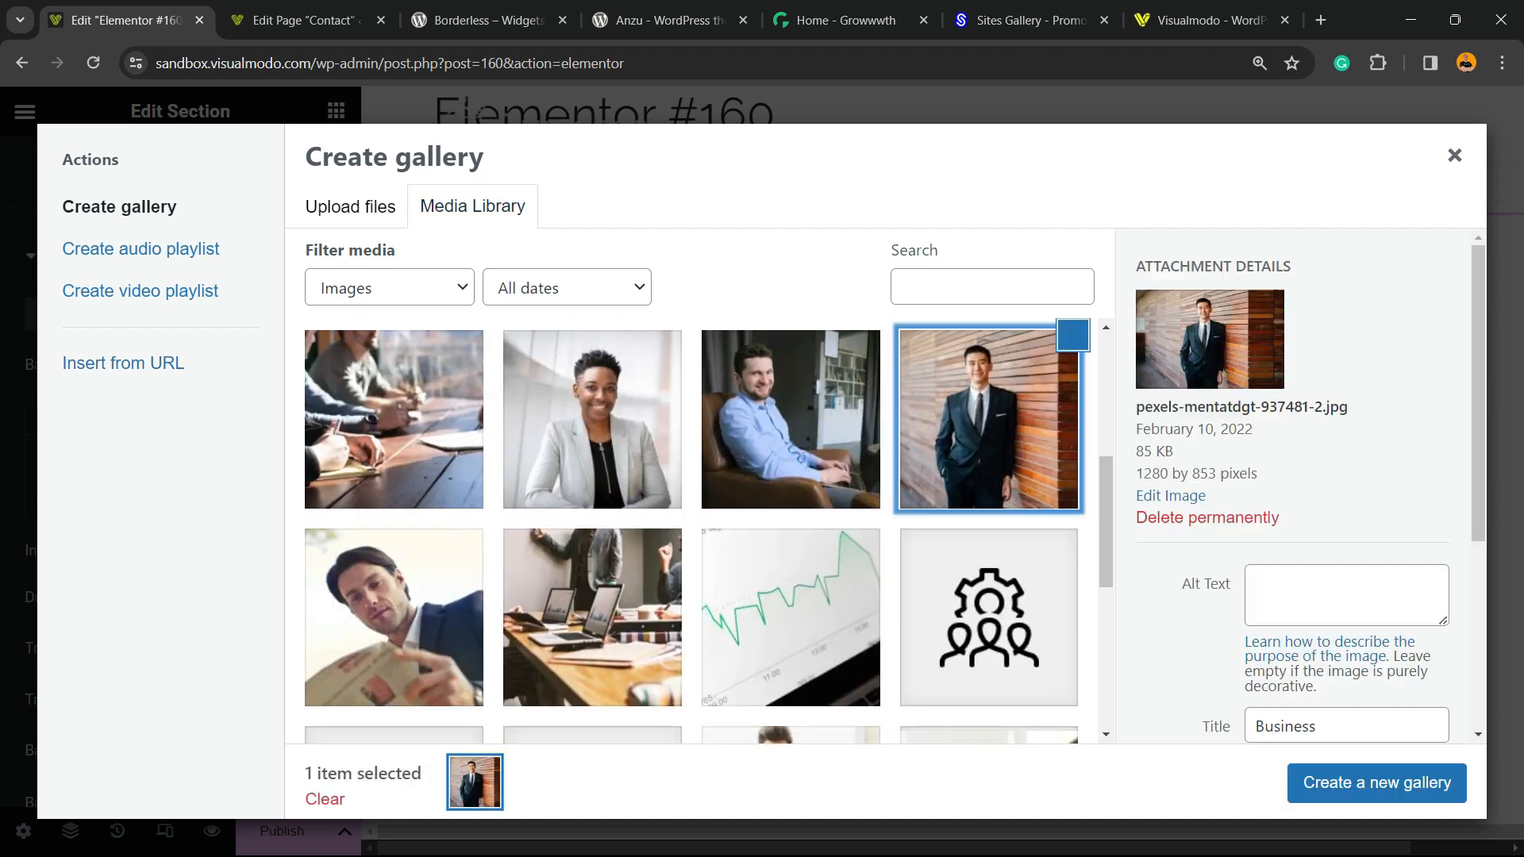
{"action": "left_click", "coordinate": [591, 419]}
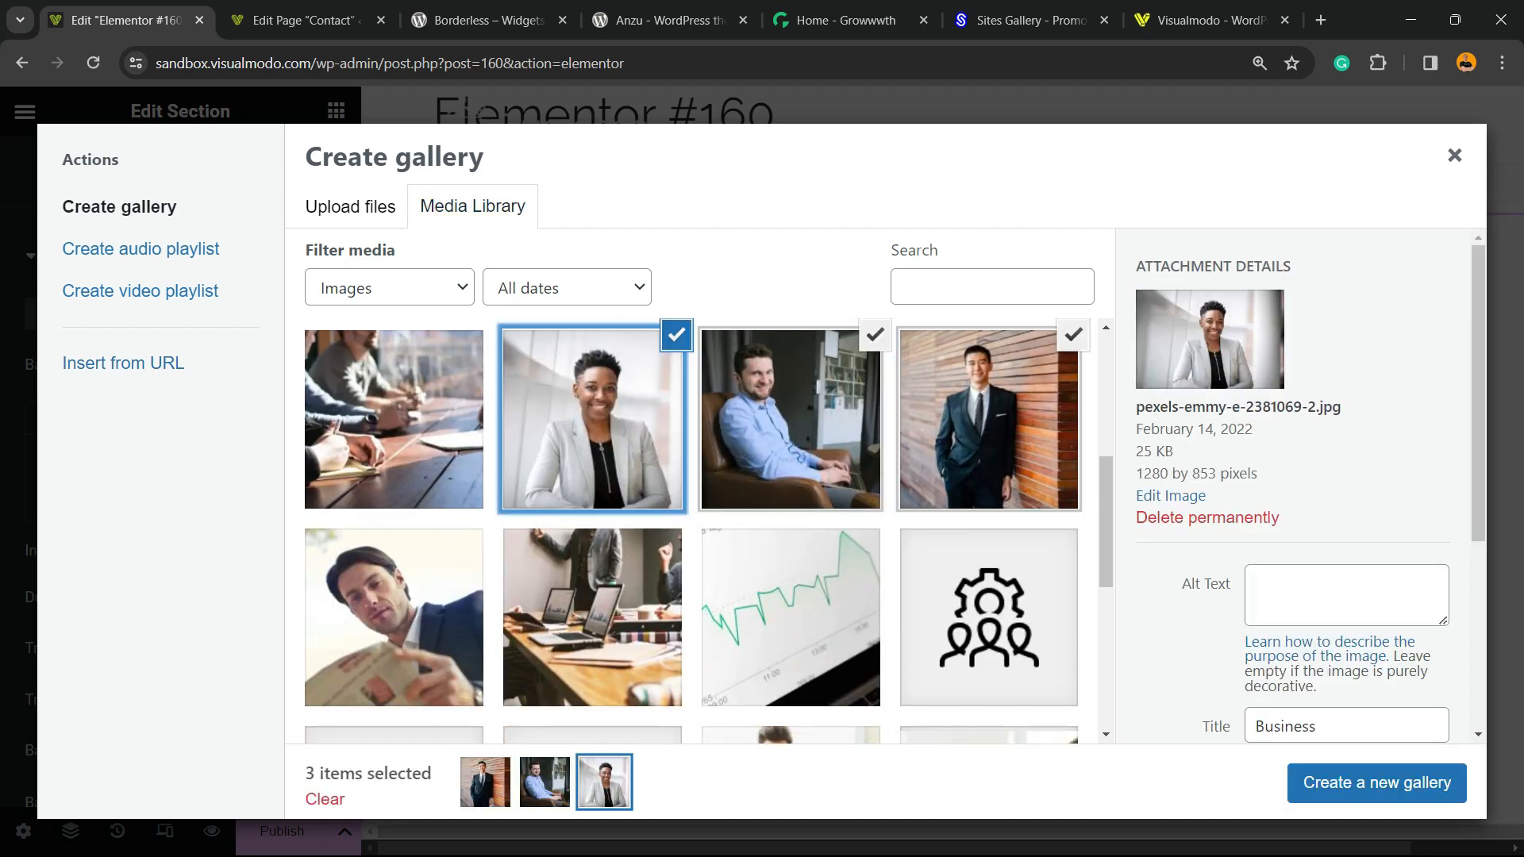
{"action": "left_click", "coordinate": [987, 419]}
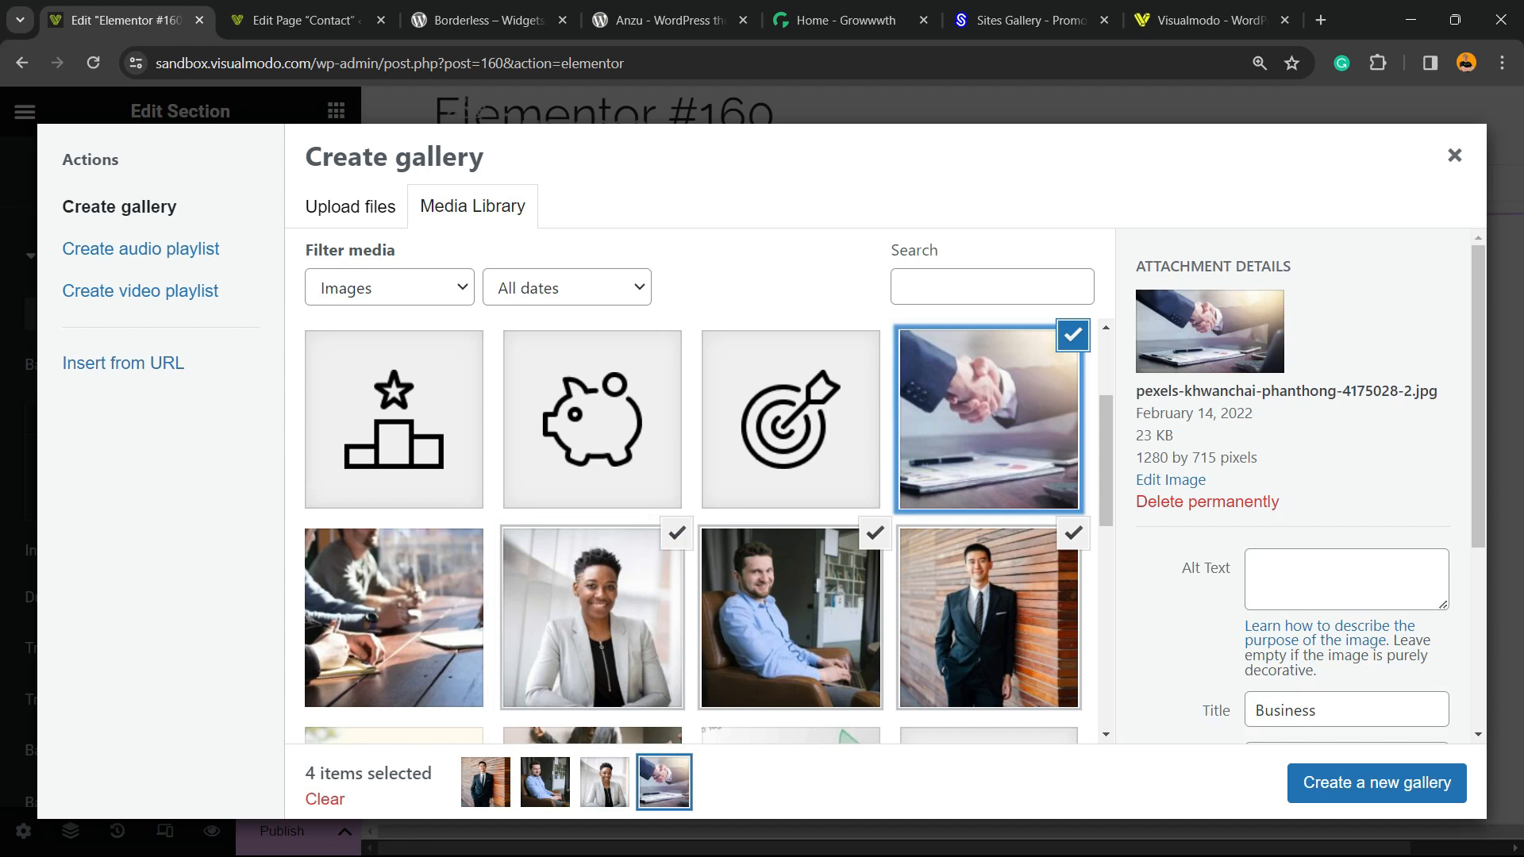
{"action": "left_click", "coordinate": [987, 618]}
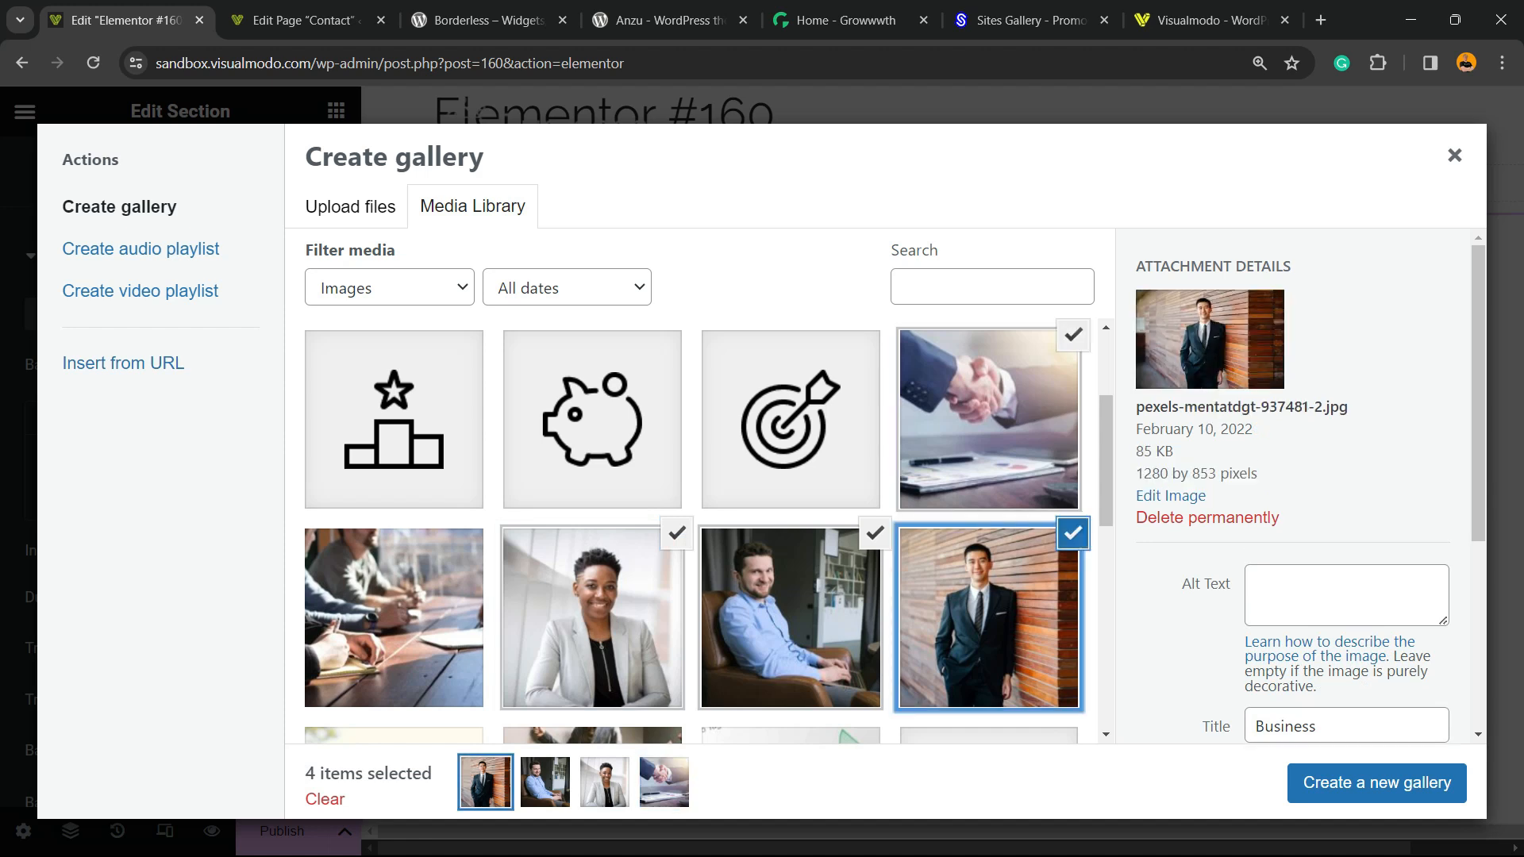
{"action": "left_click", "coordinate": [591, 617]}
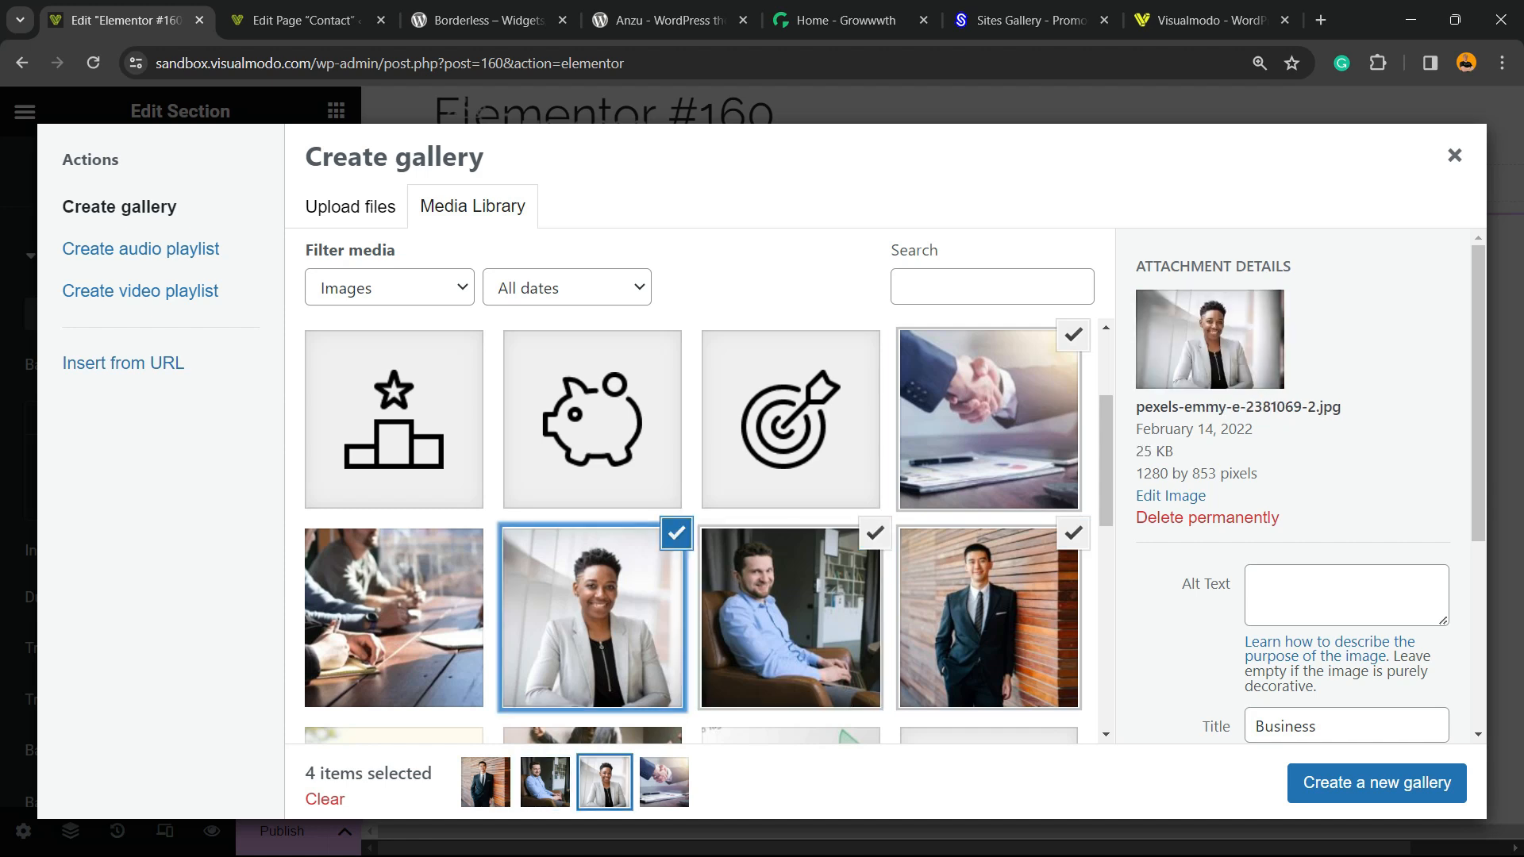
{"action": "left_click", "coordinate": [989, 419]}
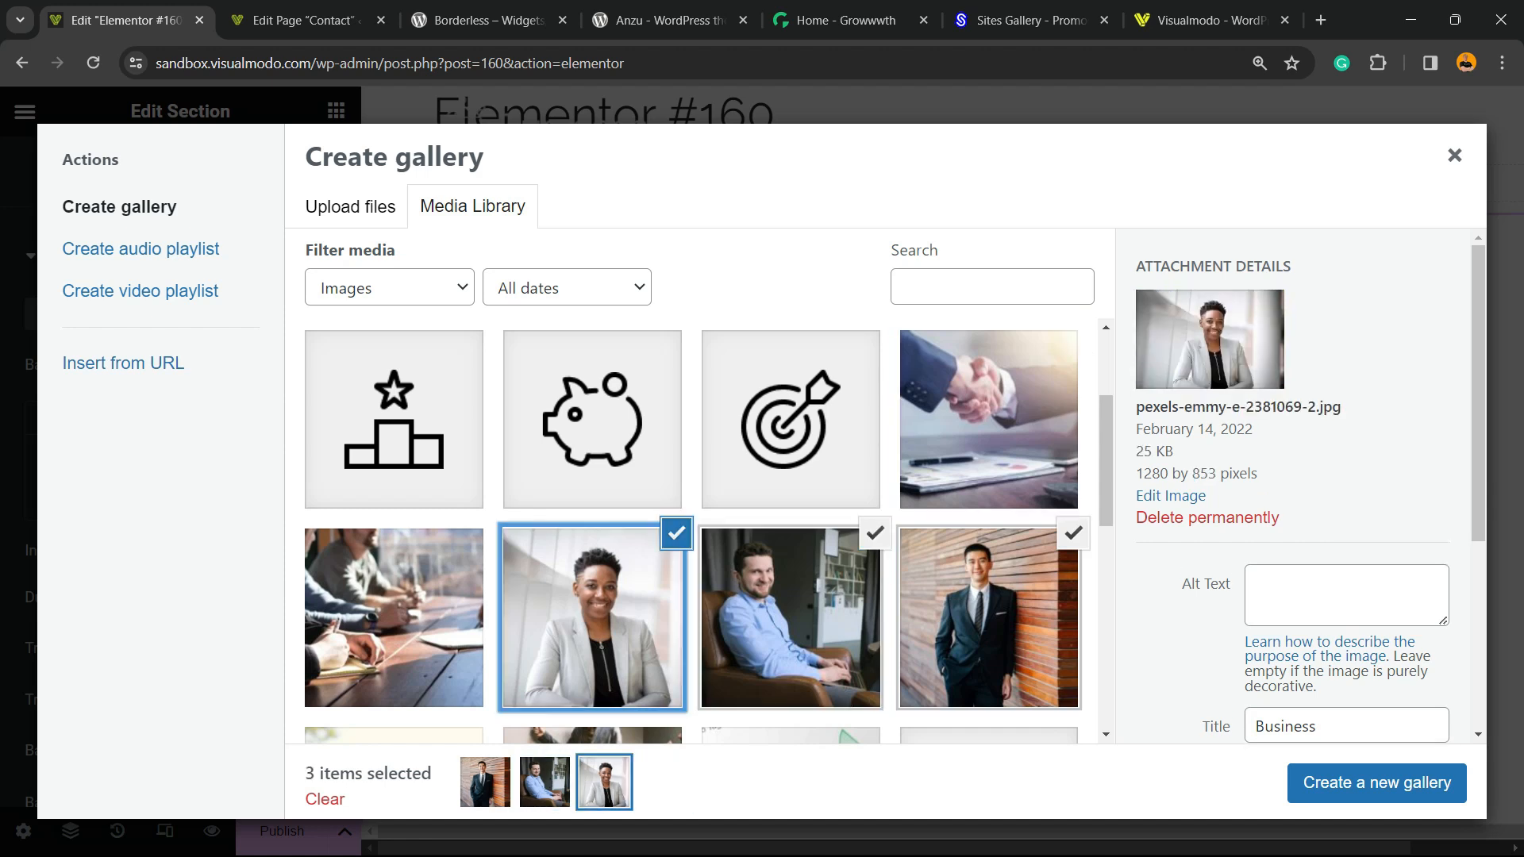
{"action": "left_click", "coordinate": [988, 618]}
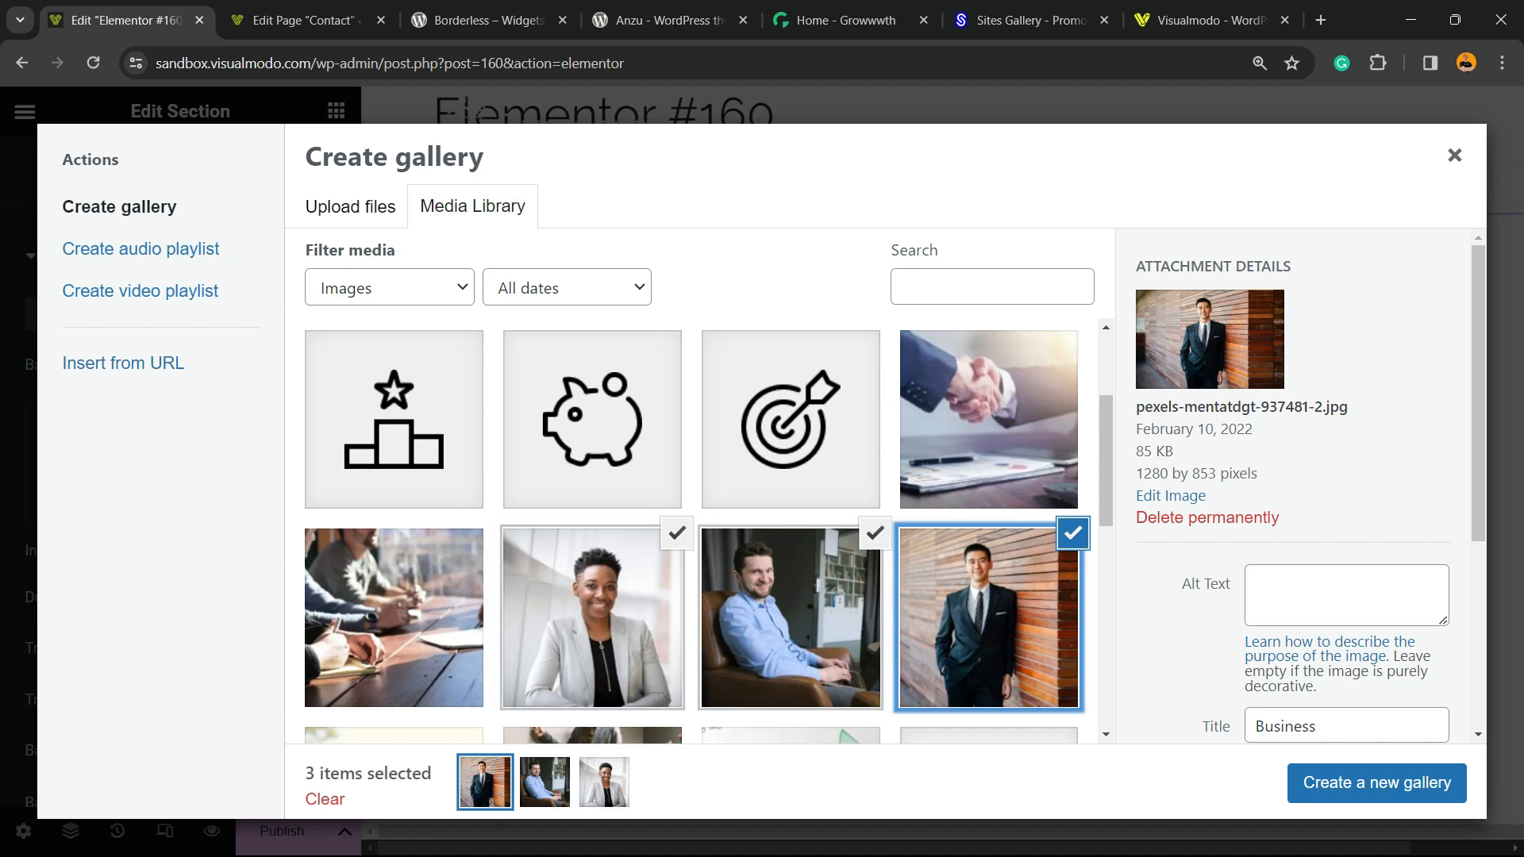
{"action": "left_click", "coordinate": [591, 616]}
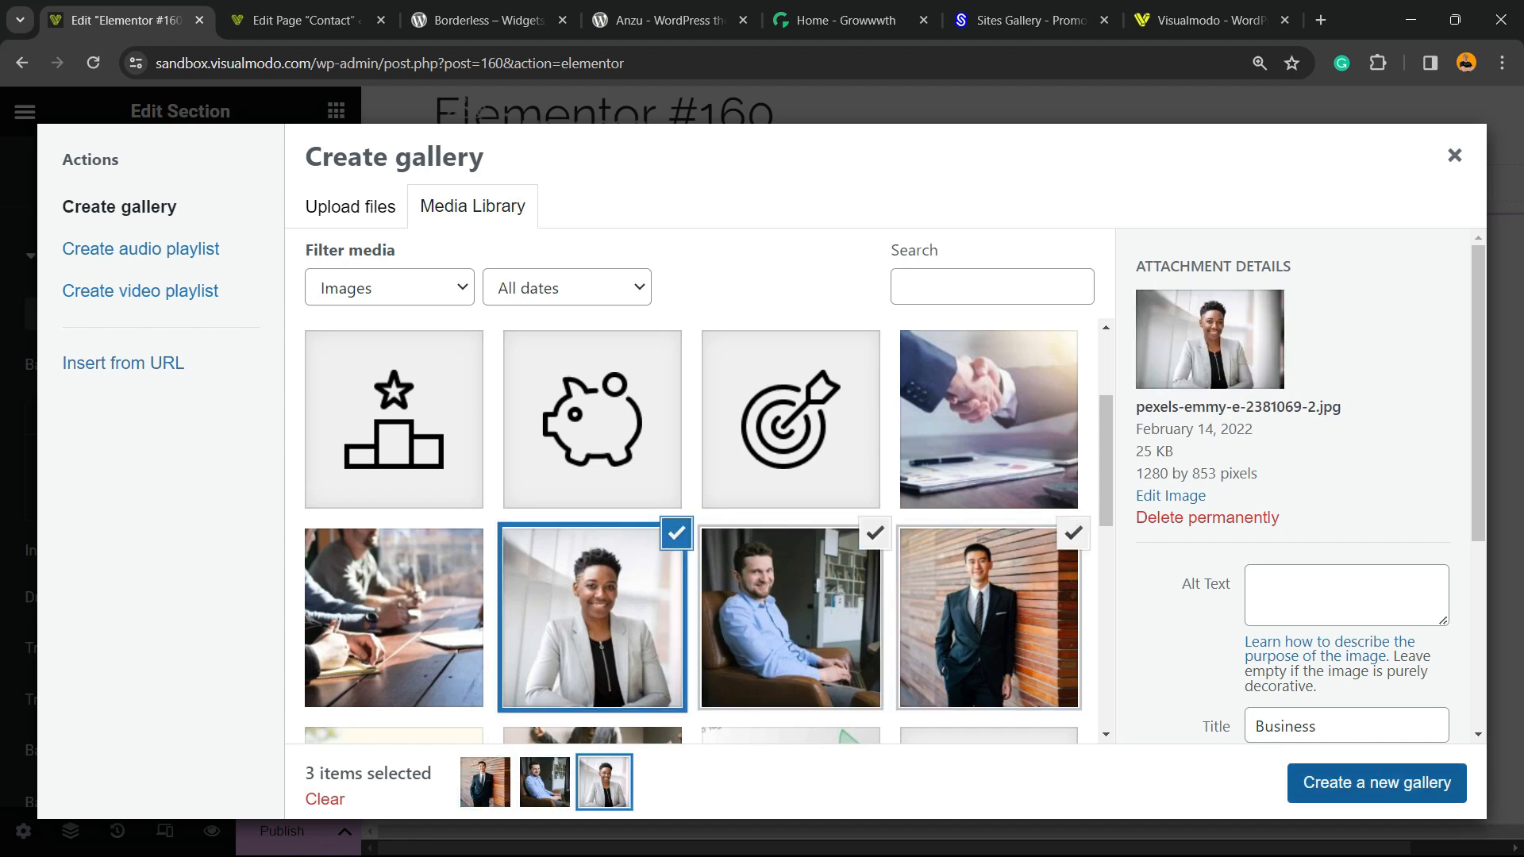
{"action": "left_click", "coordinate": [1375, 783]}
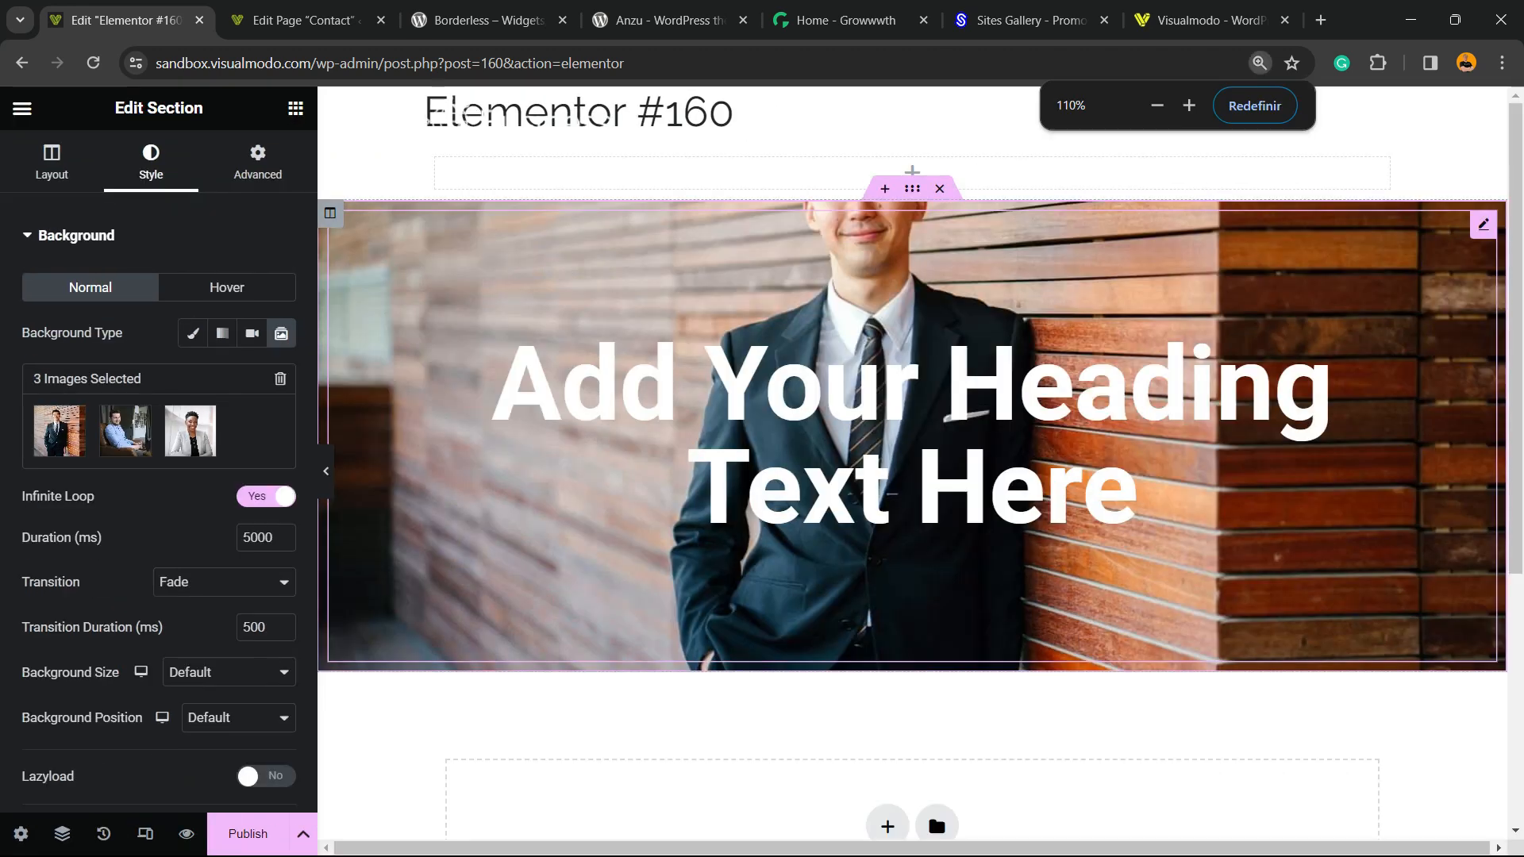
- Set slideshow Duration 3000, Transition Slide Left and Transition Duration 600
{"action": "left_click", "coordinate": [1187, 105]}
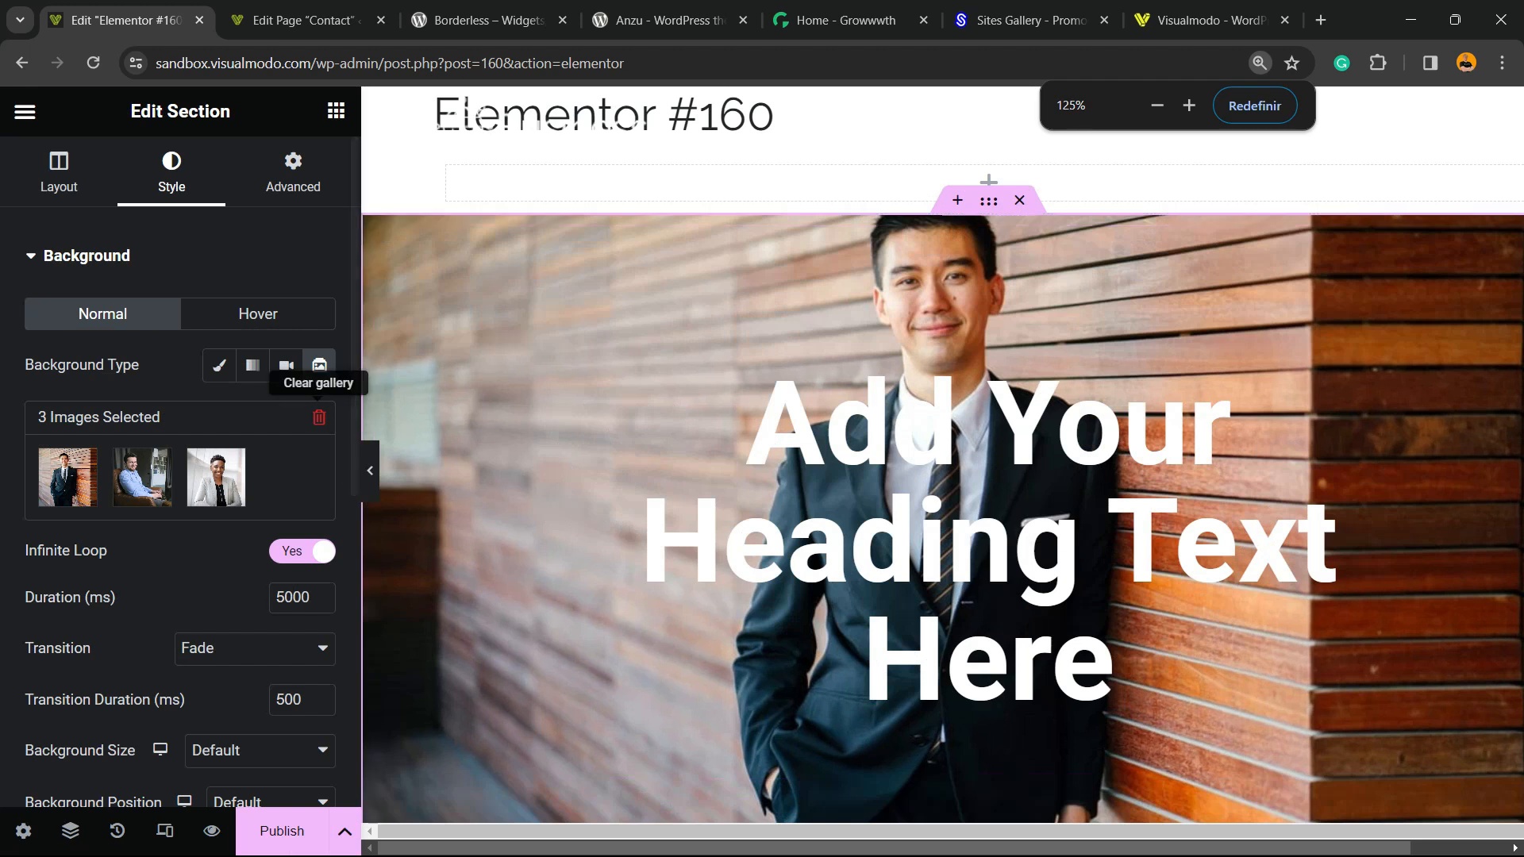
{"action": "left_click", "coordinate": [297, 597]}
{"action": "type", "text": "3000"}
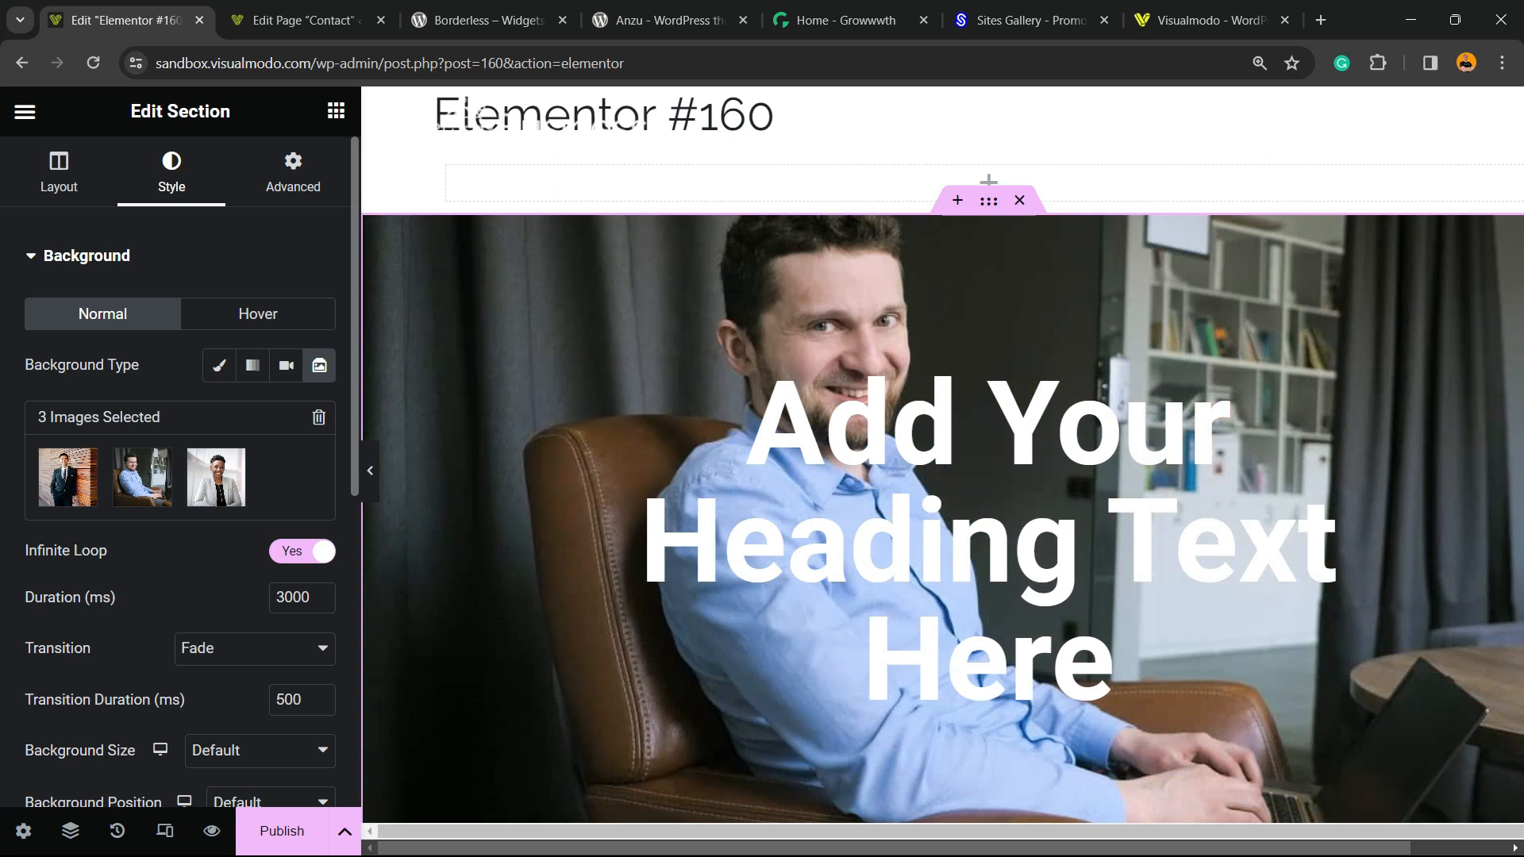
{"action": "left_click", "coordinate": [254, 648]}
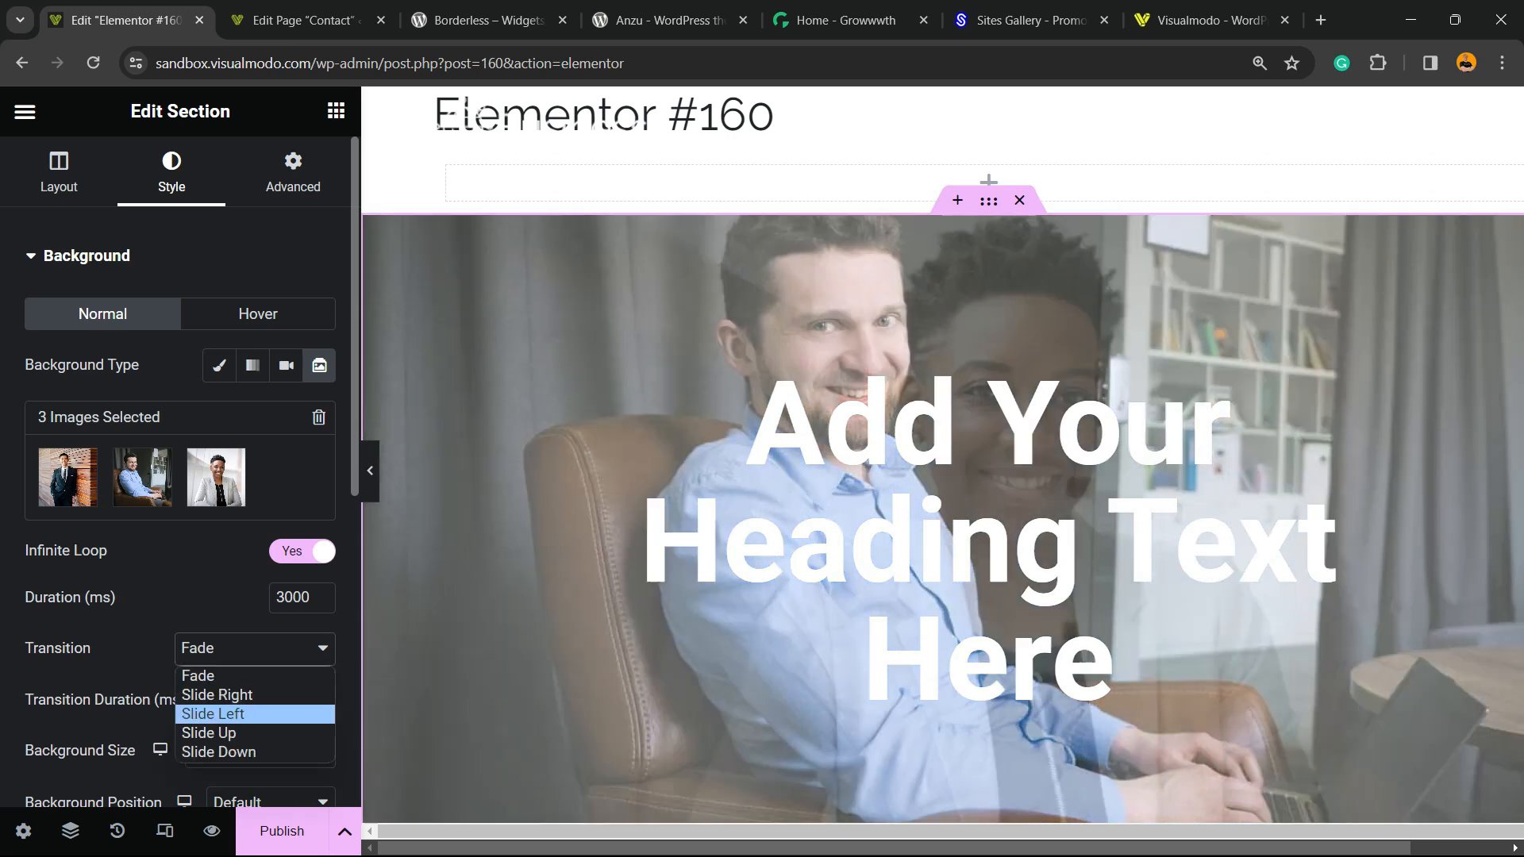
{"action": "left_click", "coordinate": [214, 712]}
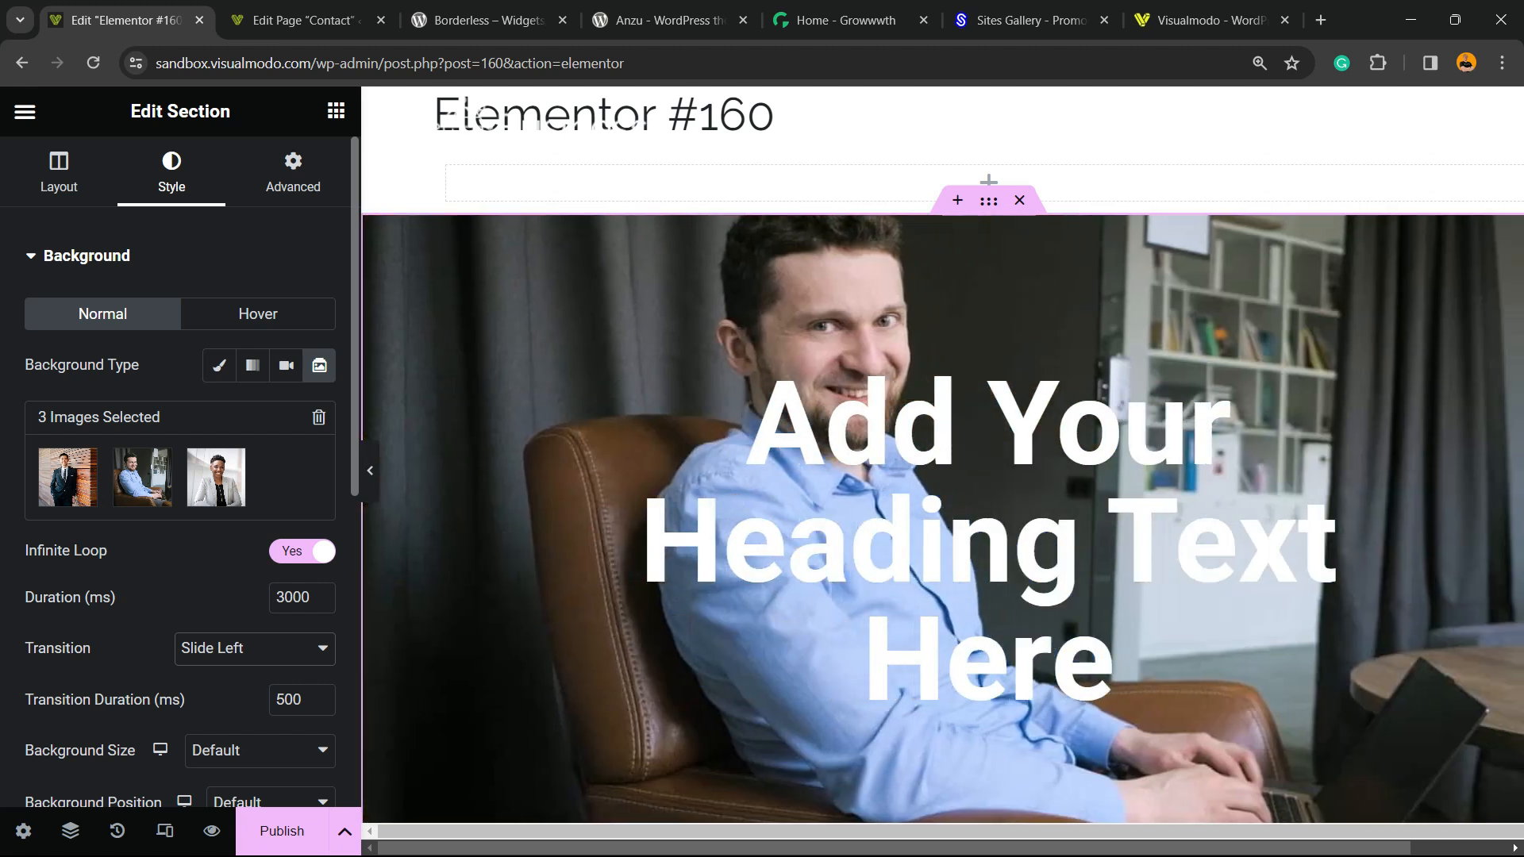
{"action": "scroll", "scroll_direction": "down", "scroll_amount": 3}
{"action": "type", "text": "600"}
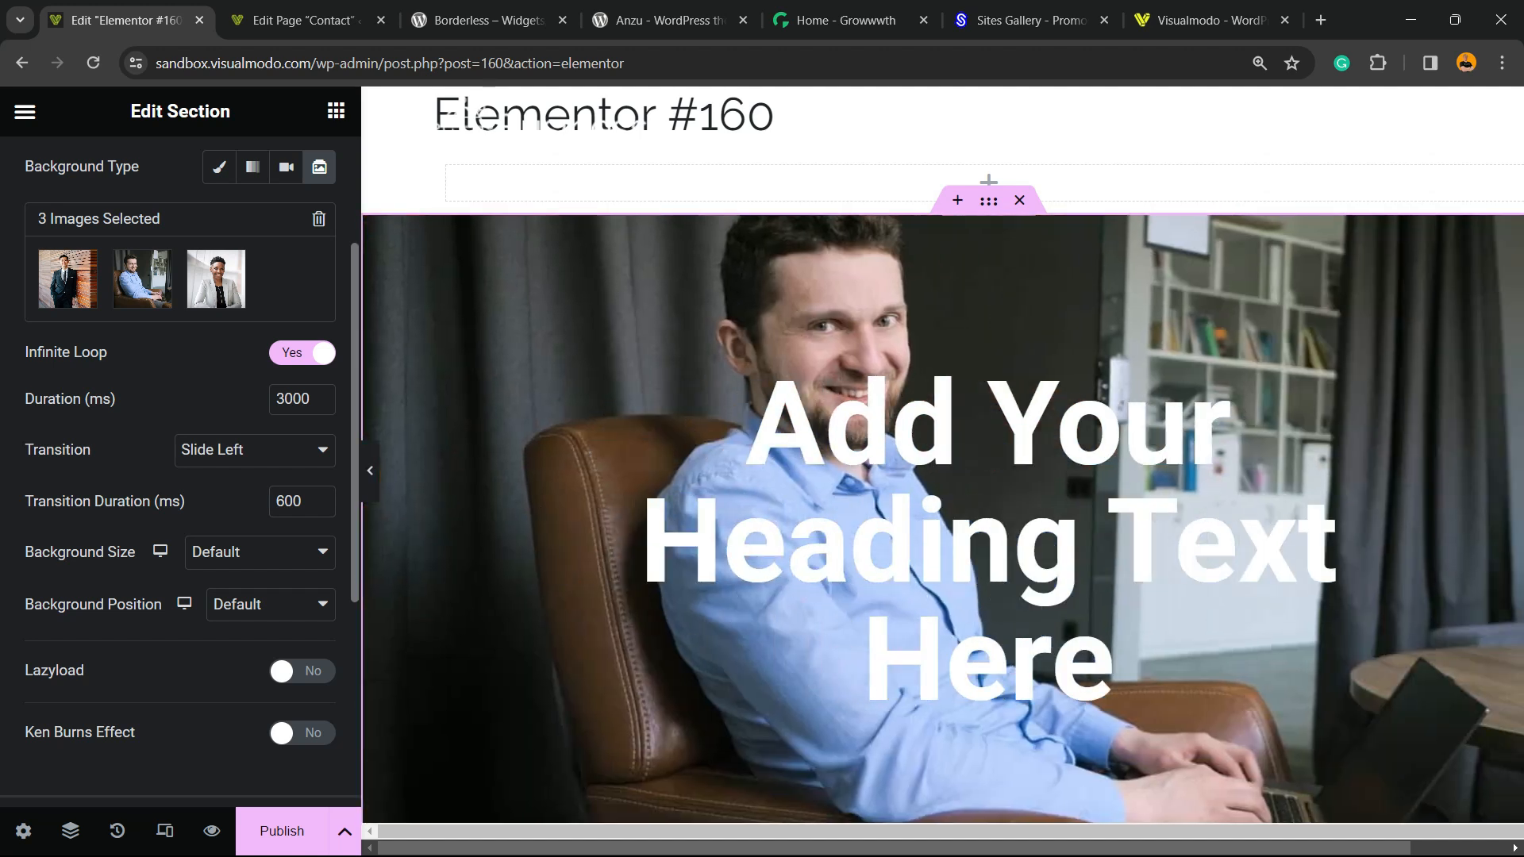
{"action": "left_click", "coordinate": [258, 553]}
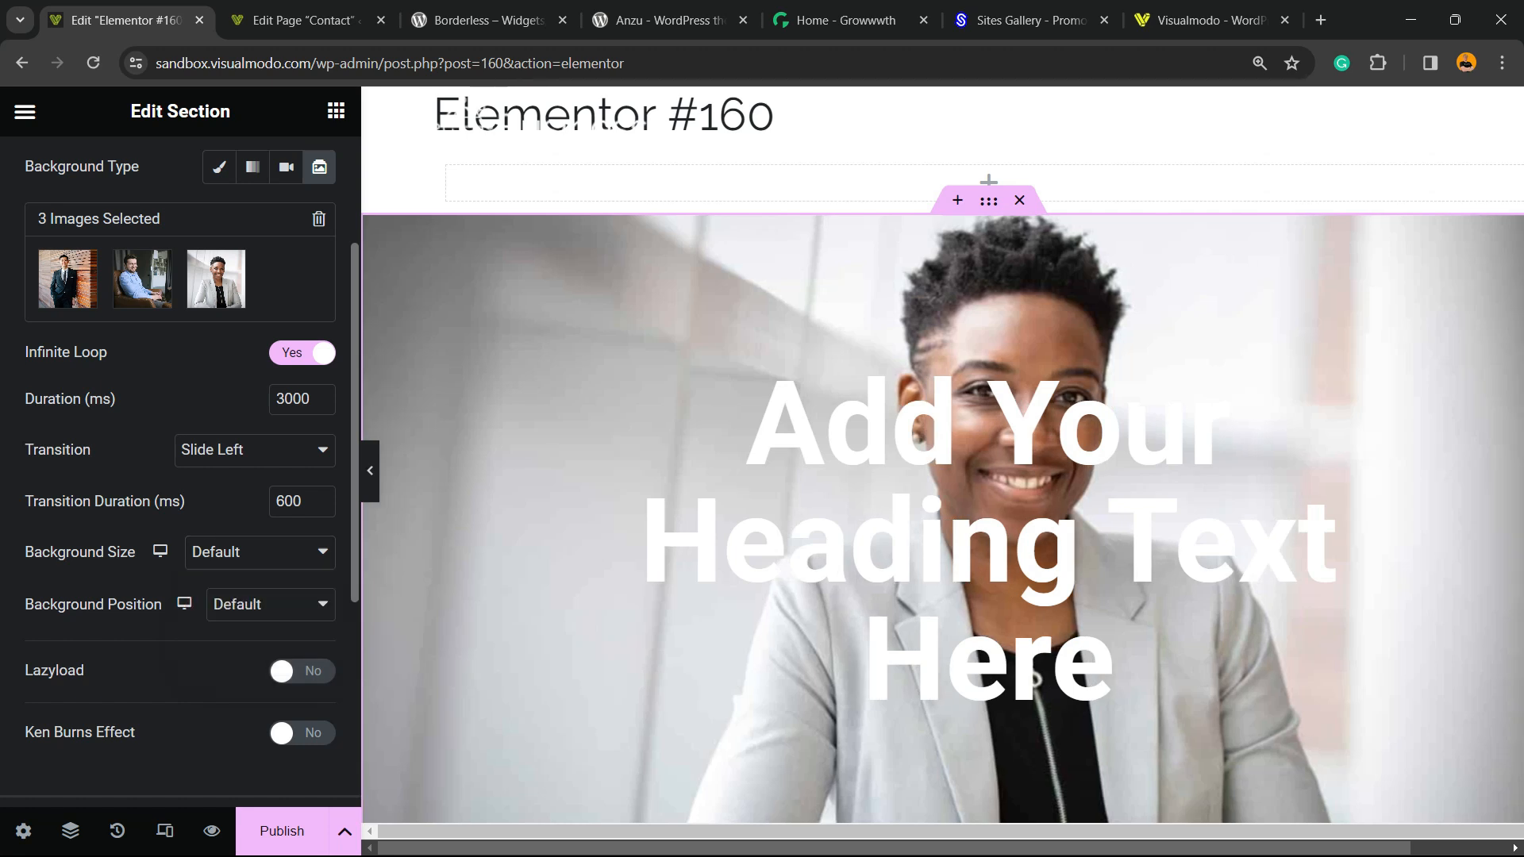
- Position the slideshow Center Center and enable Lazyload and the Ken Burns effect
{"action": "left_click", "coordinate": [270, 604]}
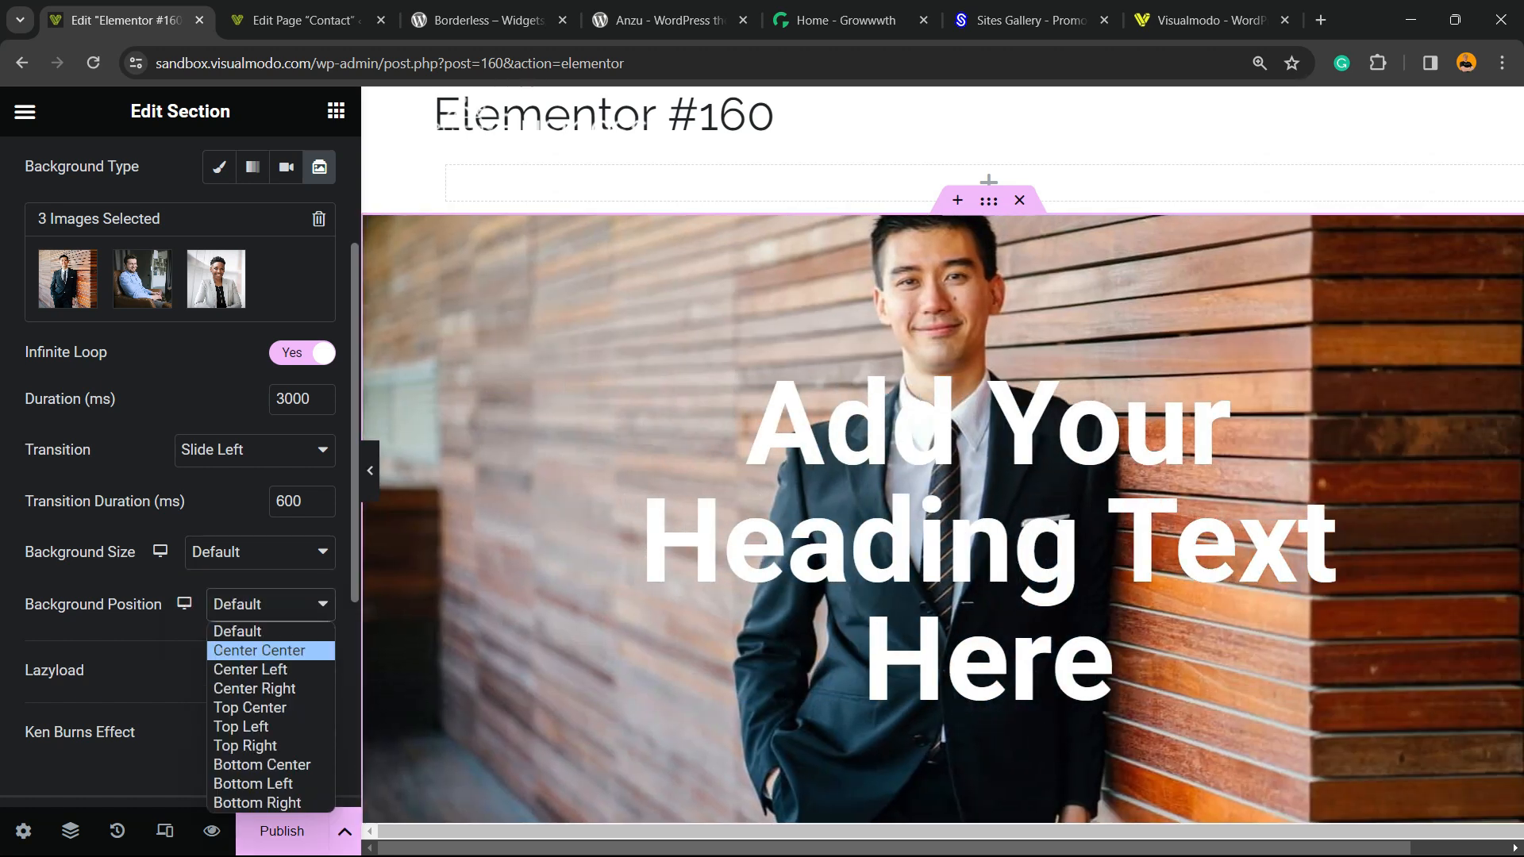
{"action": "mouse_move", "coordinate": [252, 783]}
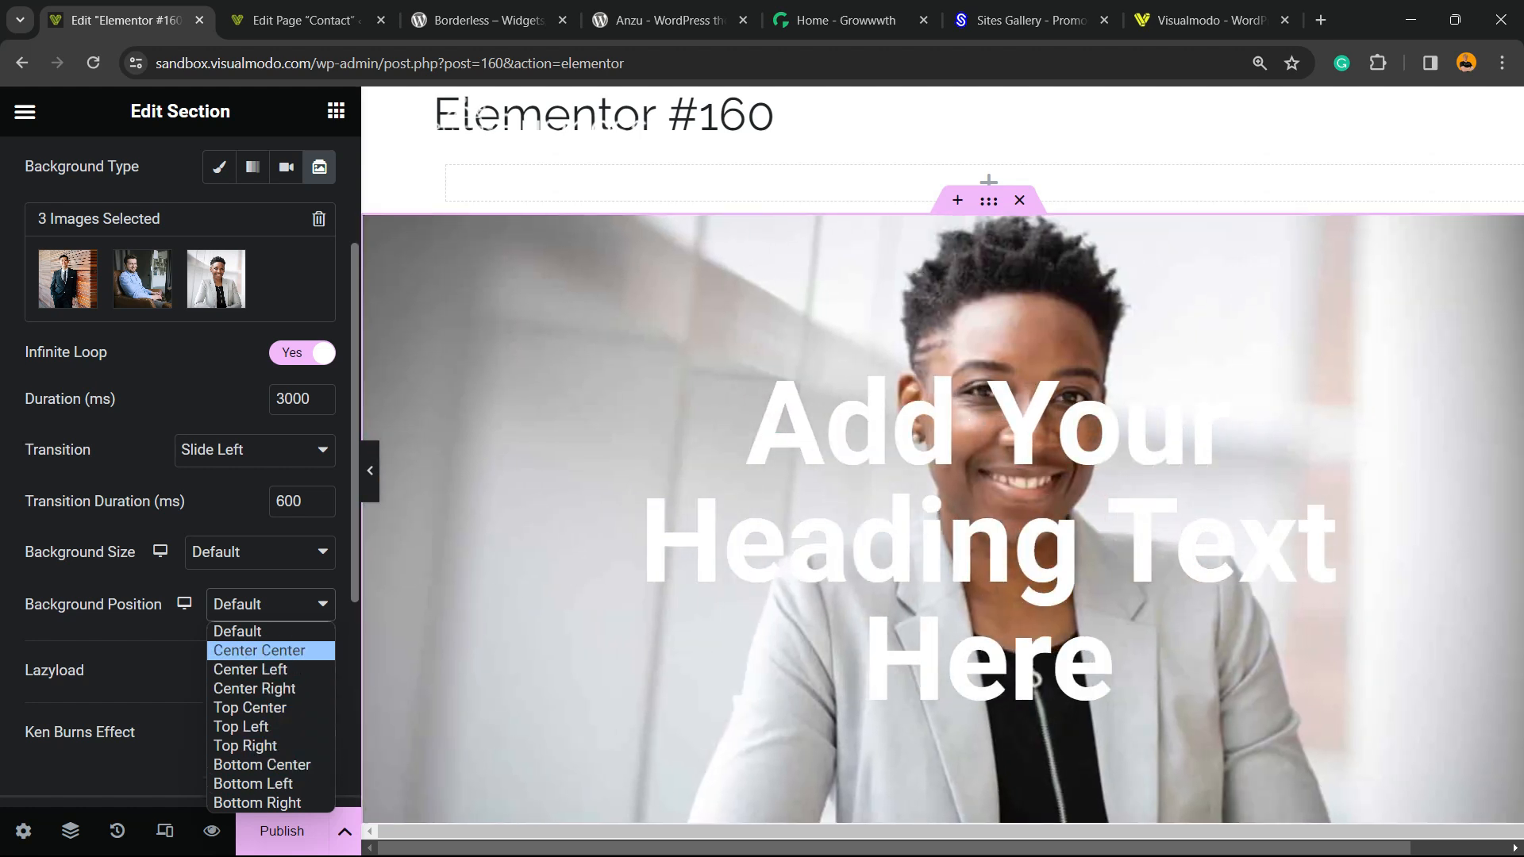
{"action": "left_click", "coordinate": [259, 651]}
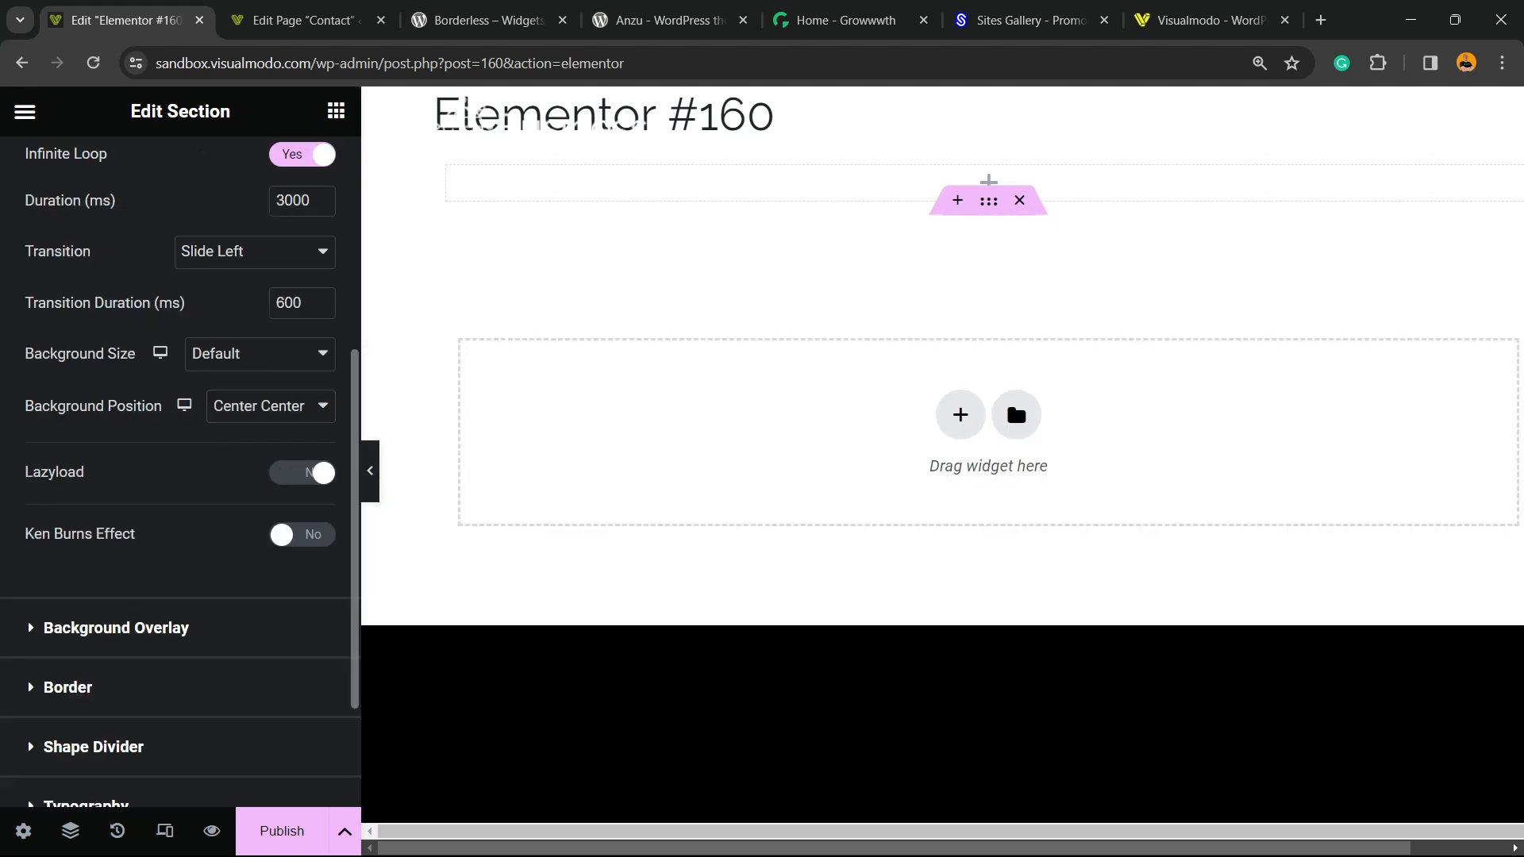
{"action": "left_click", "coordinate": [302, 473]}
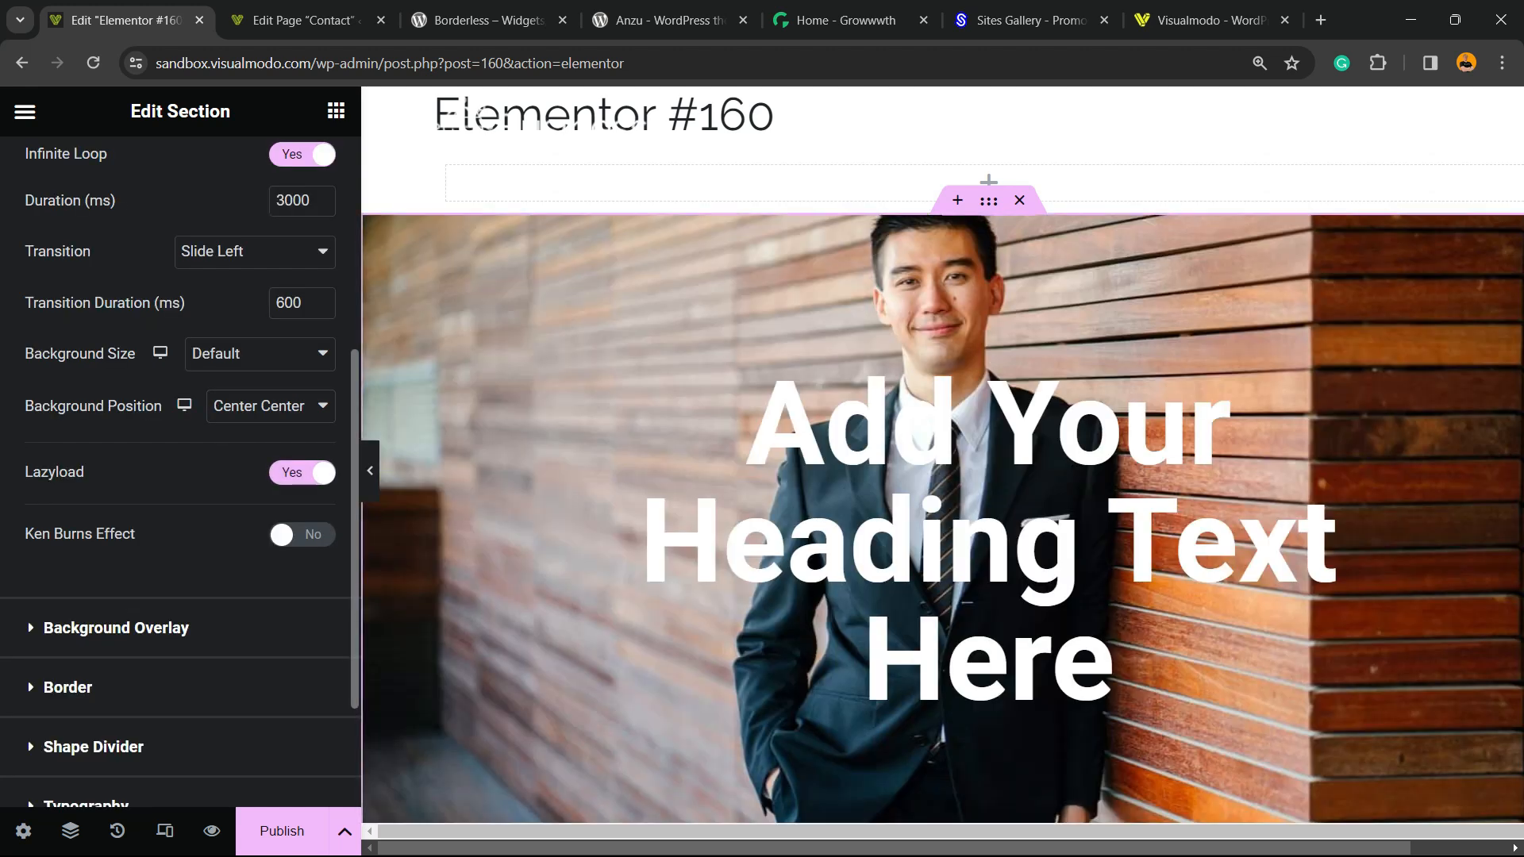
{"action": "left_click", "coordinate": [302, 535]}
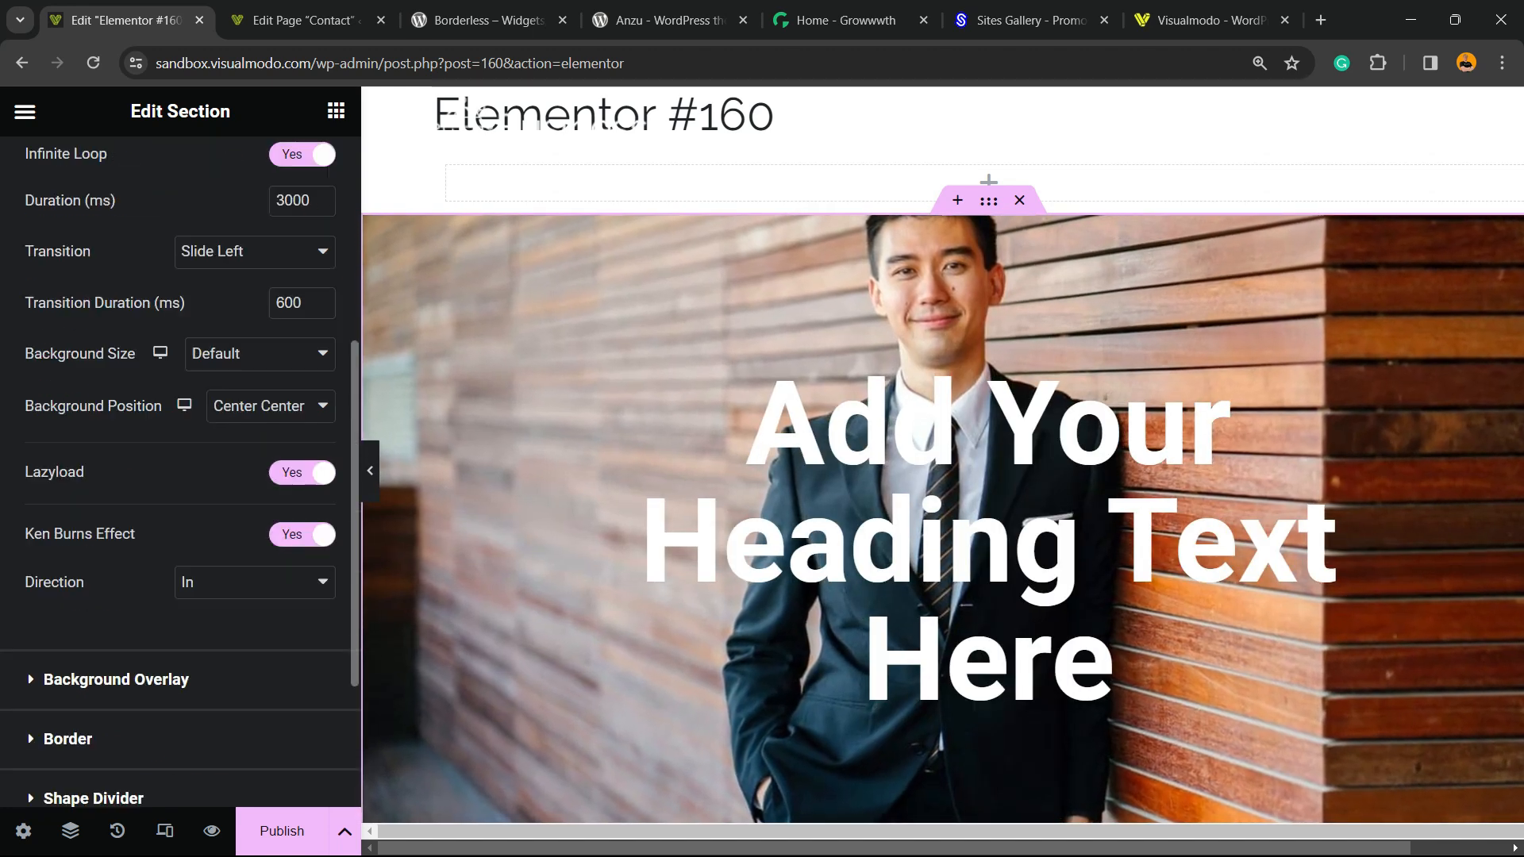
{"action": "left_click", "coordinate": [170, 173]}
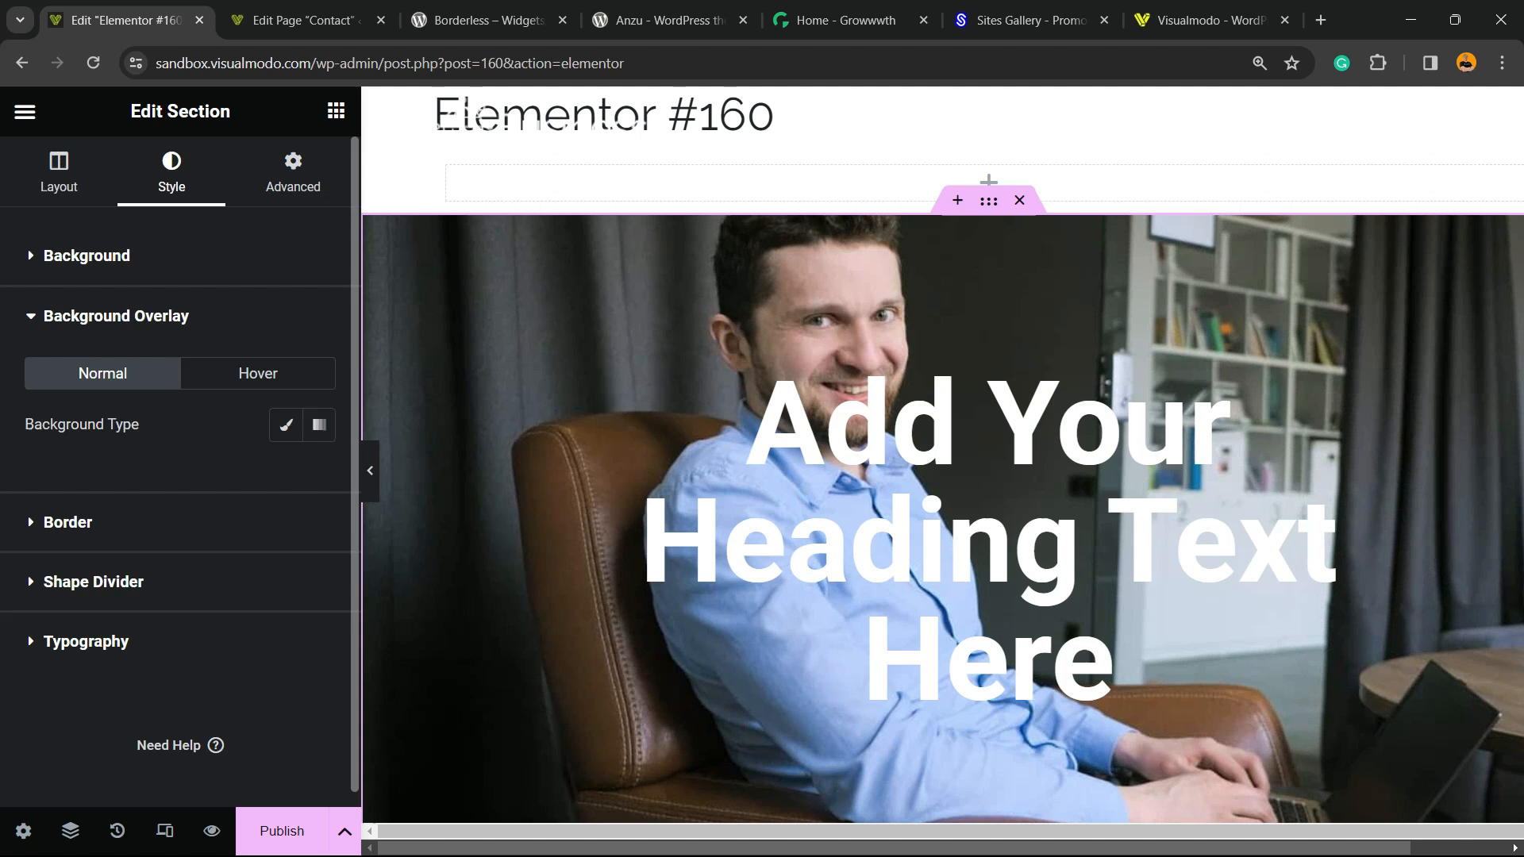
- Add a dark Classic background overlay at 0.5 opacity and publish the page
{"action": "left_click", "coordinate": [285, 425]}
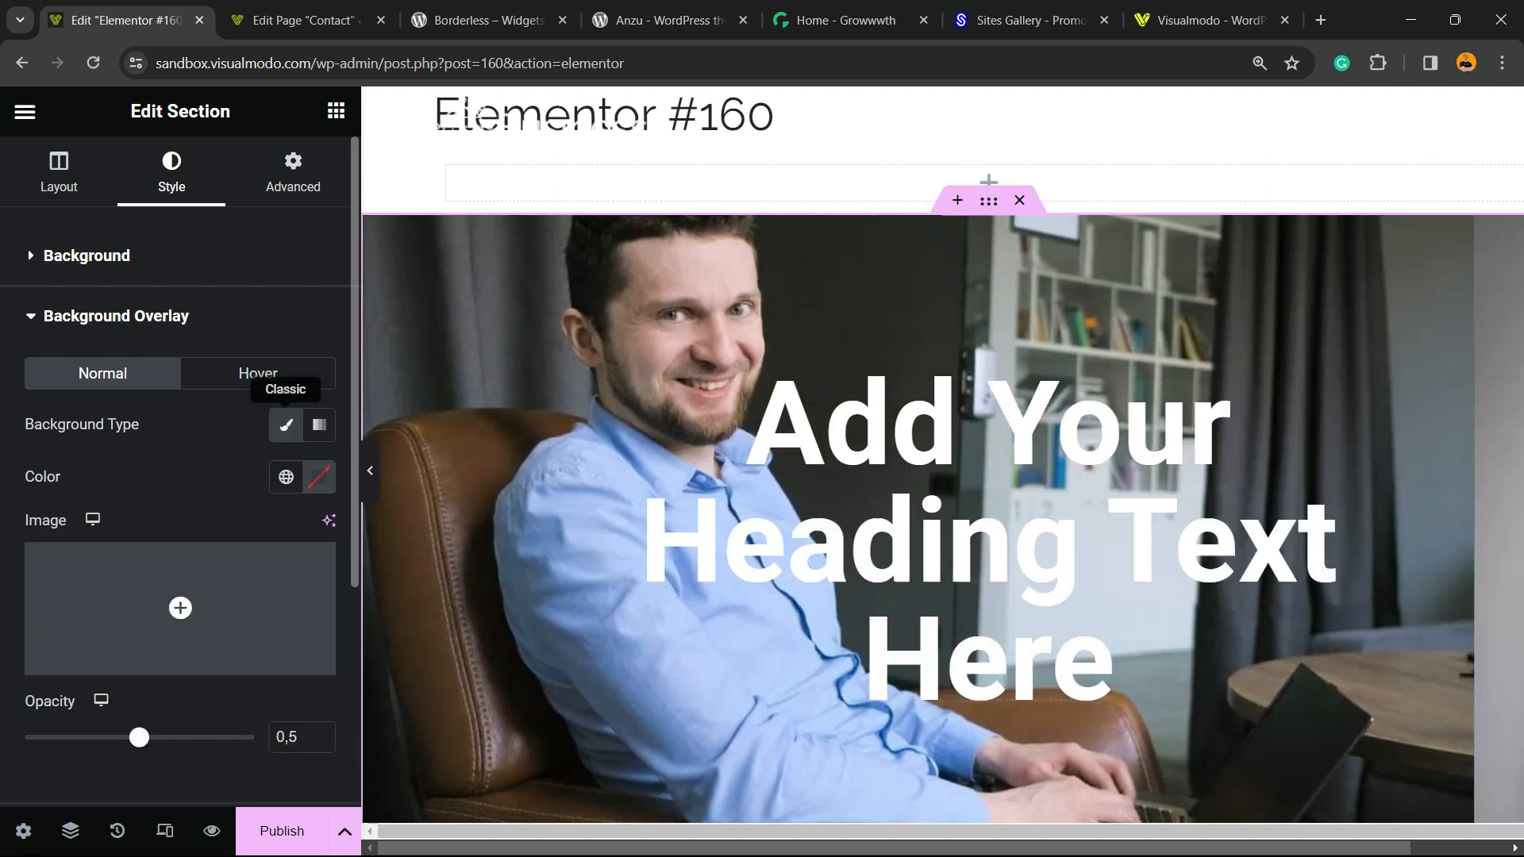
{"action": "left_click", "coordinate": [284, 477]}
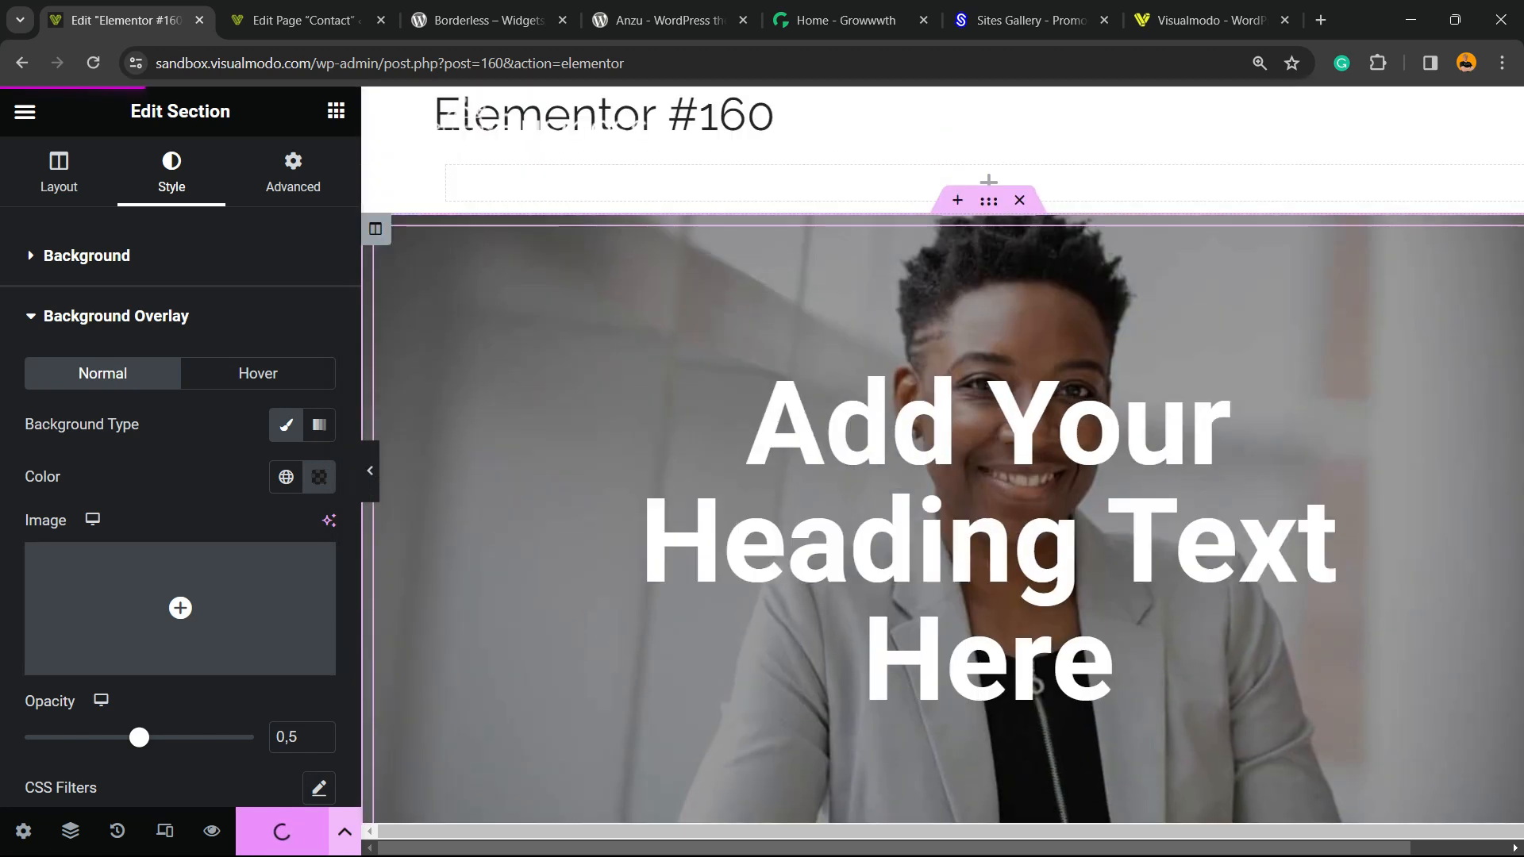
{"action": "left_click", "coordinate": [281, 830]}
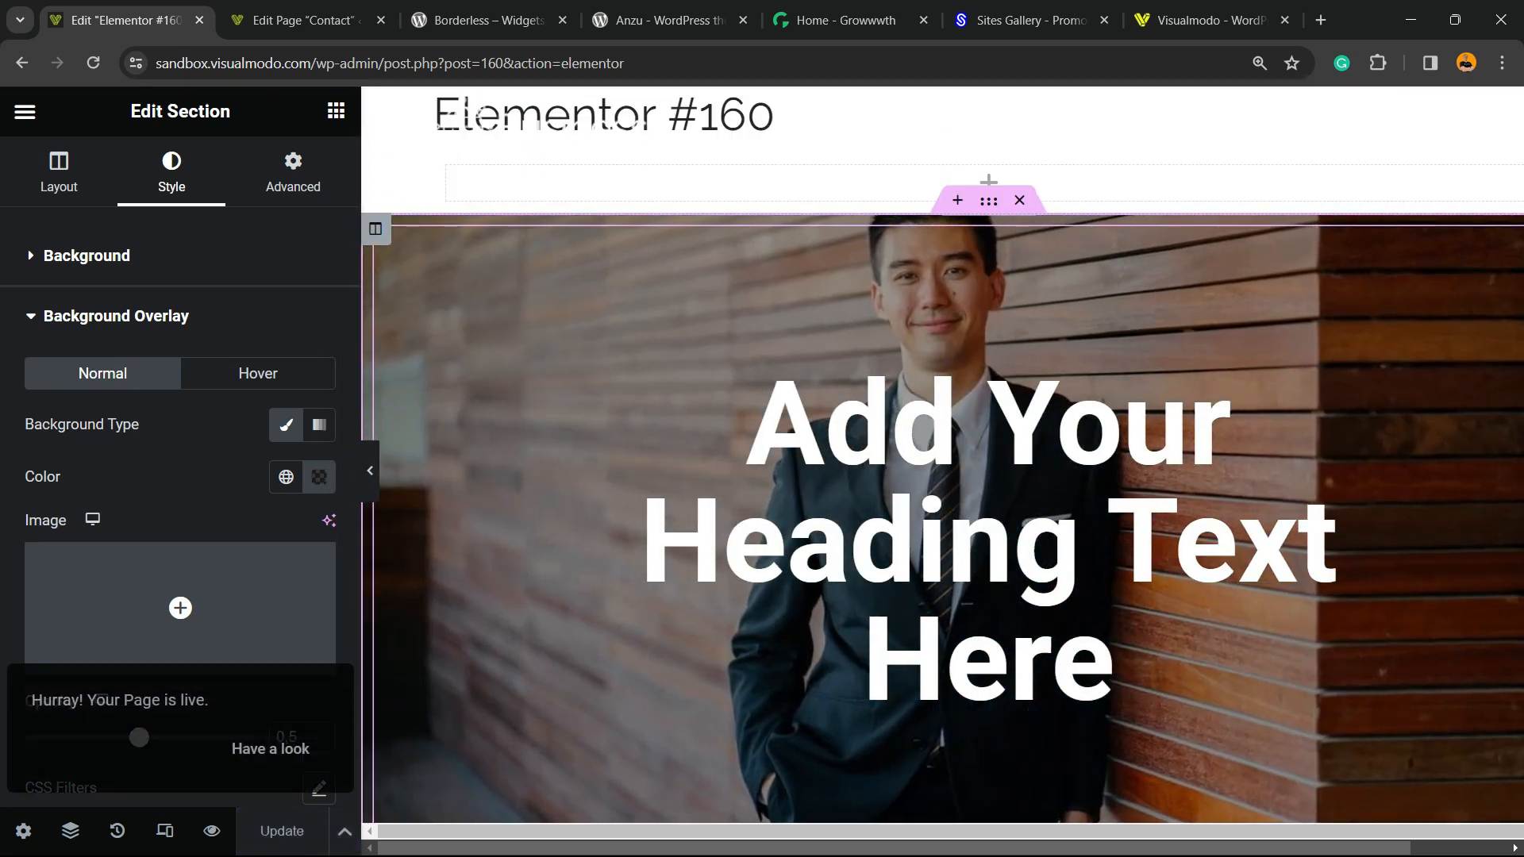
{"action": "scroll", "scroll_direction": "down", "scroll_amount": 3}
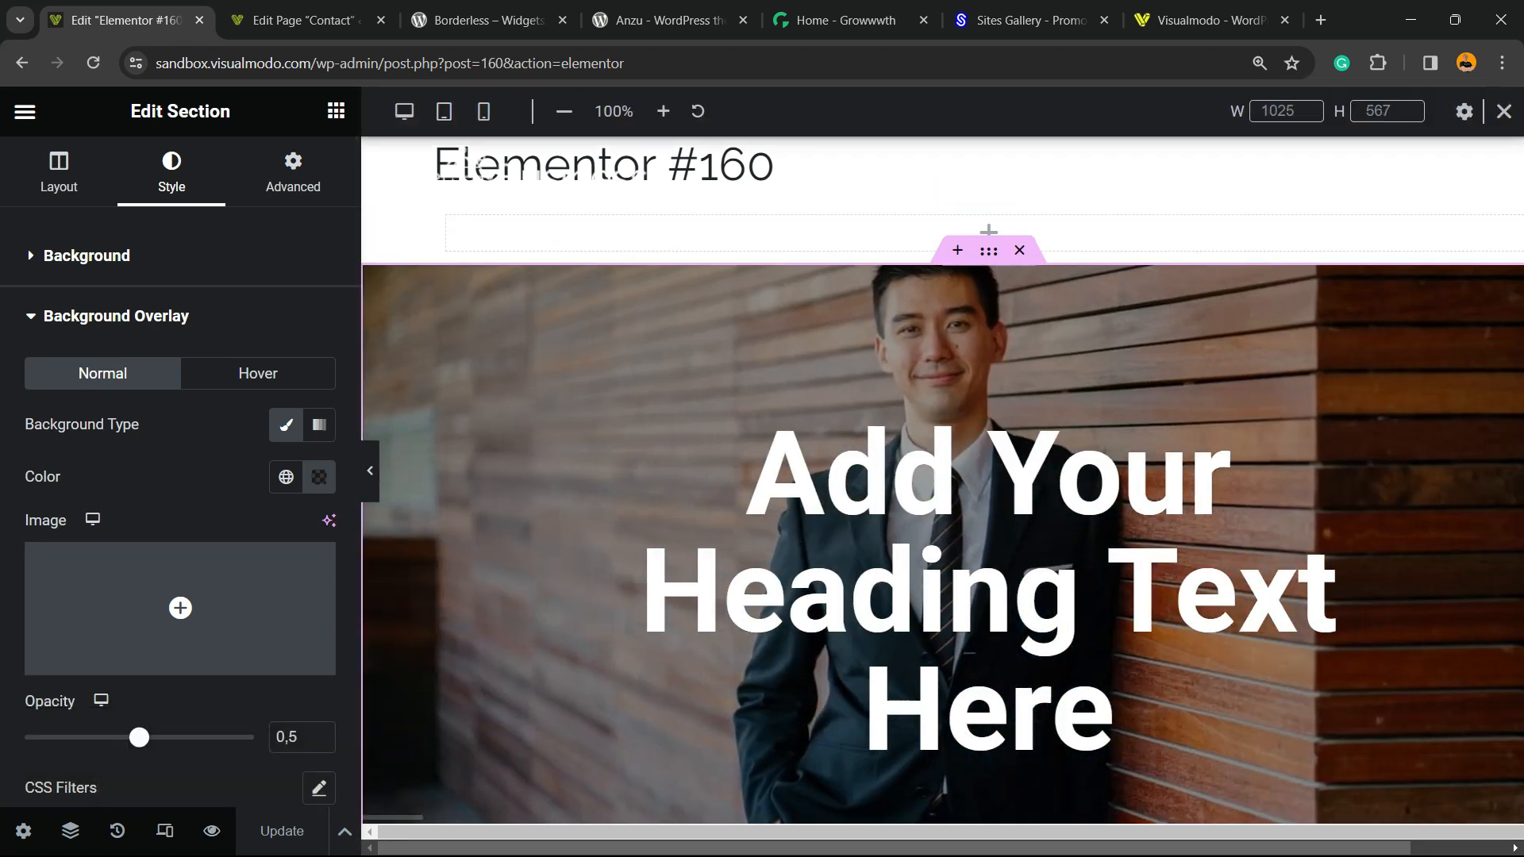
- Switch to Mobile preview and set the heading's Typography size to 61px
{"action": "left_click", "coordinate": [444, 111]}
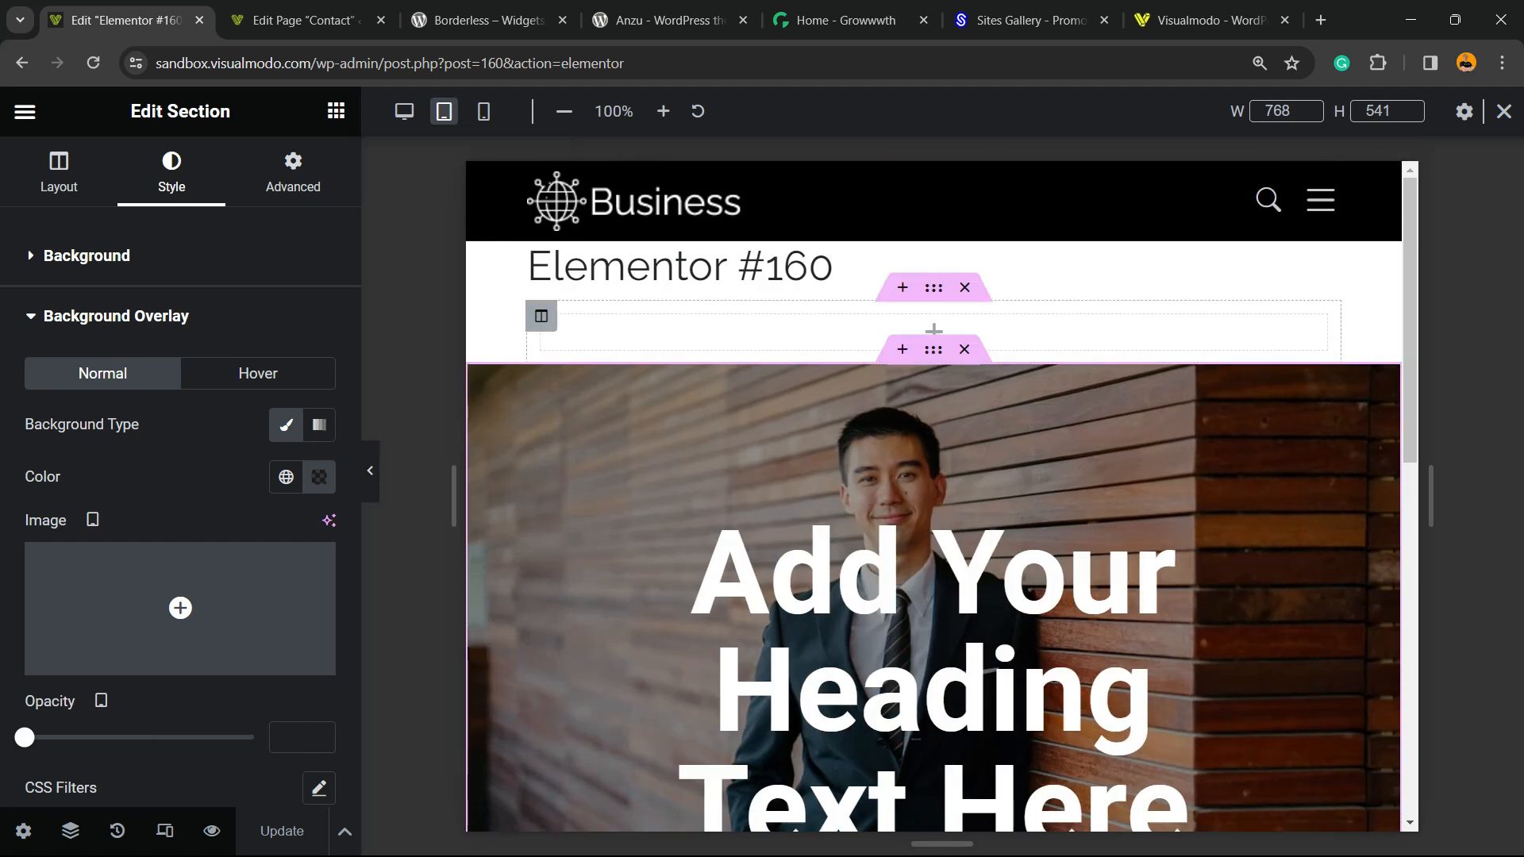
{"action": "left_click", "coordinate": [483, 111]}
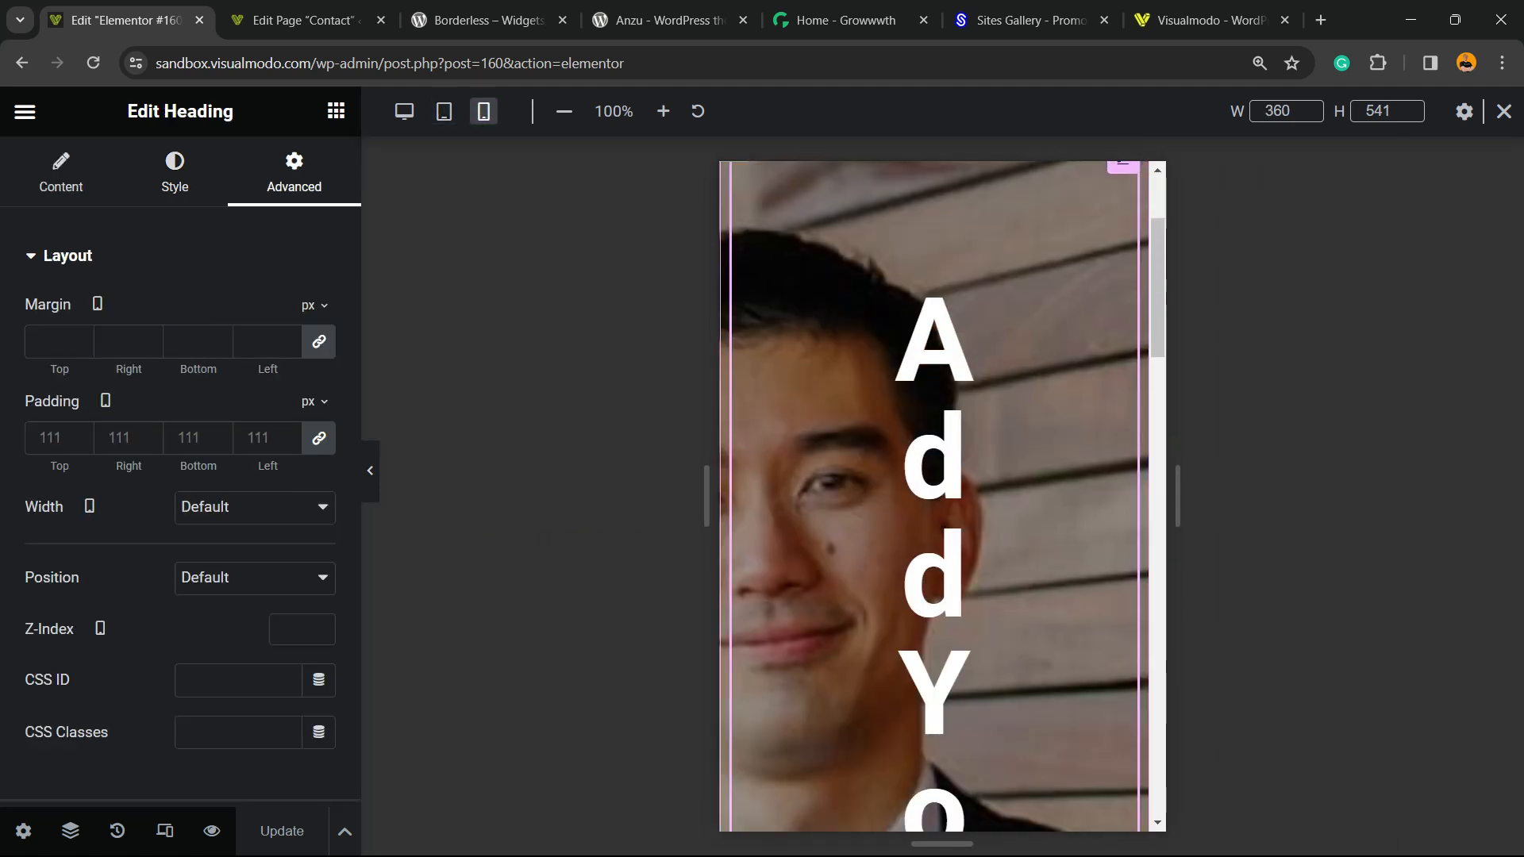
{"action": "scroll", "scroll_direction": "up", "scroll_amount": 3}
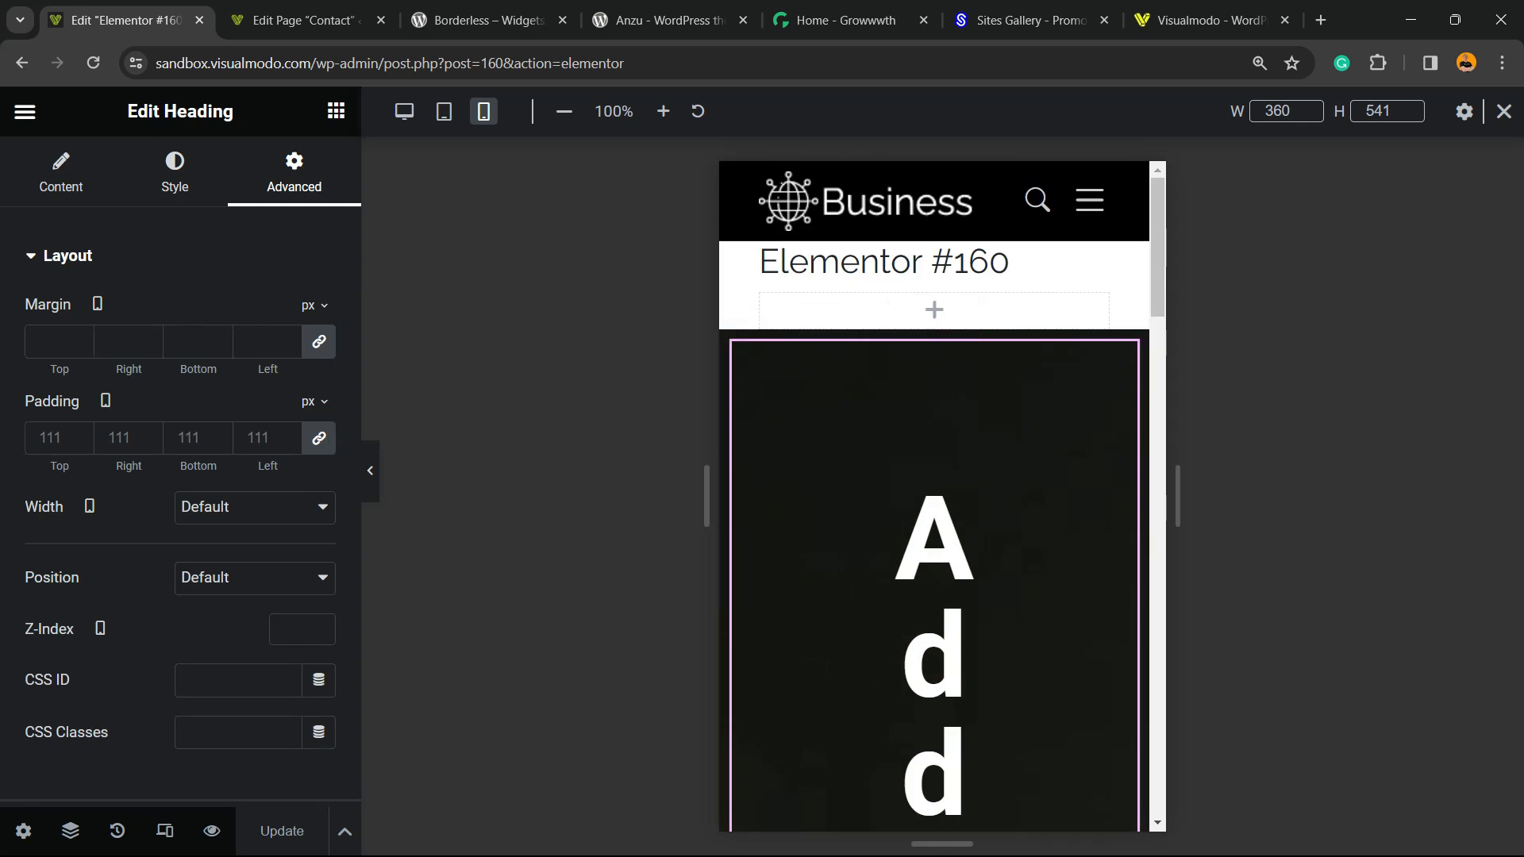
{"action": "scroll", "scroll_direction": "down", "scroll_amount": 3}
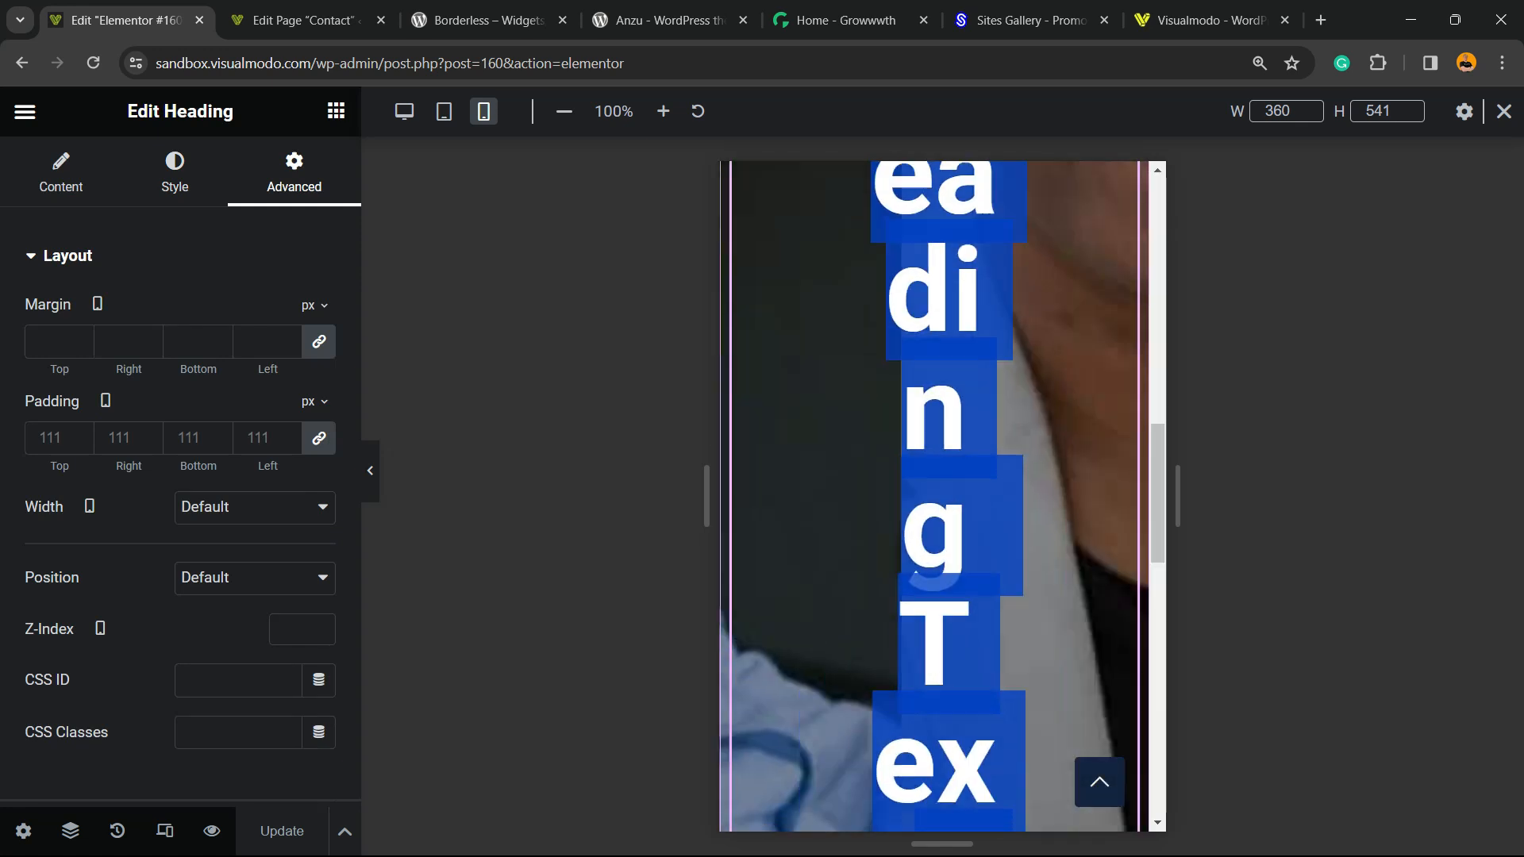
{"action": "scroll", "scroll_direction": "down", "scroll_amount": 3}
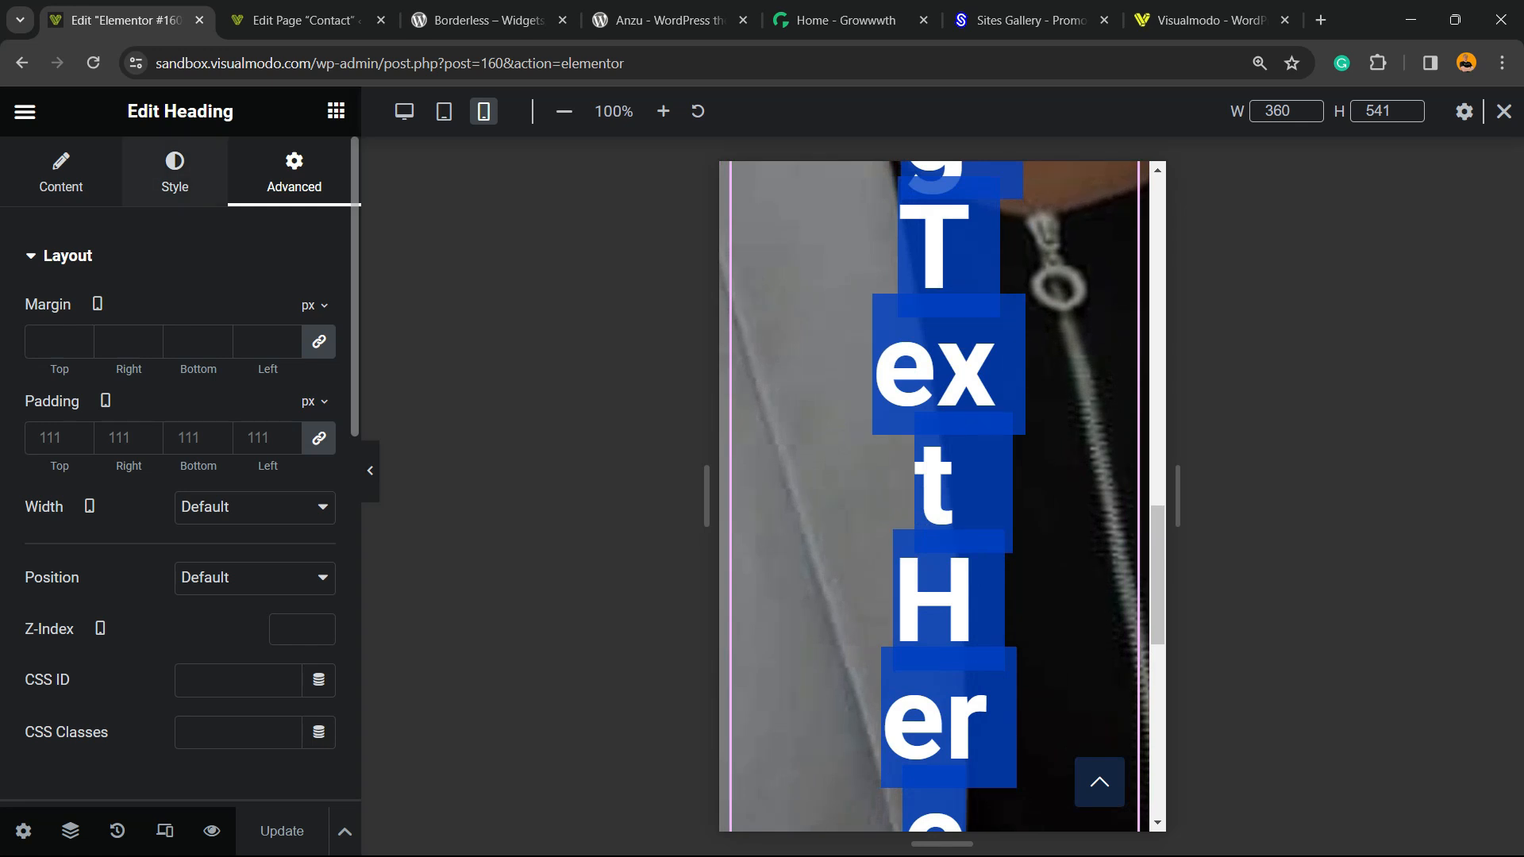
{"action": "left_click", "coordinate": [175, 173]}
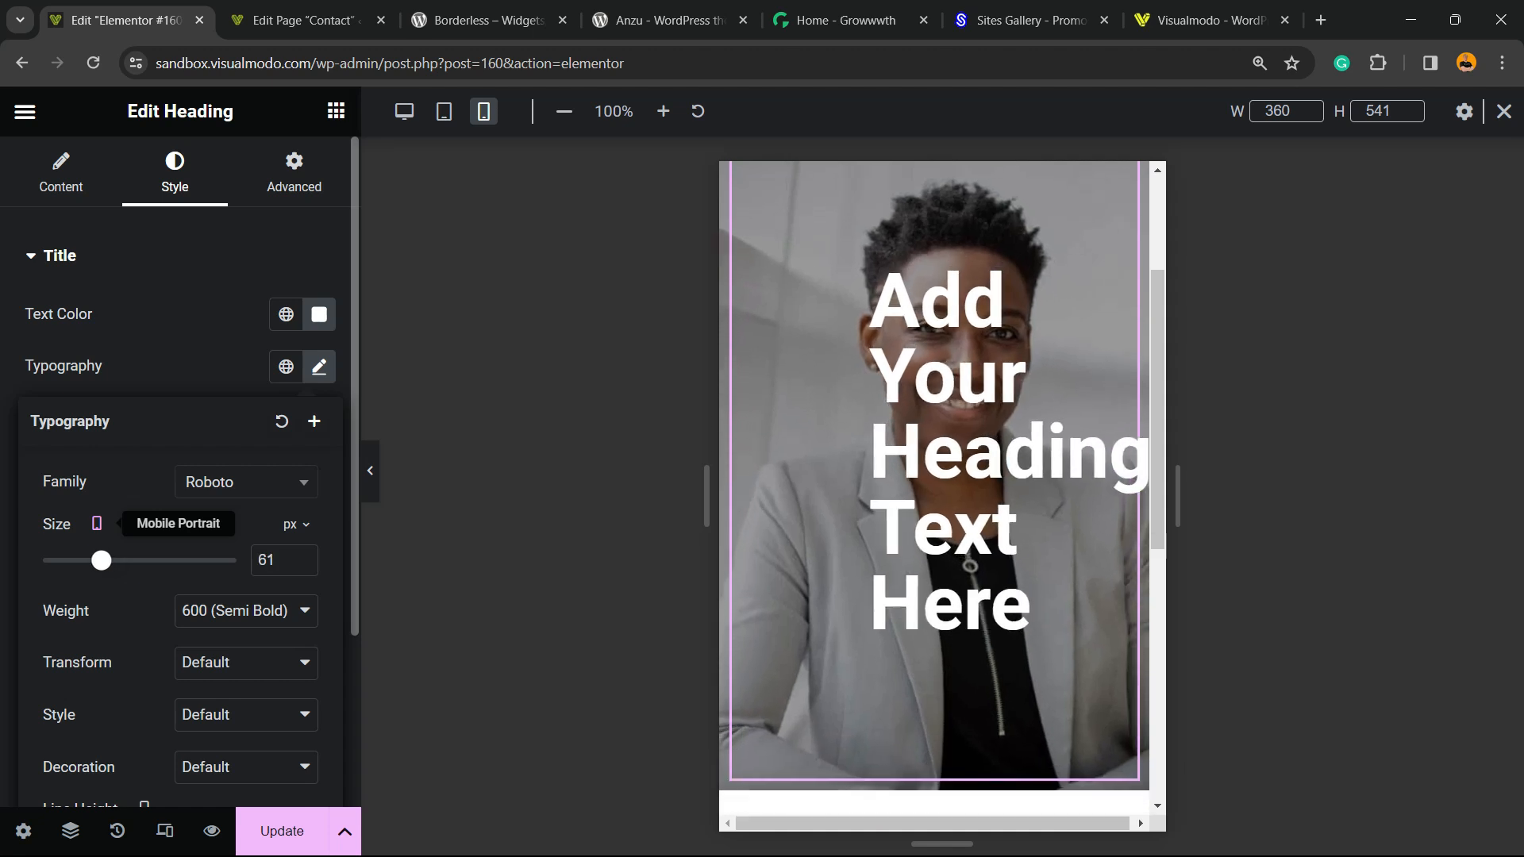
- Give the heading unlinked mobile padding of 110/0/110/0
{"action": "left_click", "coordinate": [292, 173]}
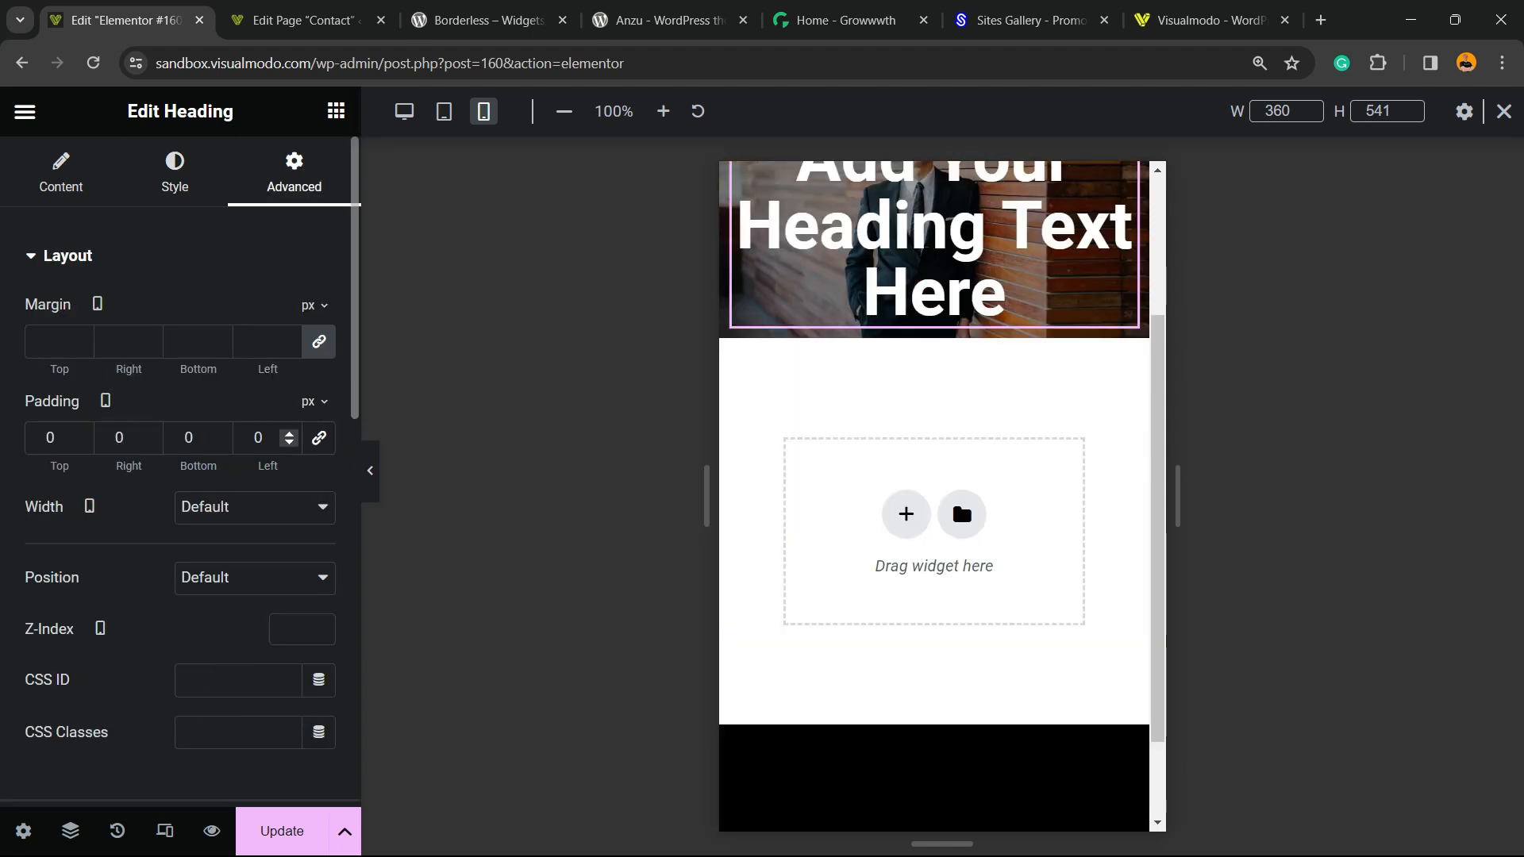
{"action": "scroll", "scroll_direction": "up", "scroll_amount": 3}
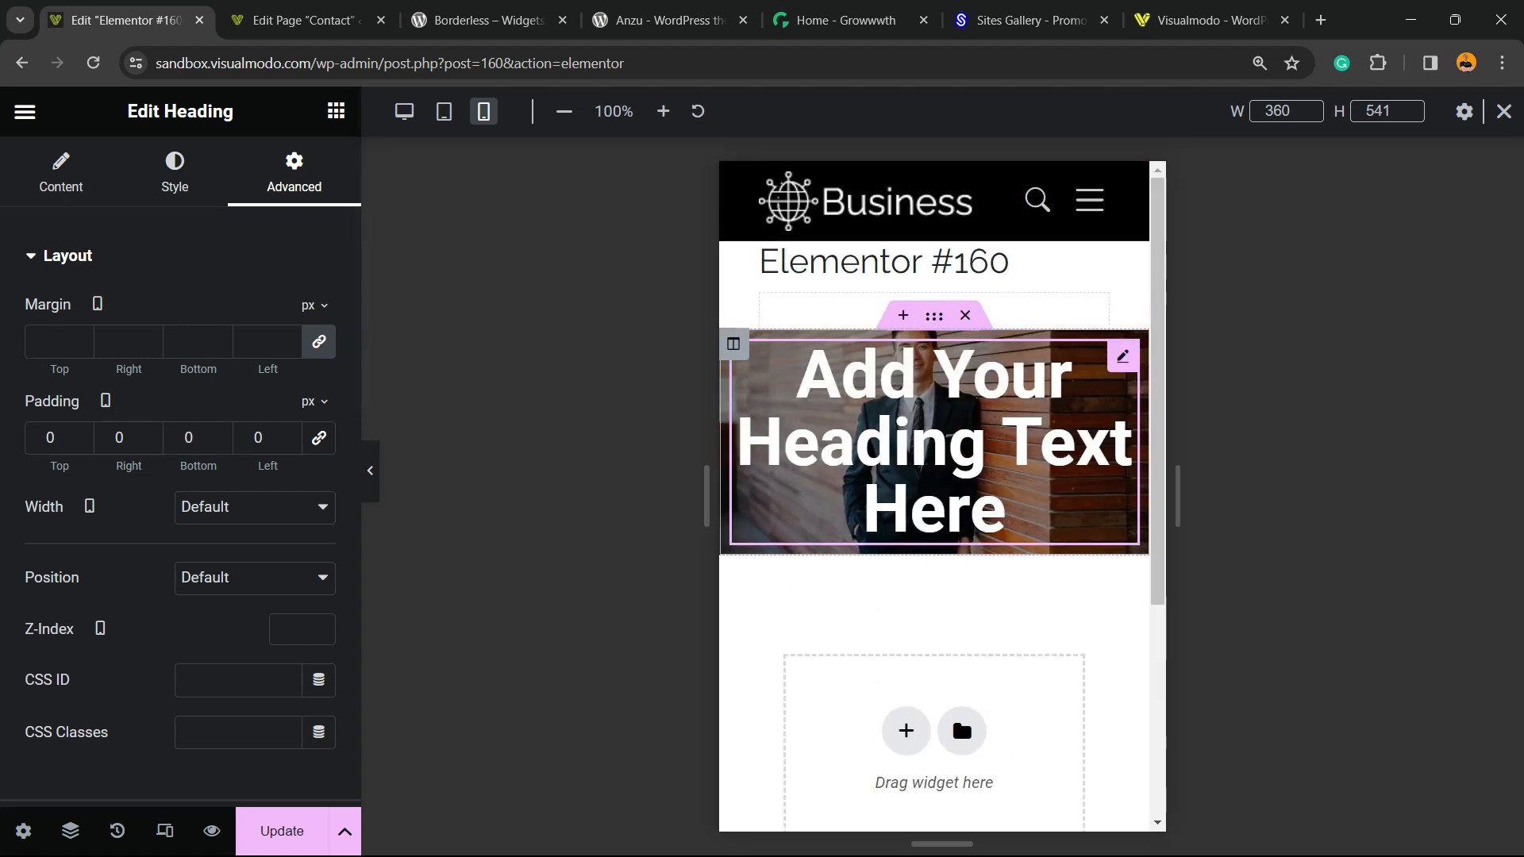
{"action": "left_click", "coordinate": [51, 438]}
{"action": "type", "text": "110"}
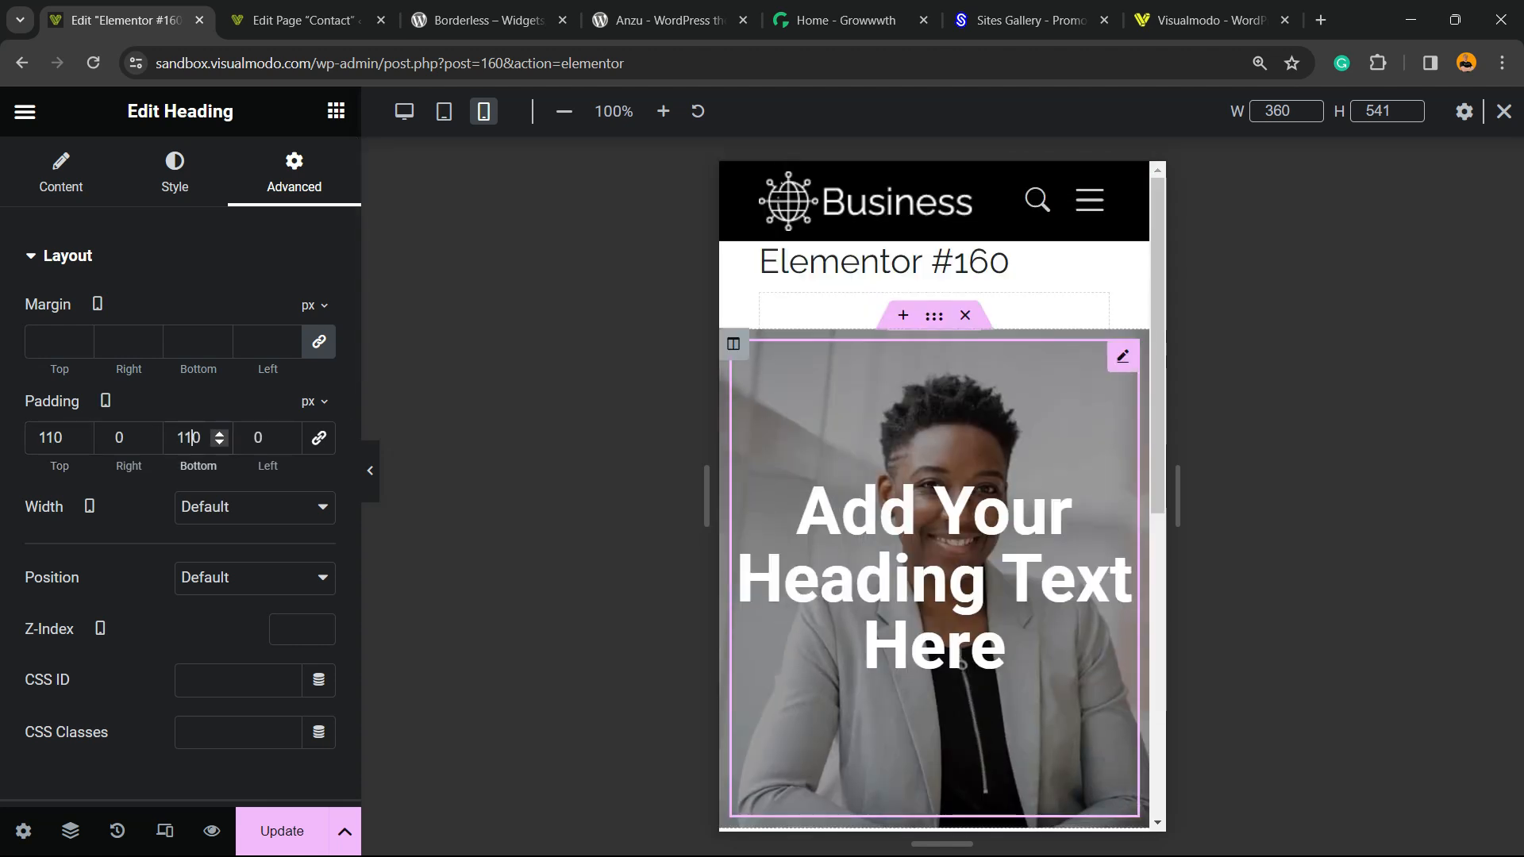
{"action": "left_click", "coordinate": [443, 111]}
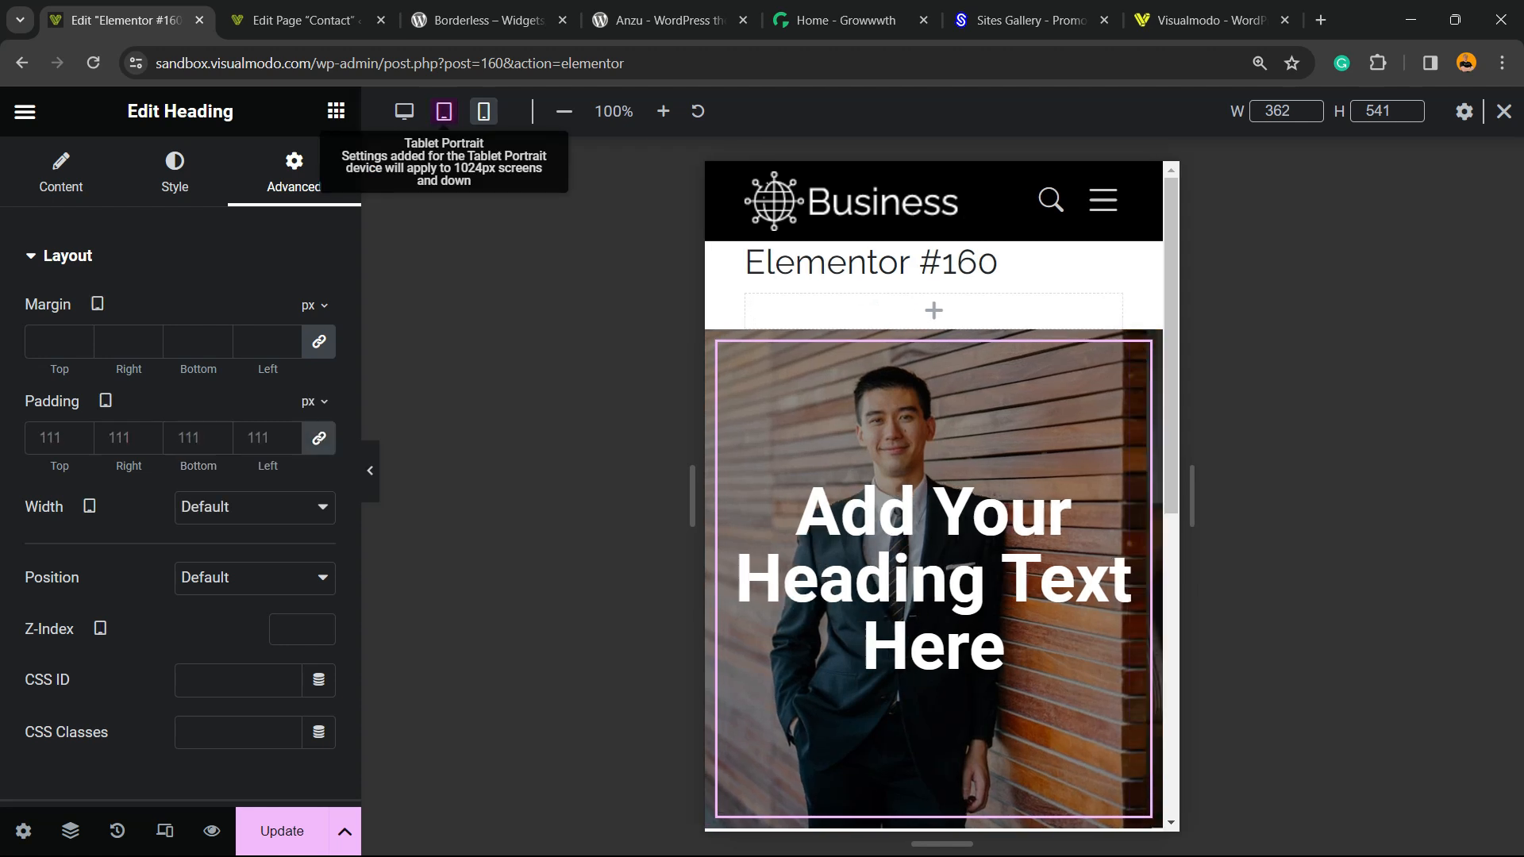
- Check the heading section at tablet width, then return to desktop preview and look over the canvas
{"action": "left_click", "coordinate": [401, 111]}
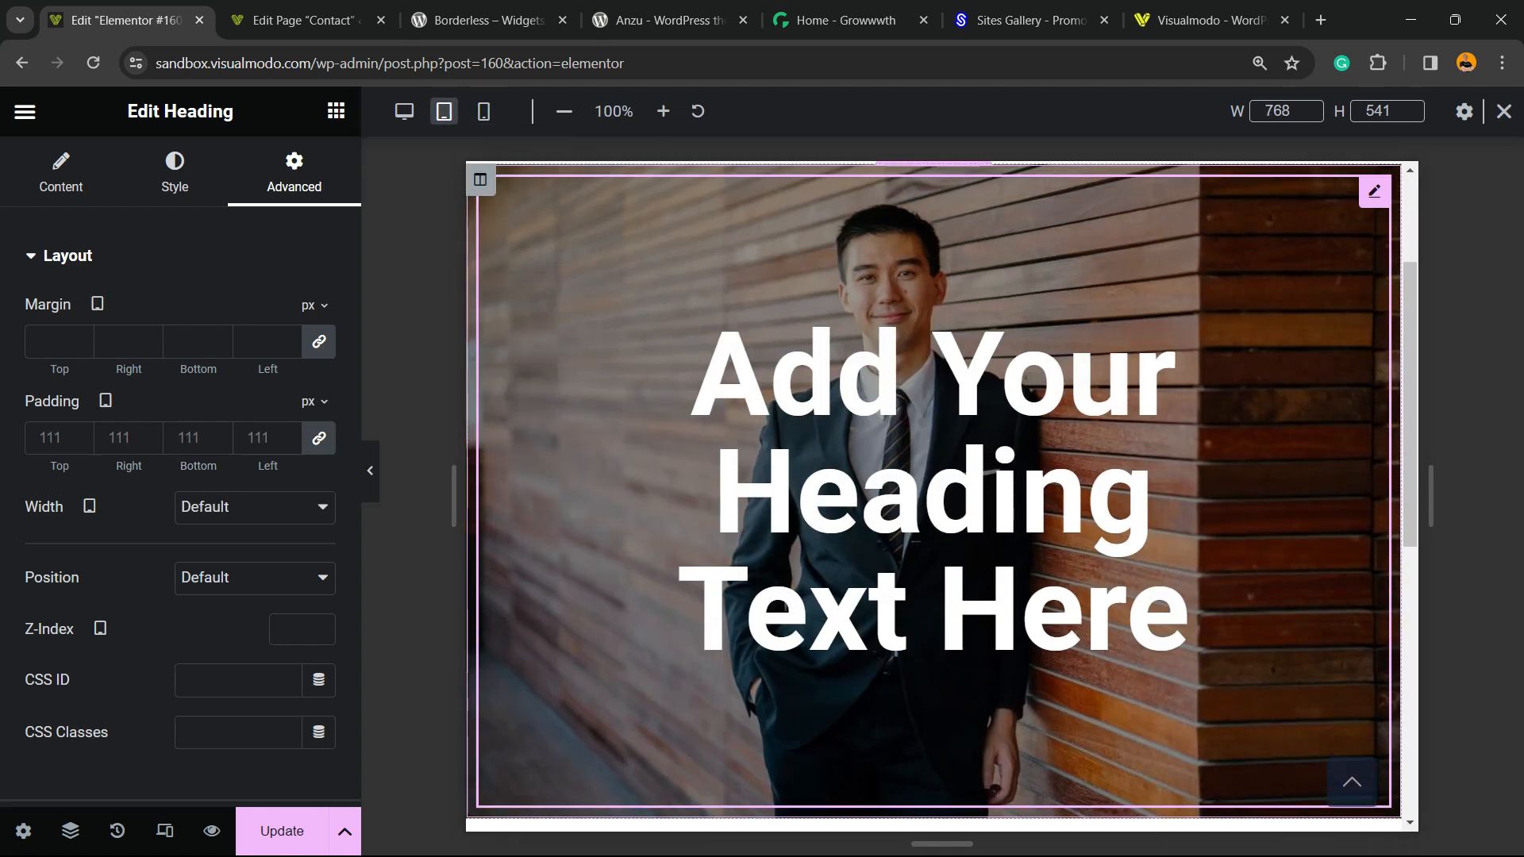
{"action": "left_click", "coordinate": [402, 111]}
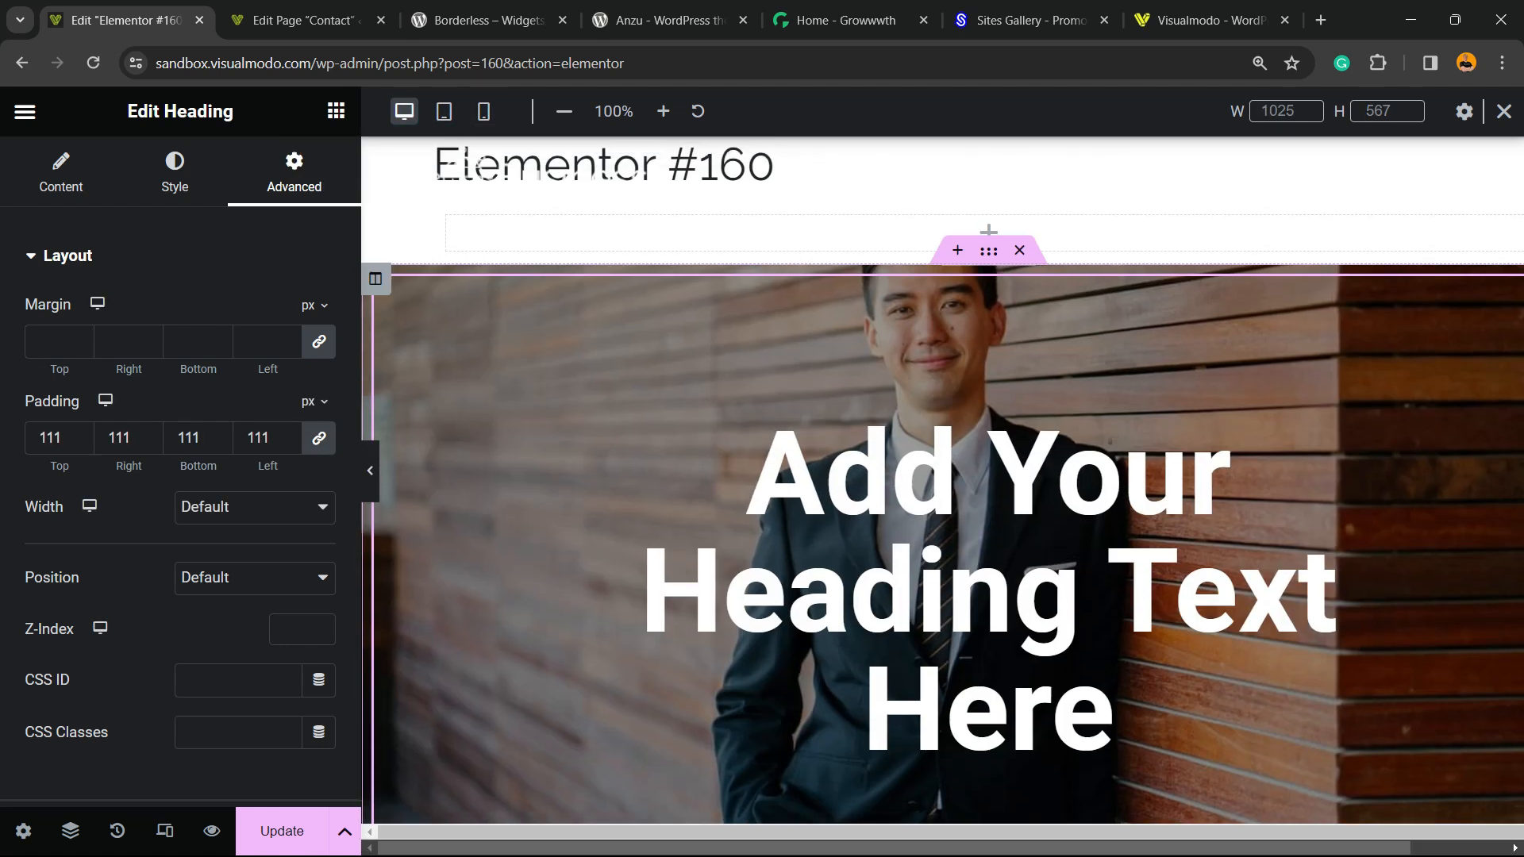
{"action": "scroll", "scroll_direction": "down", "scroll_amount": 3}
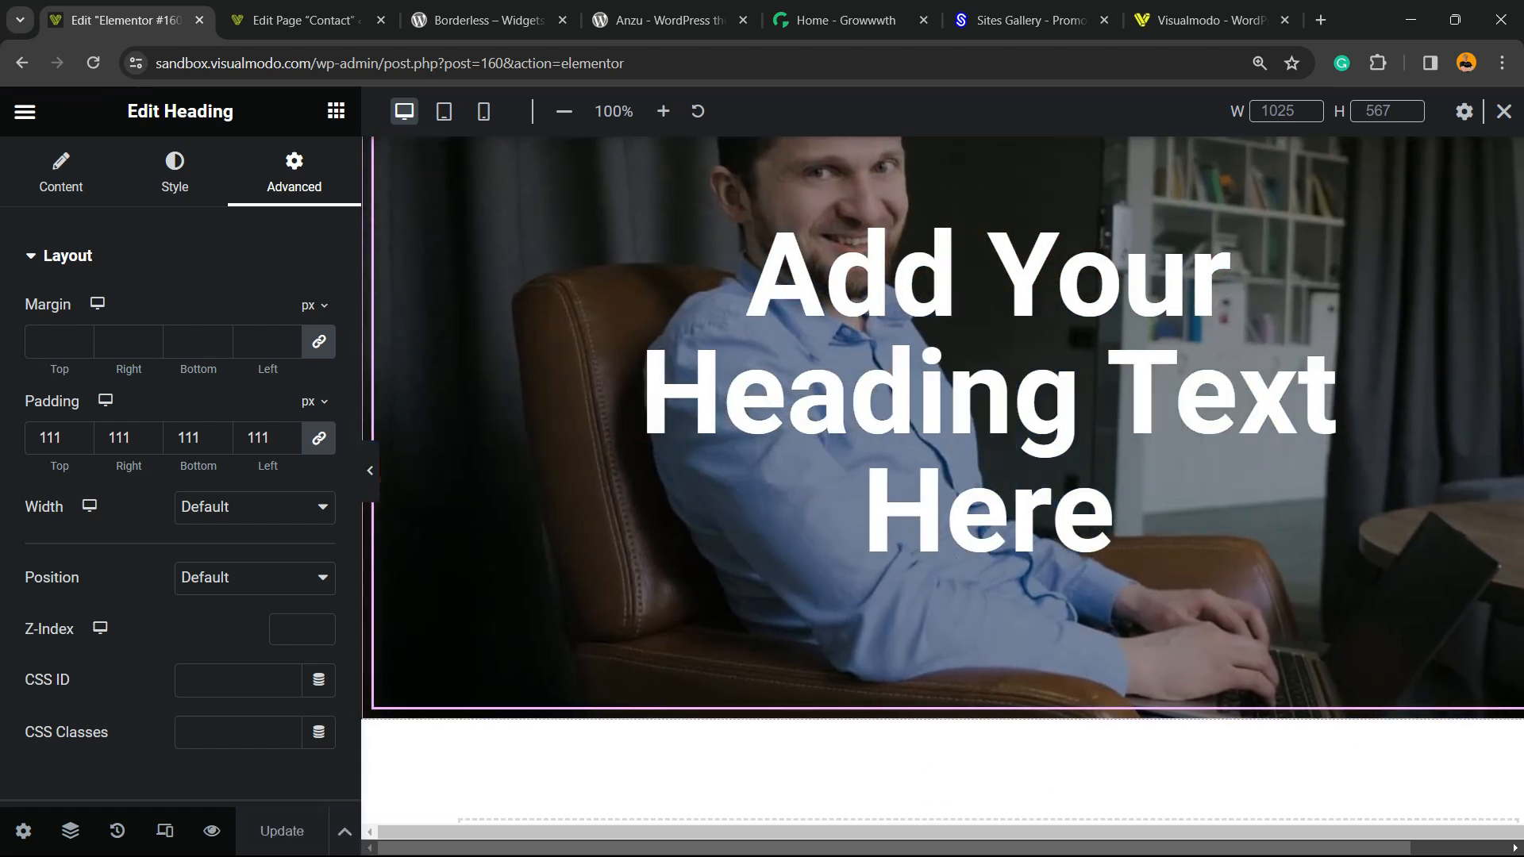
{"action": "scroll", "scroll_direction": "up", "scroll_amount": 3}
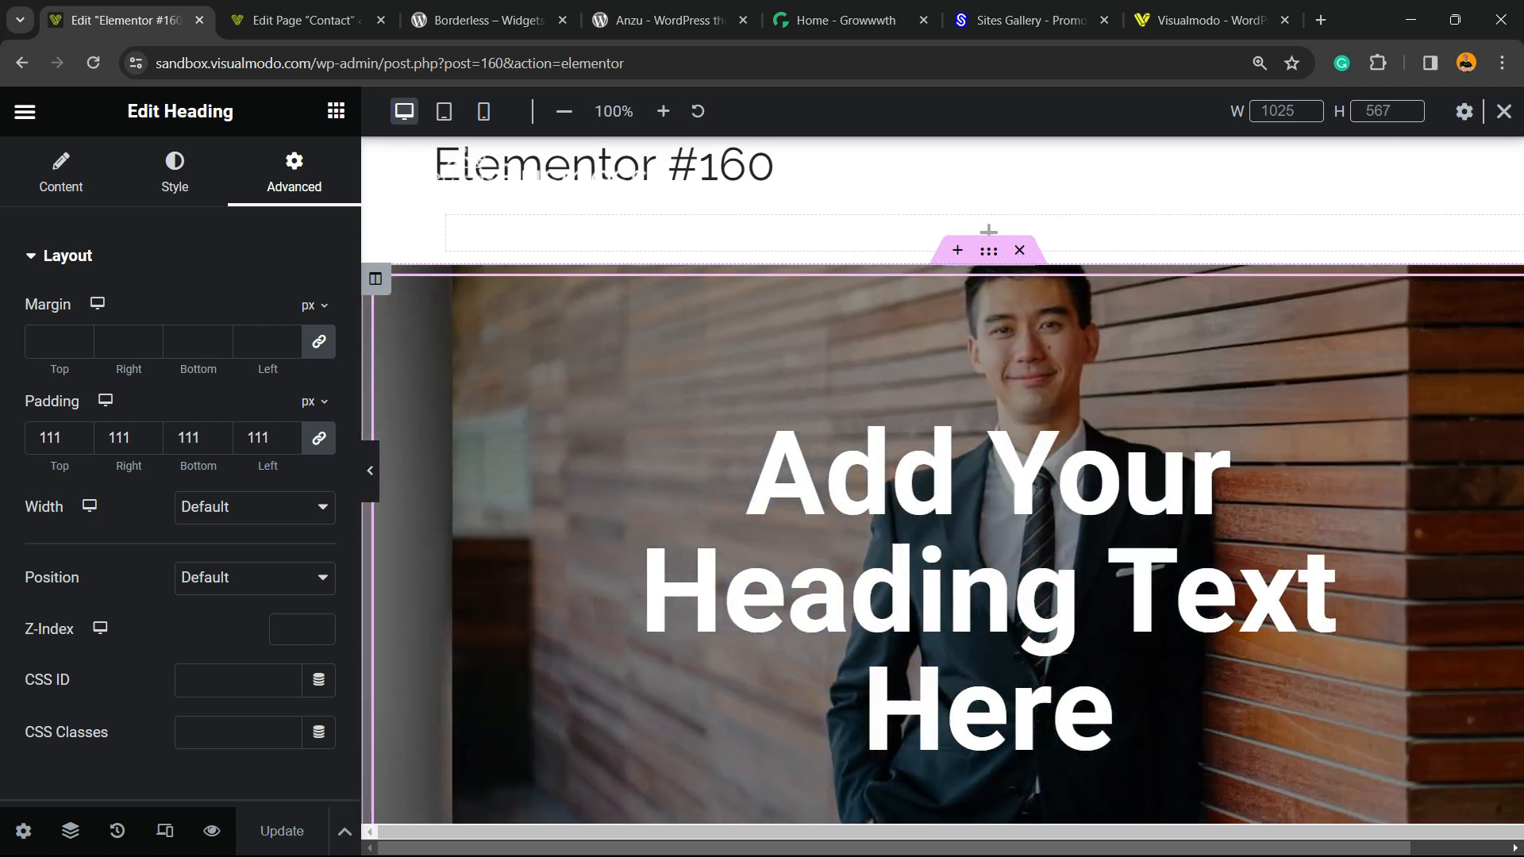
- Bring up the Borderless plugin page on WordPress.org in the browser
{"action": "left_click", "coordinate": [486, 19]}
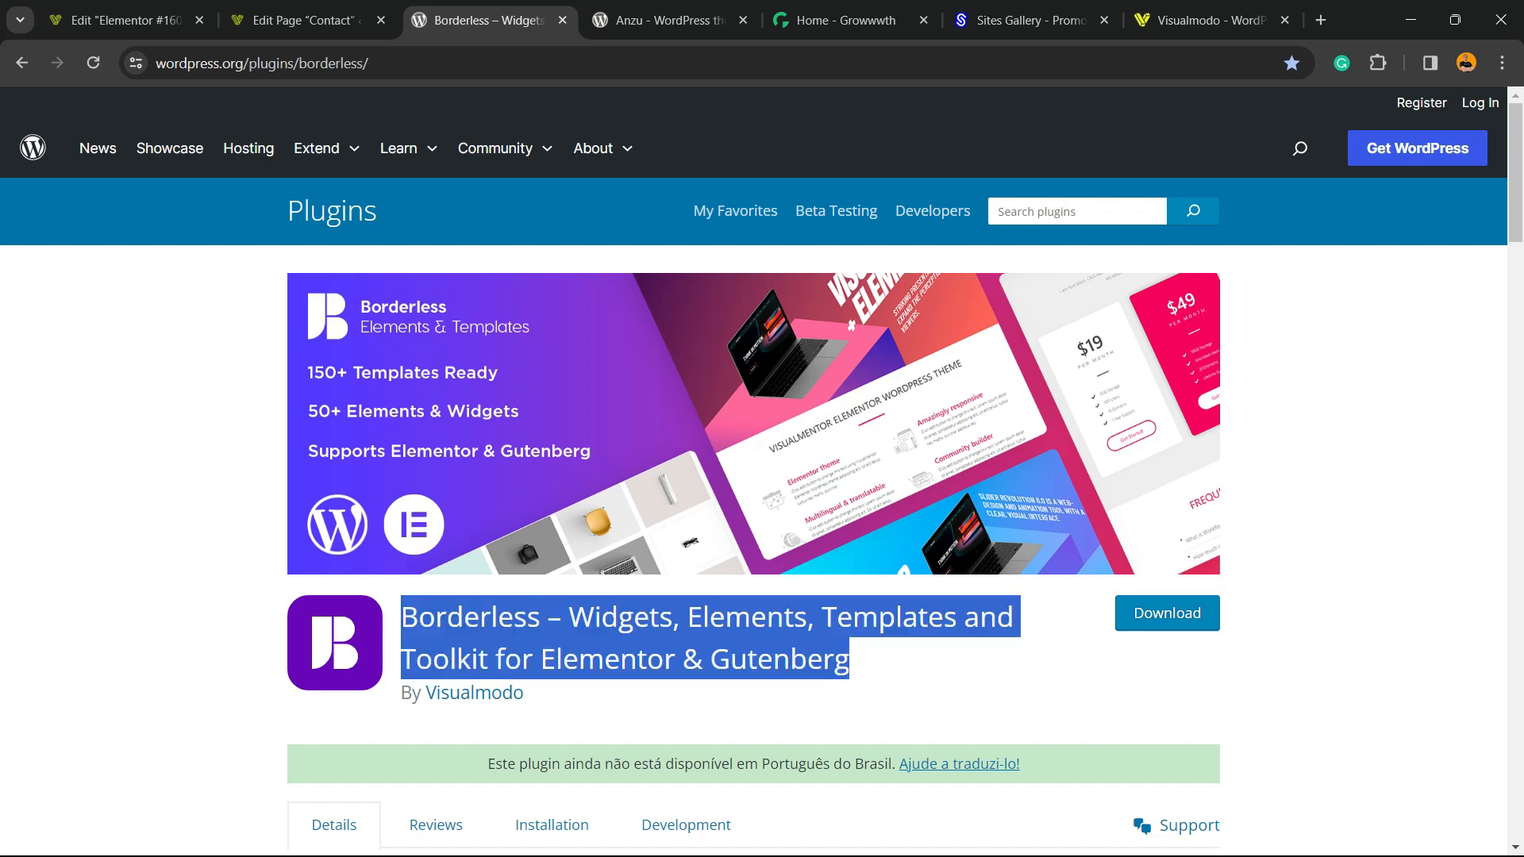
- View the Anzu theme page, then browse down Growwwth's list of guest-posting sites
{"action": "left_click", "coordinate": [668, 19]}
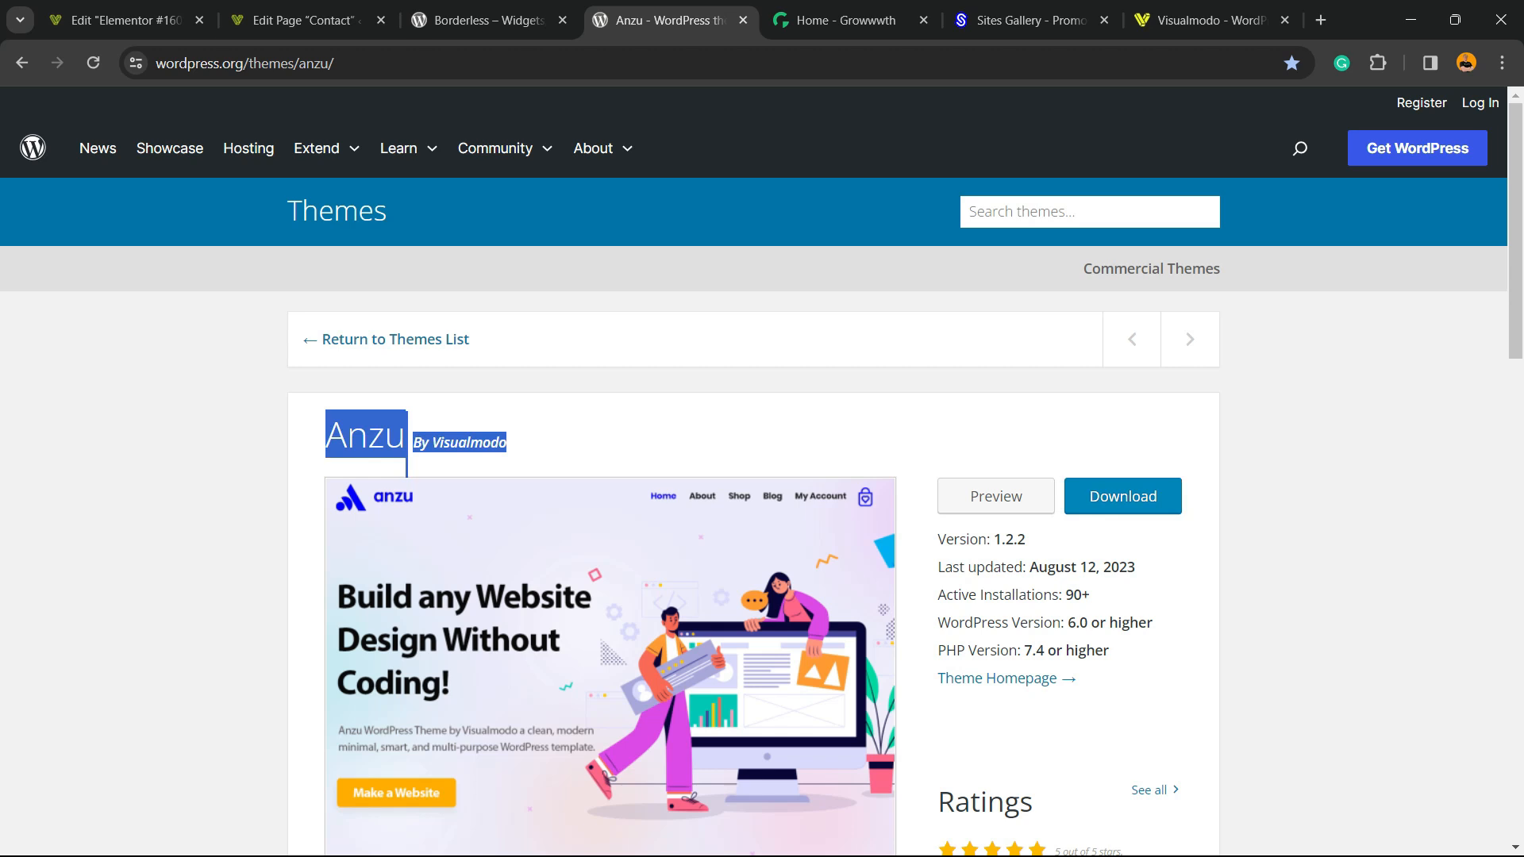
{"action": "left_click", "coordinate": [848, 19]}
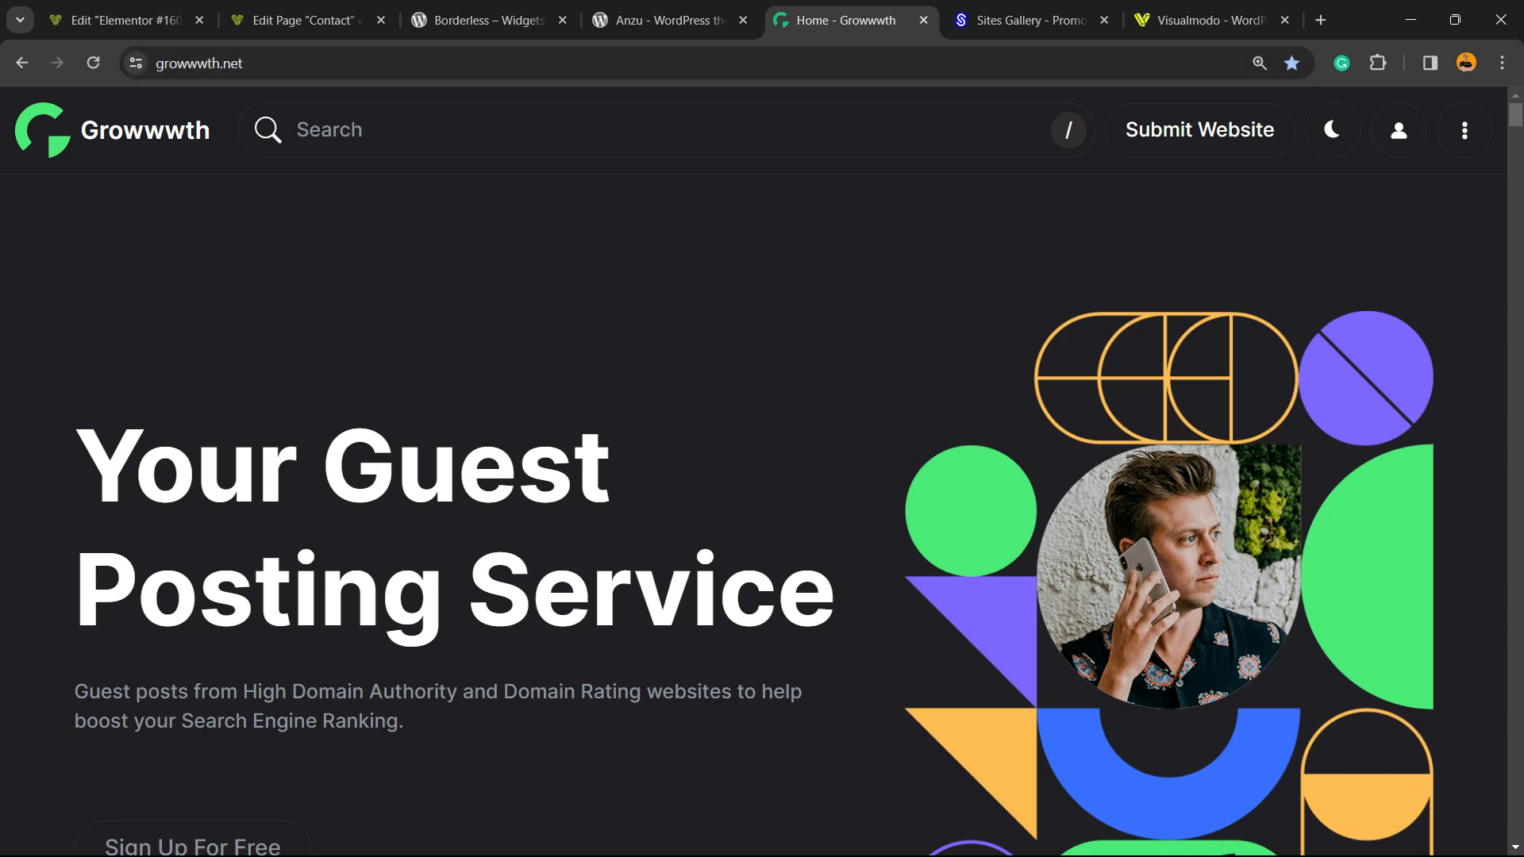
{"action": "scroll", "scroll_direction": "down", "scroll_amount": 3}
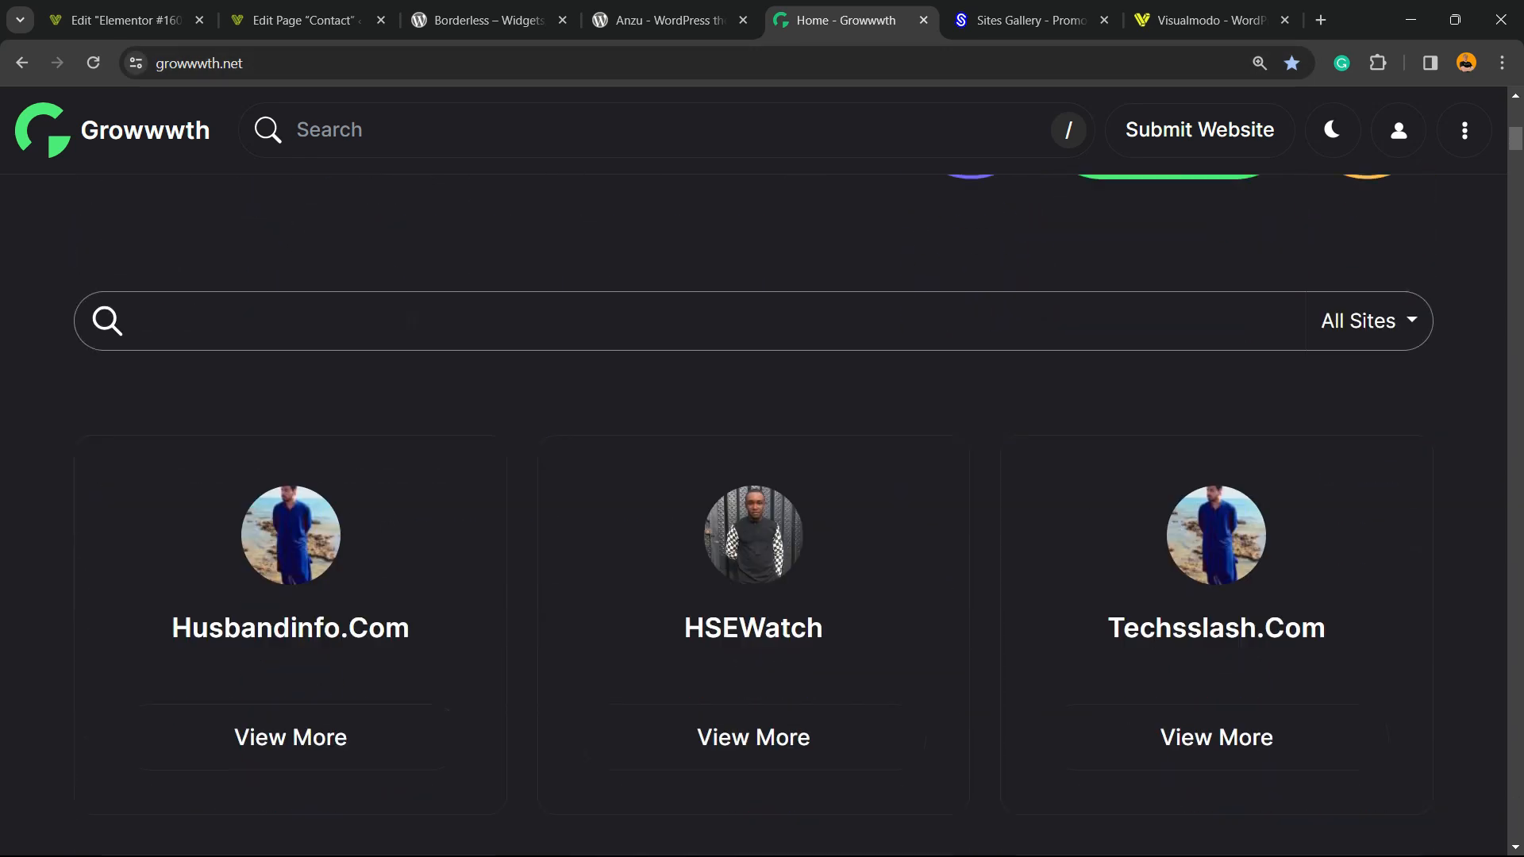
{"action": "scroll", "scroll_direction": "down", "scroll_amount": 3}
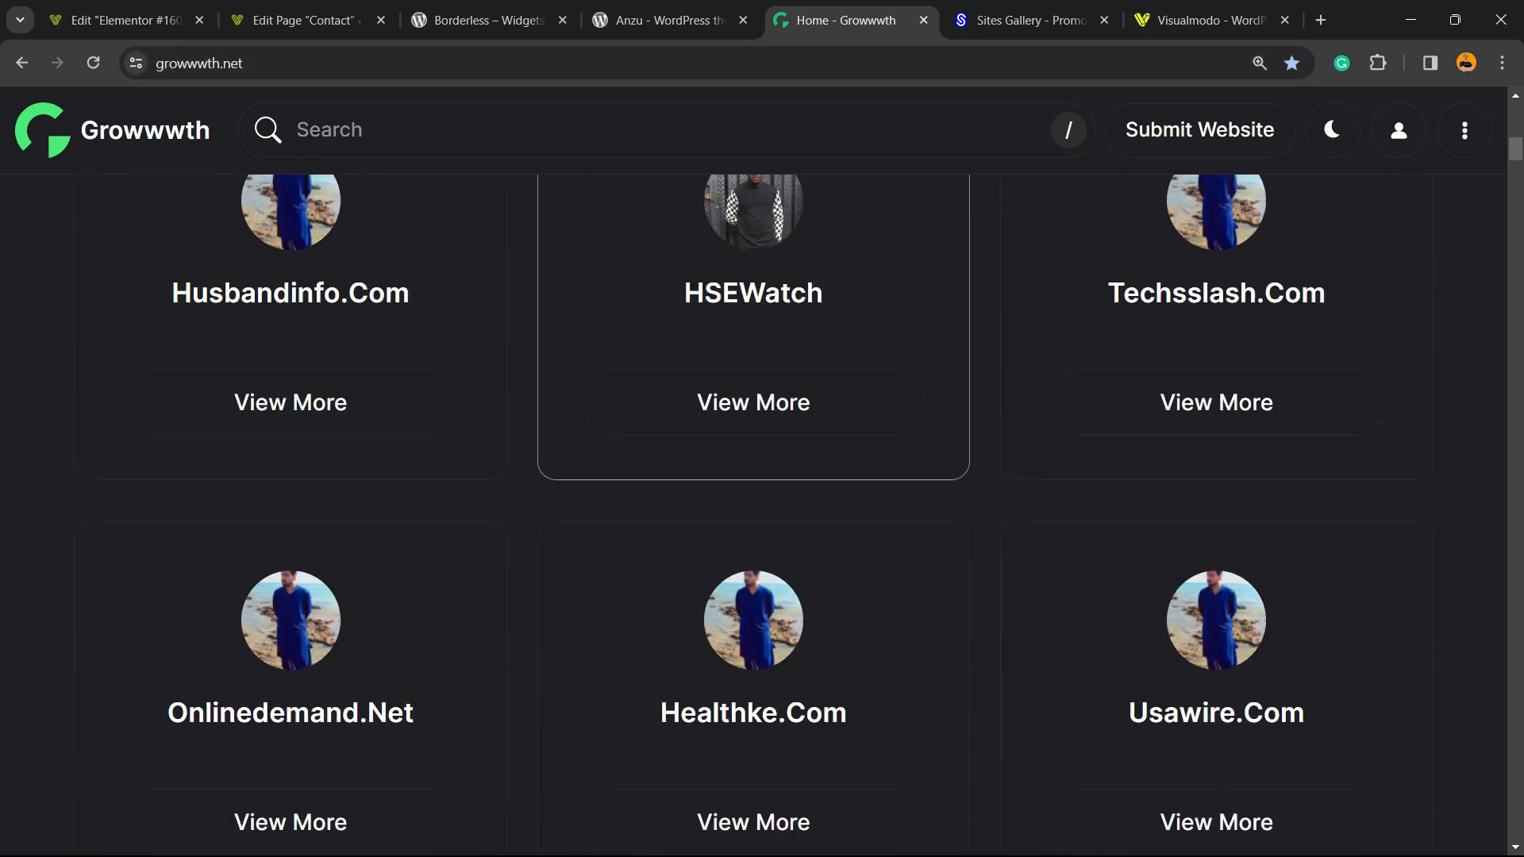
{"action": "scroll", "scroll_direction": "down", "scroll_amount": 3}
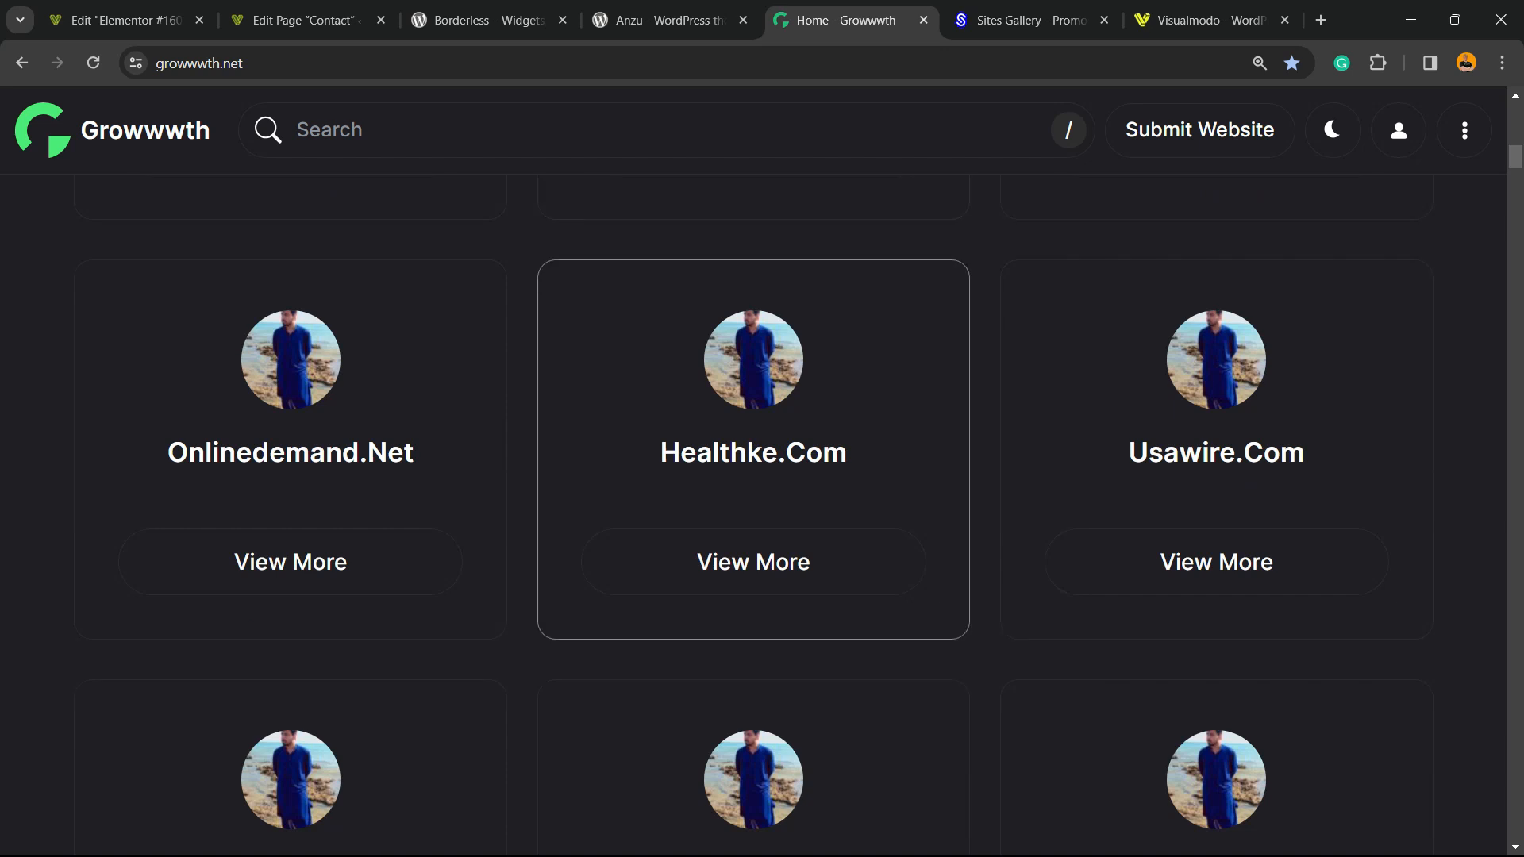
- Browse the Sites Gallery submissions down to the footer, then show the Visualmodo homepage
{"action": "left_click", "coordinate": [1027, 19]}
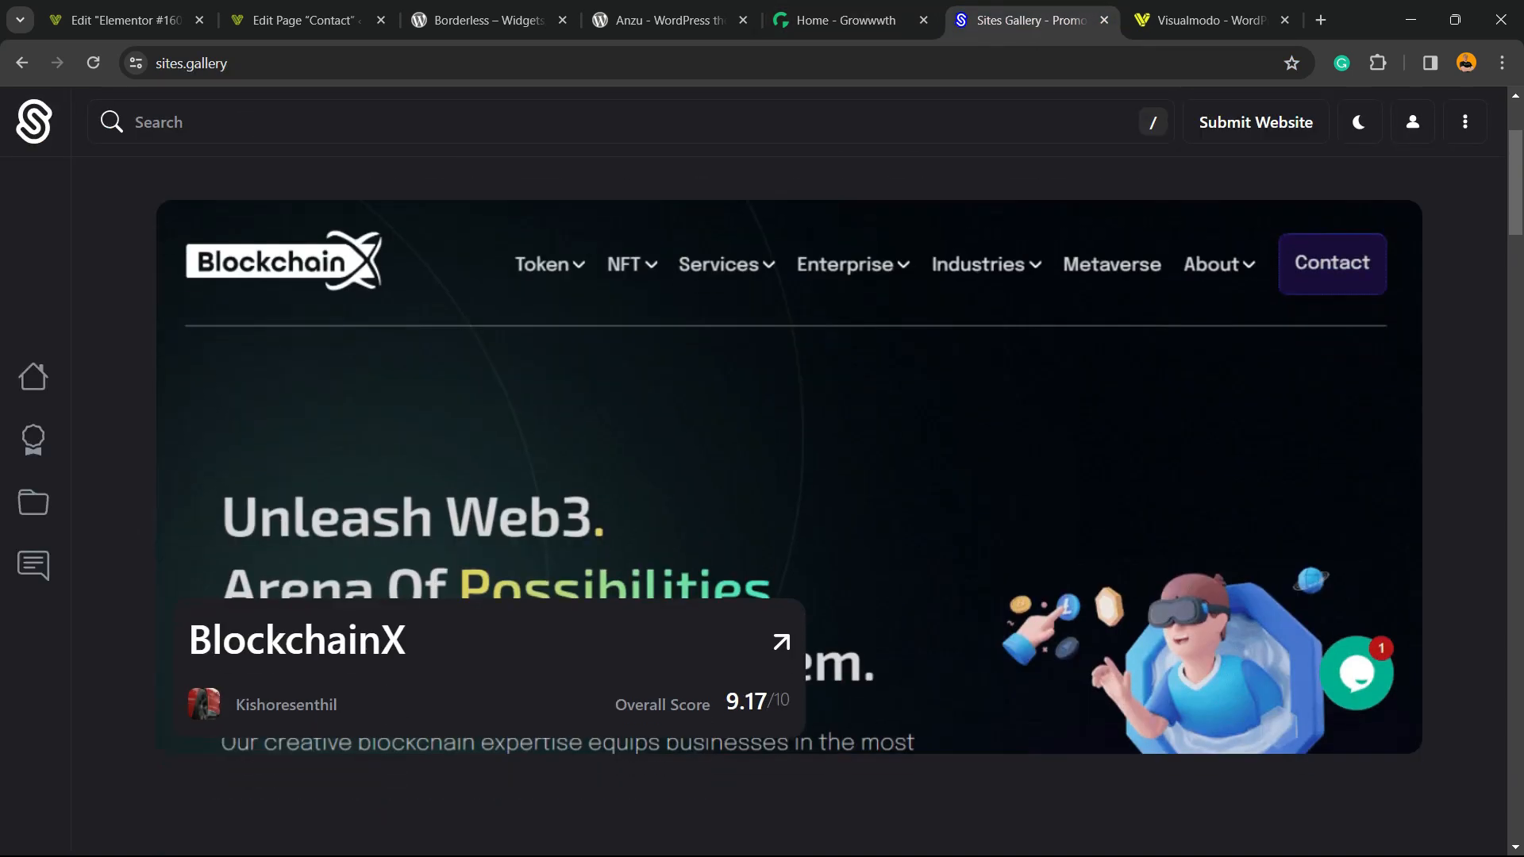
{"action": "scroll", "scroll_direction": "down", "scroll_amount": 3}
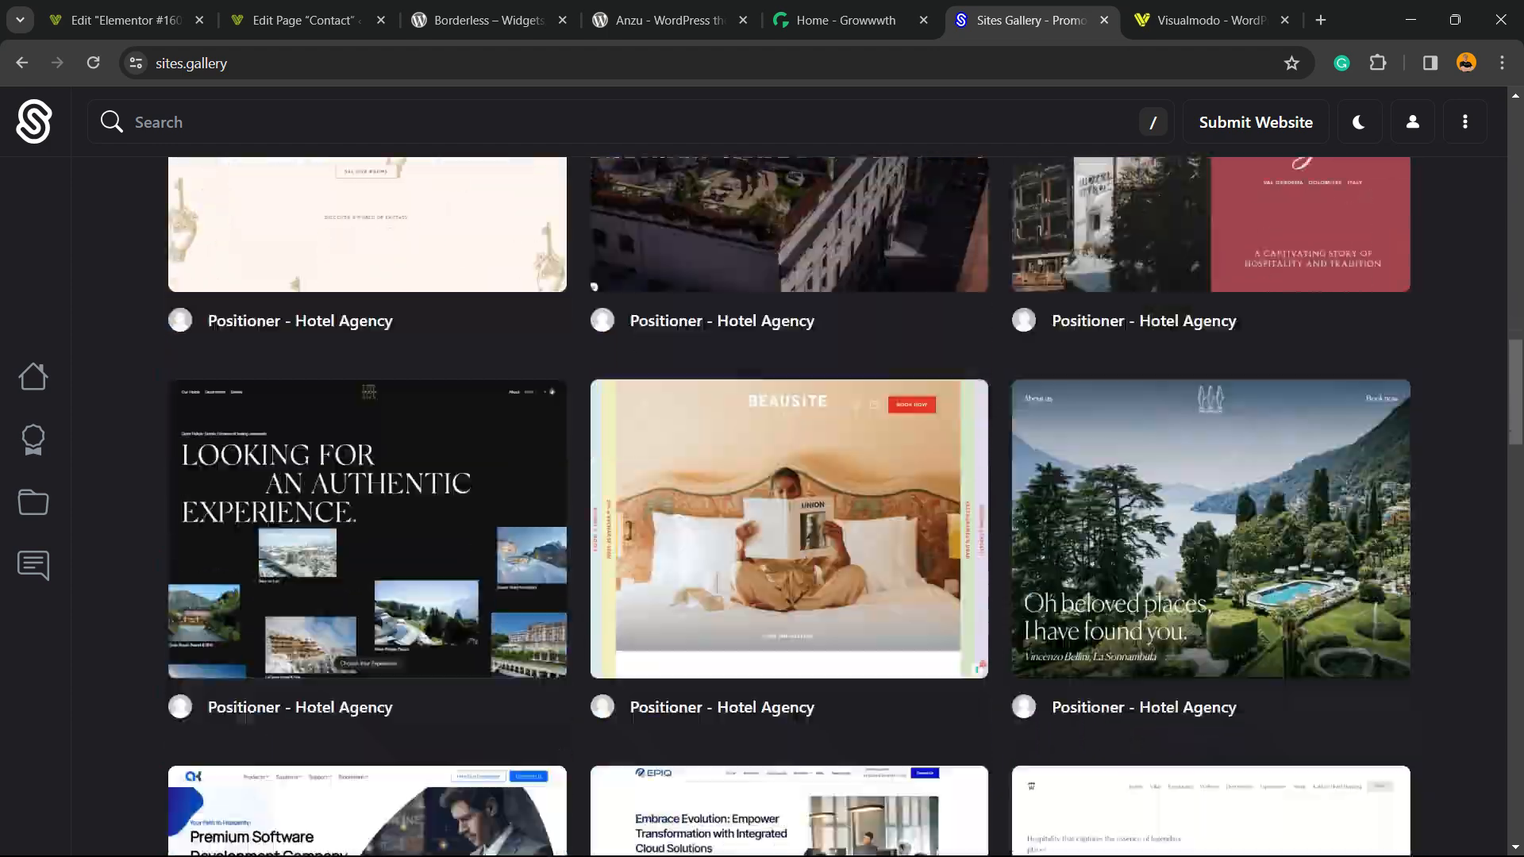
{"action": "scroll", "scroll_direction": "down", "scroll_amount": 3}
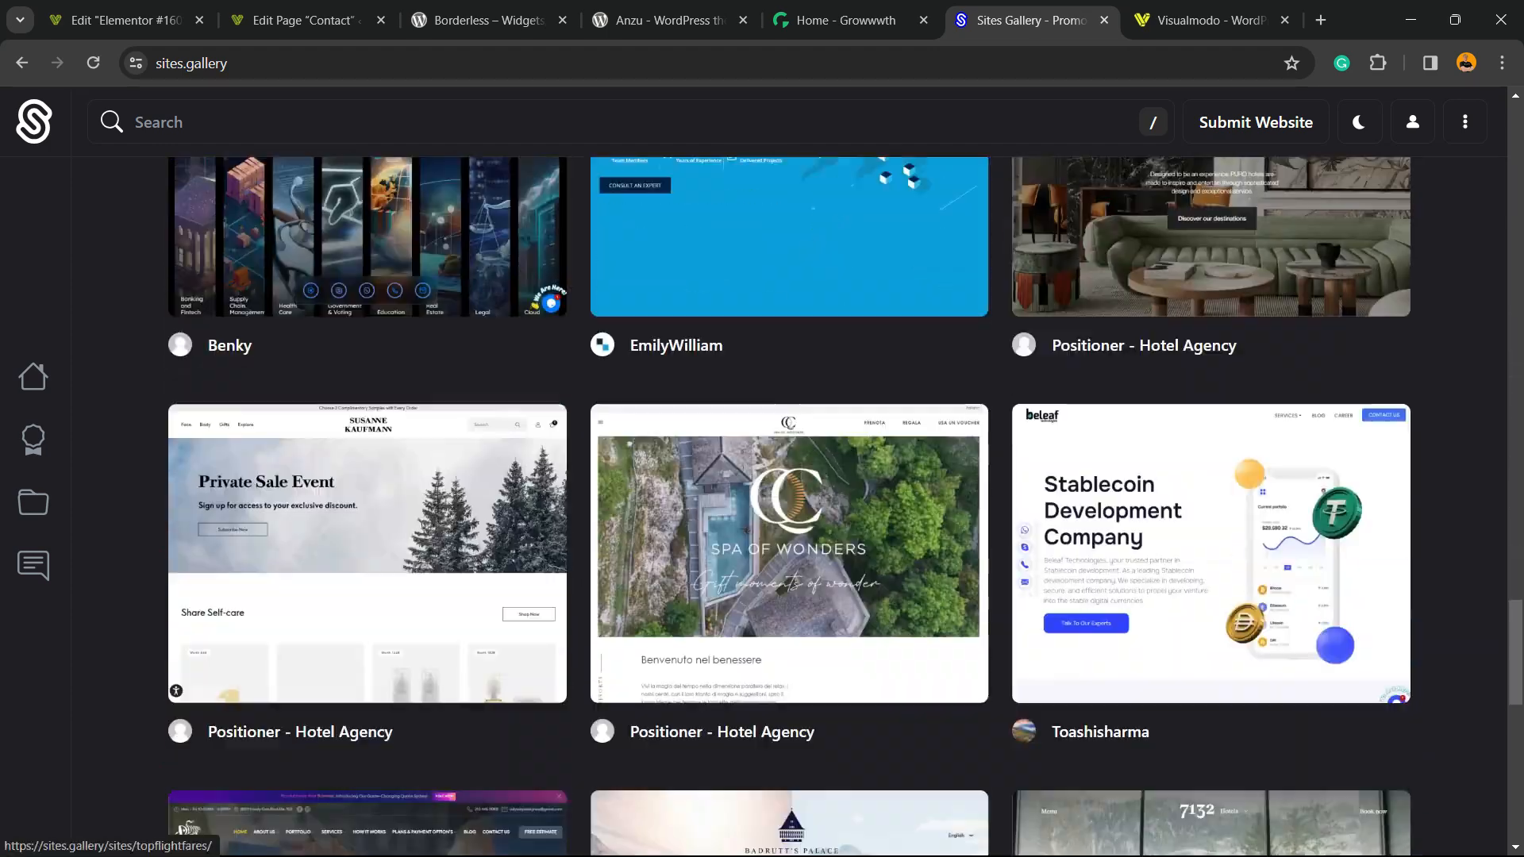
{"action": "scroll", "scroll_direction": "down", "scroll_amount": 3}
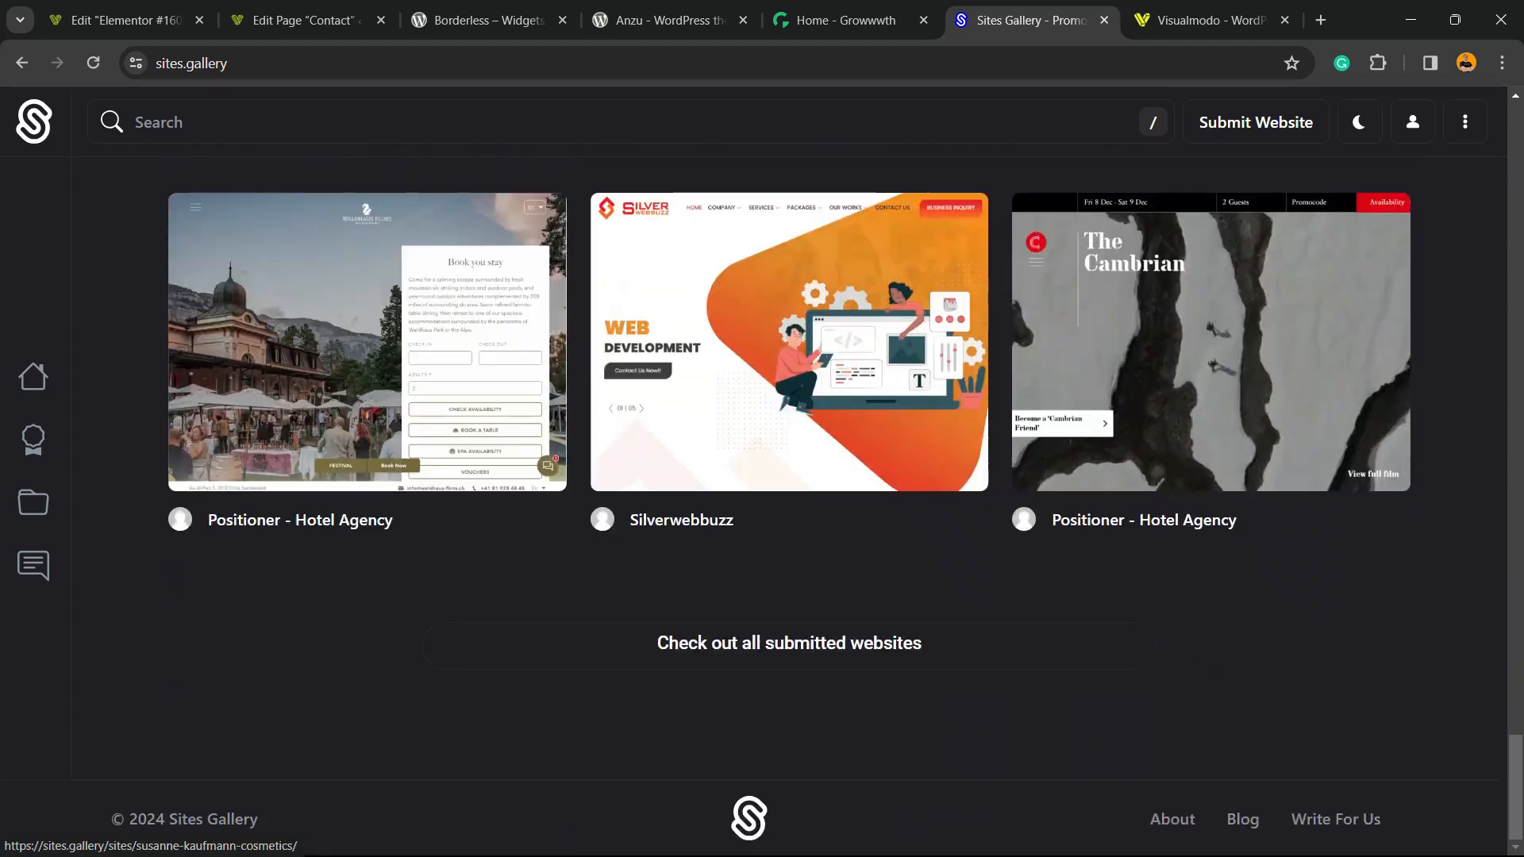
{"action": "left_click", "coordinate": [1209, 19]}
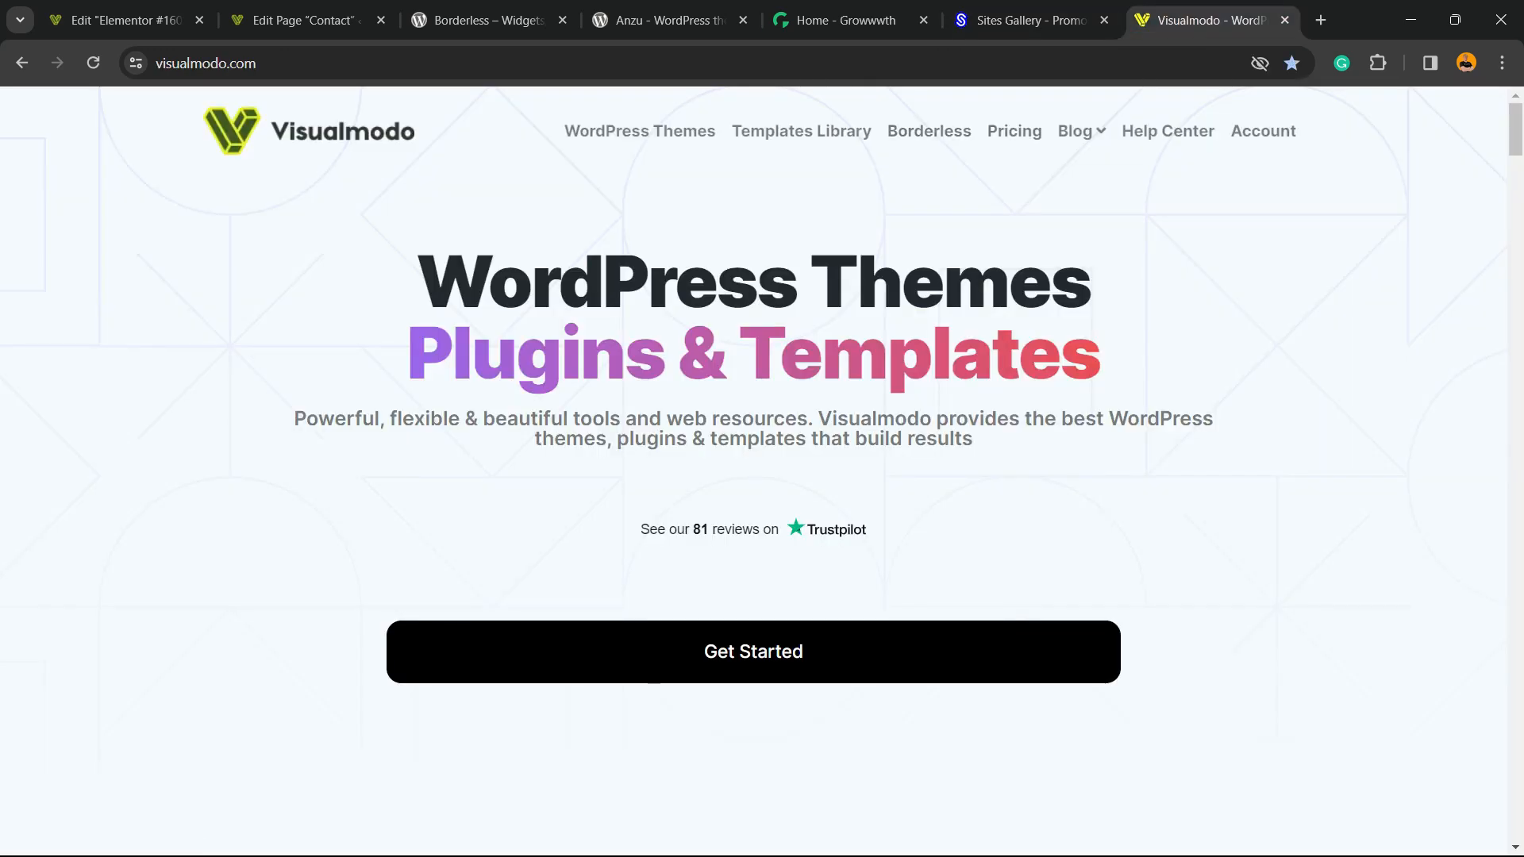
- Browse Visualmodo's Templates Library through cards such as Freelancer and Health Coach
{"action": "left_click", "coordinate": [800, 132]}
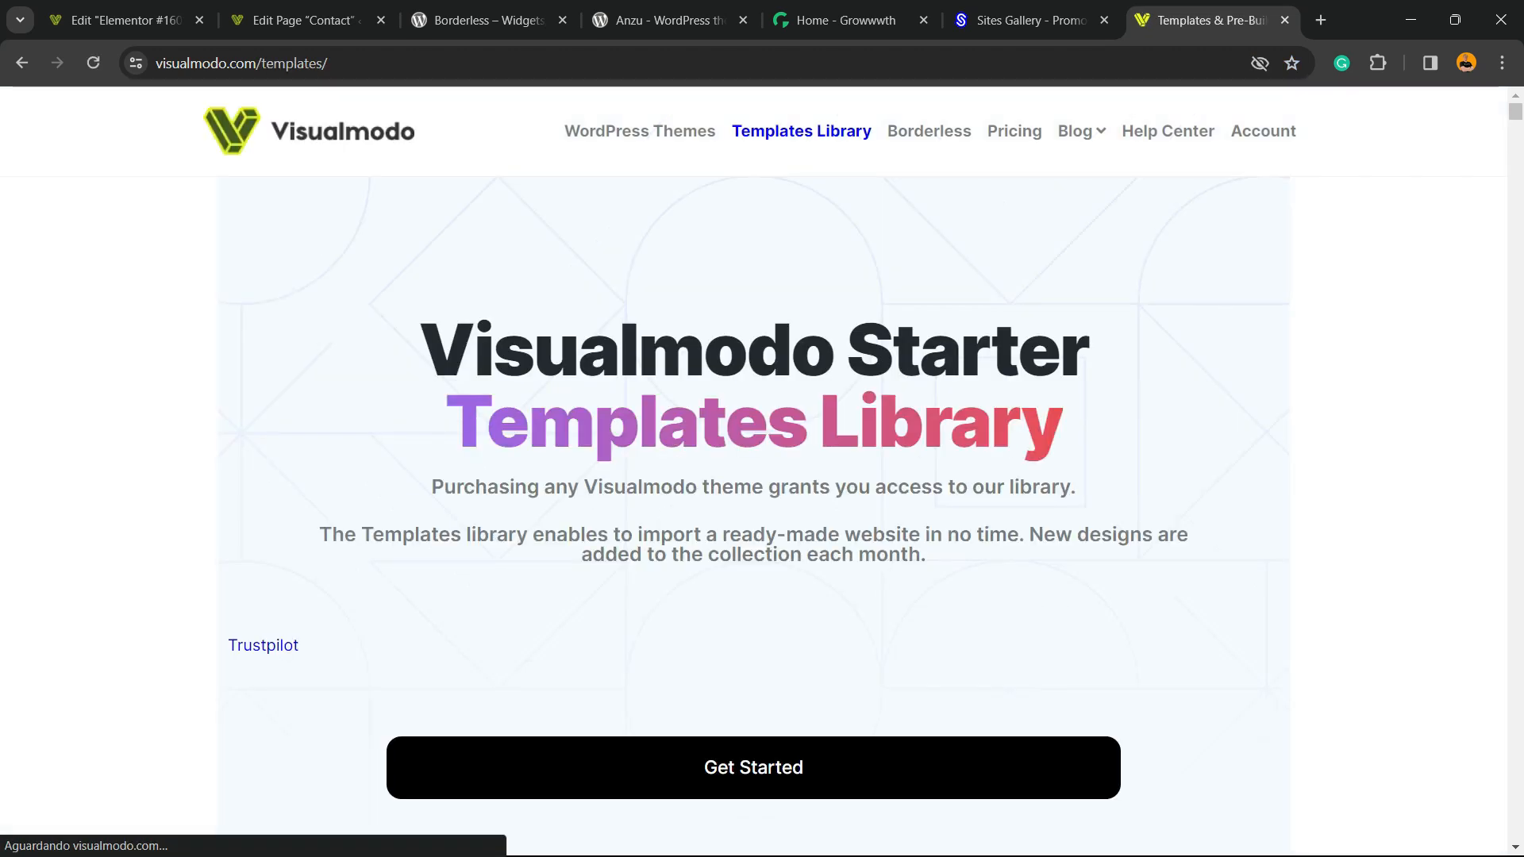
{"action": "scroll", "scroll_direction": "down", "scroll_amount": 3}
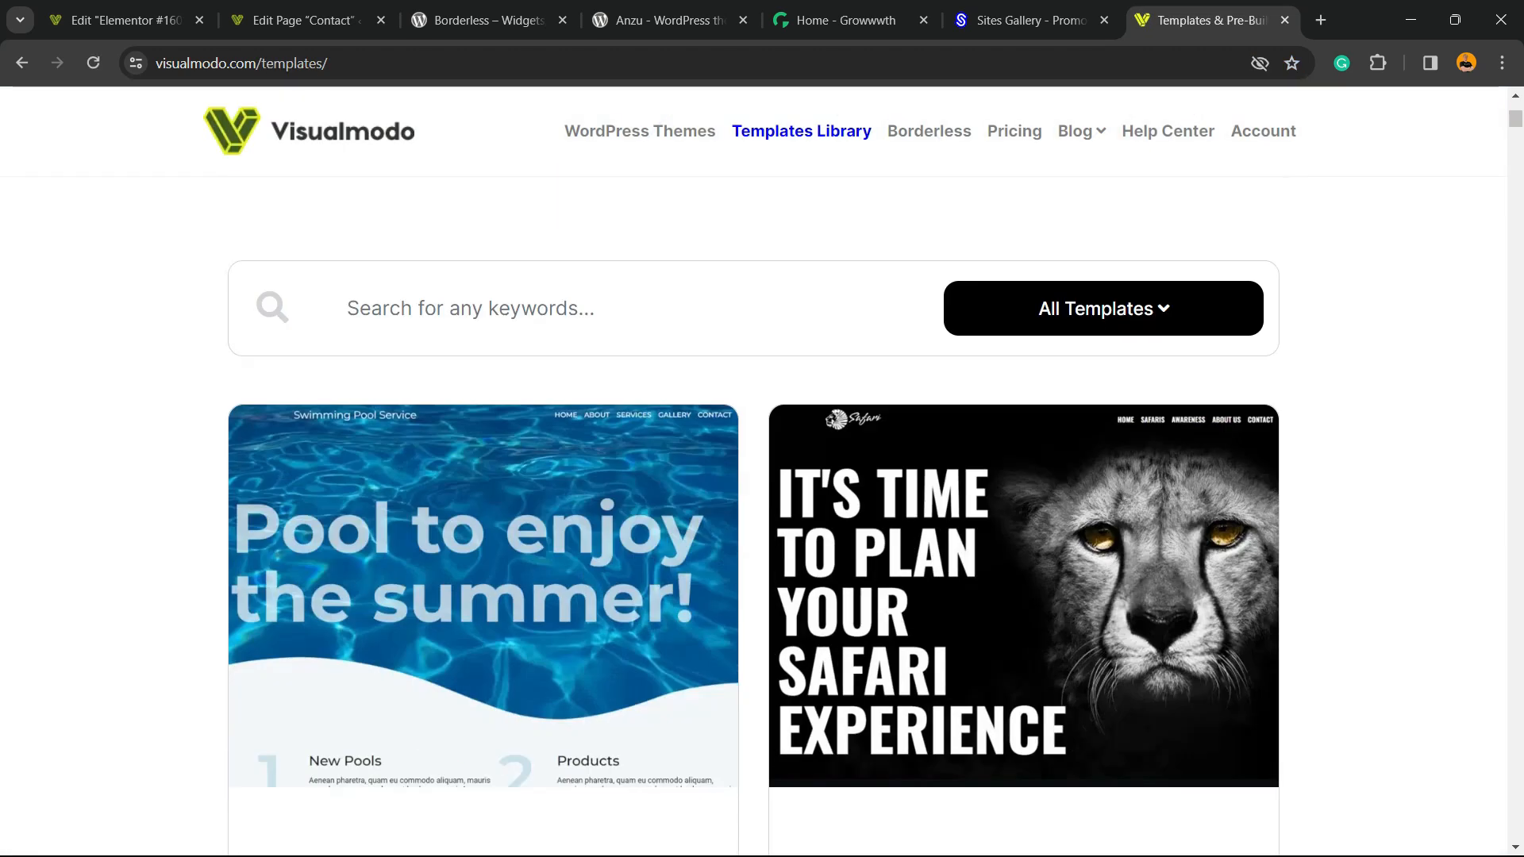
{"action": "scroll", "scroll_direction": "down", "scroll_amount": 3}
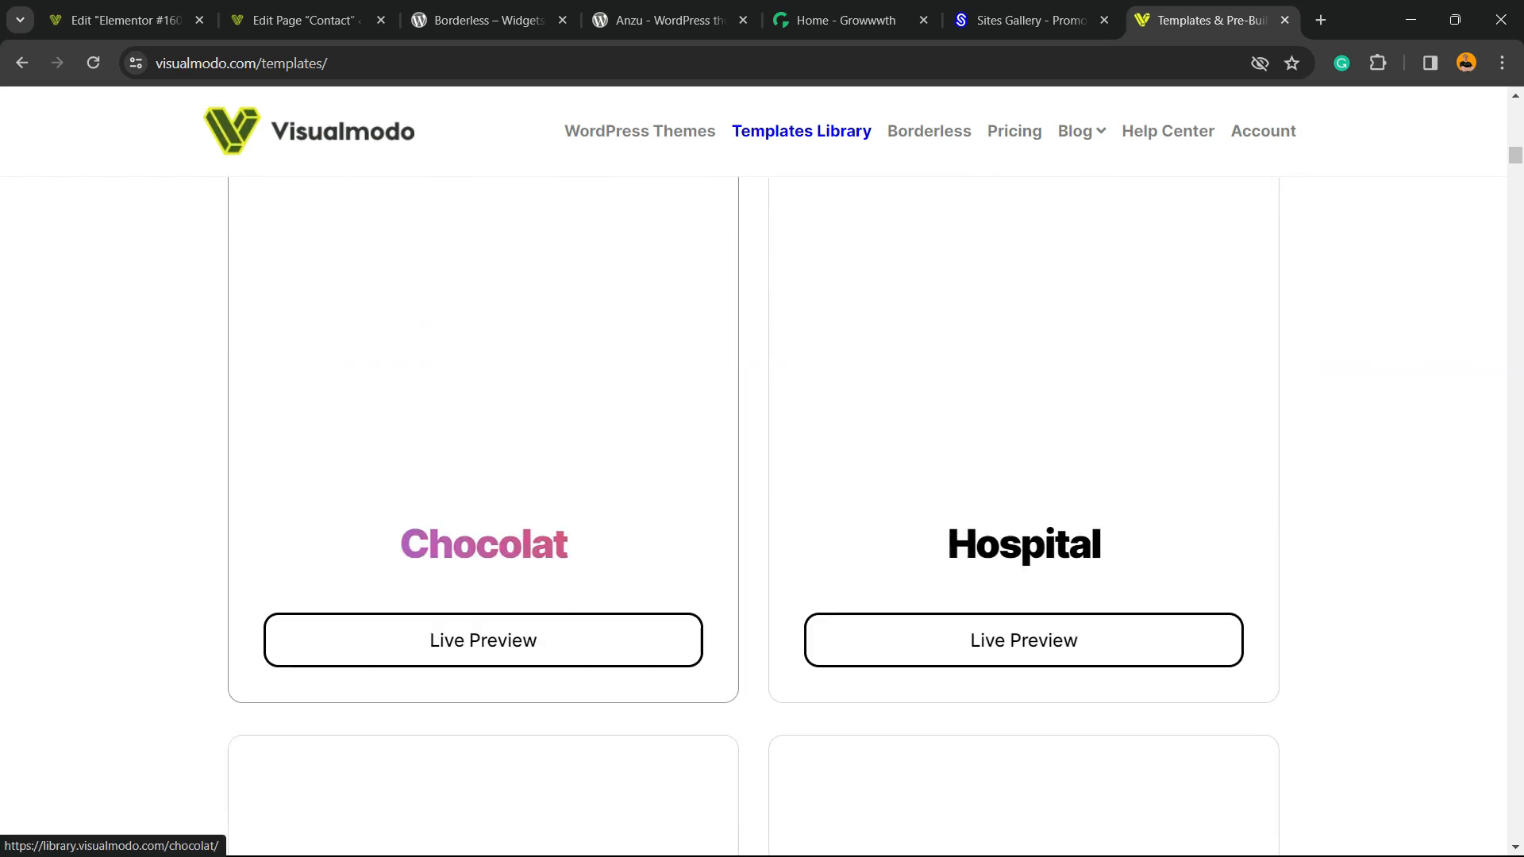
{"action": "scroll", "scroll_direction": "down", "scroll_amount": 3}
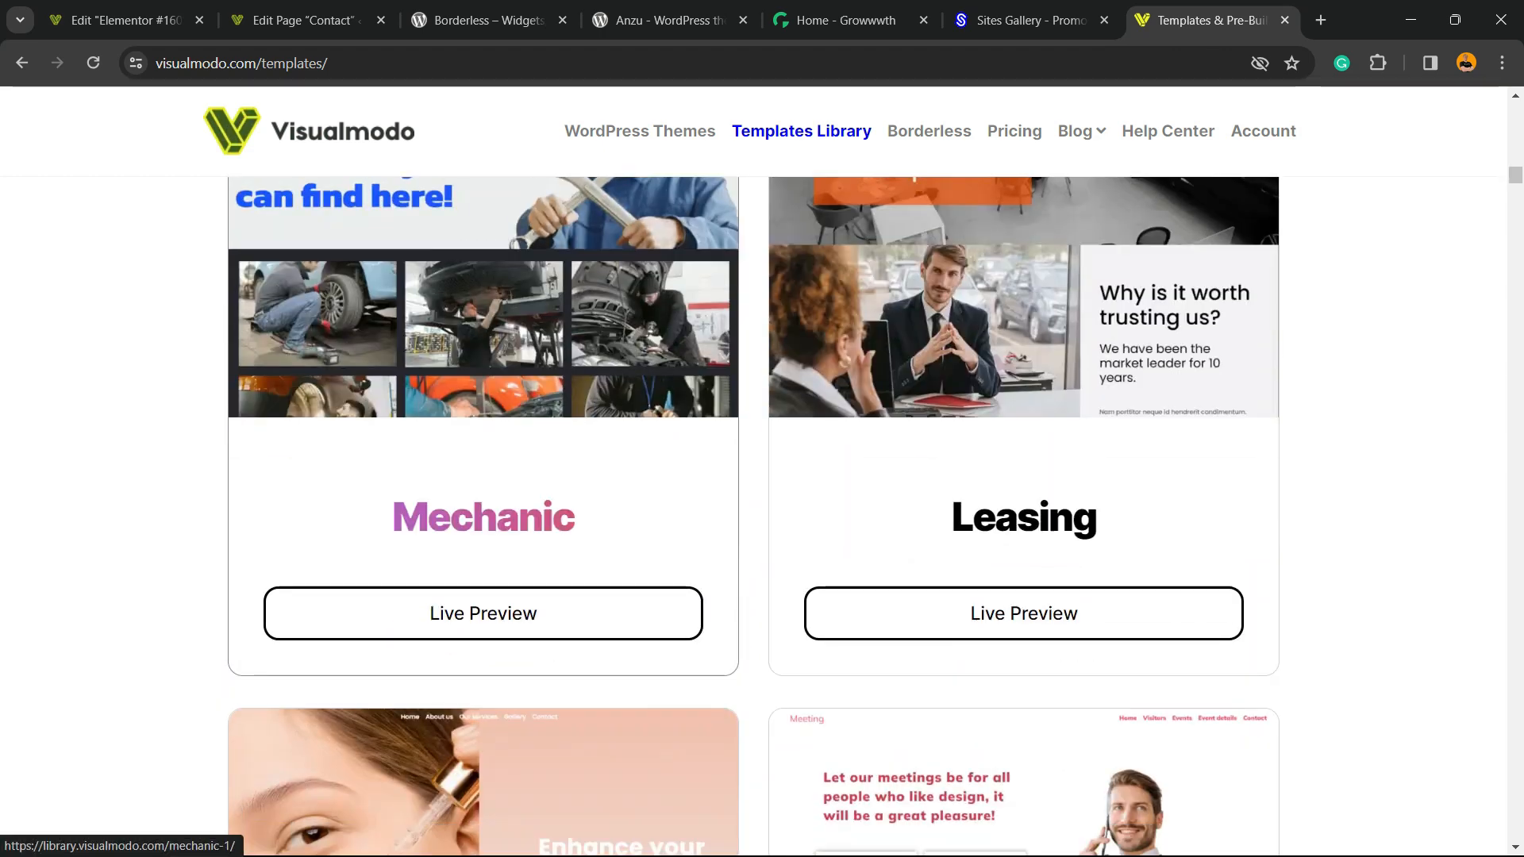
{"action": "scroll", "scroll_direction": "down", "scroll_amount": 3}
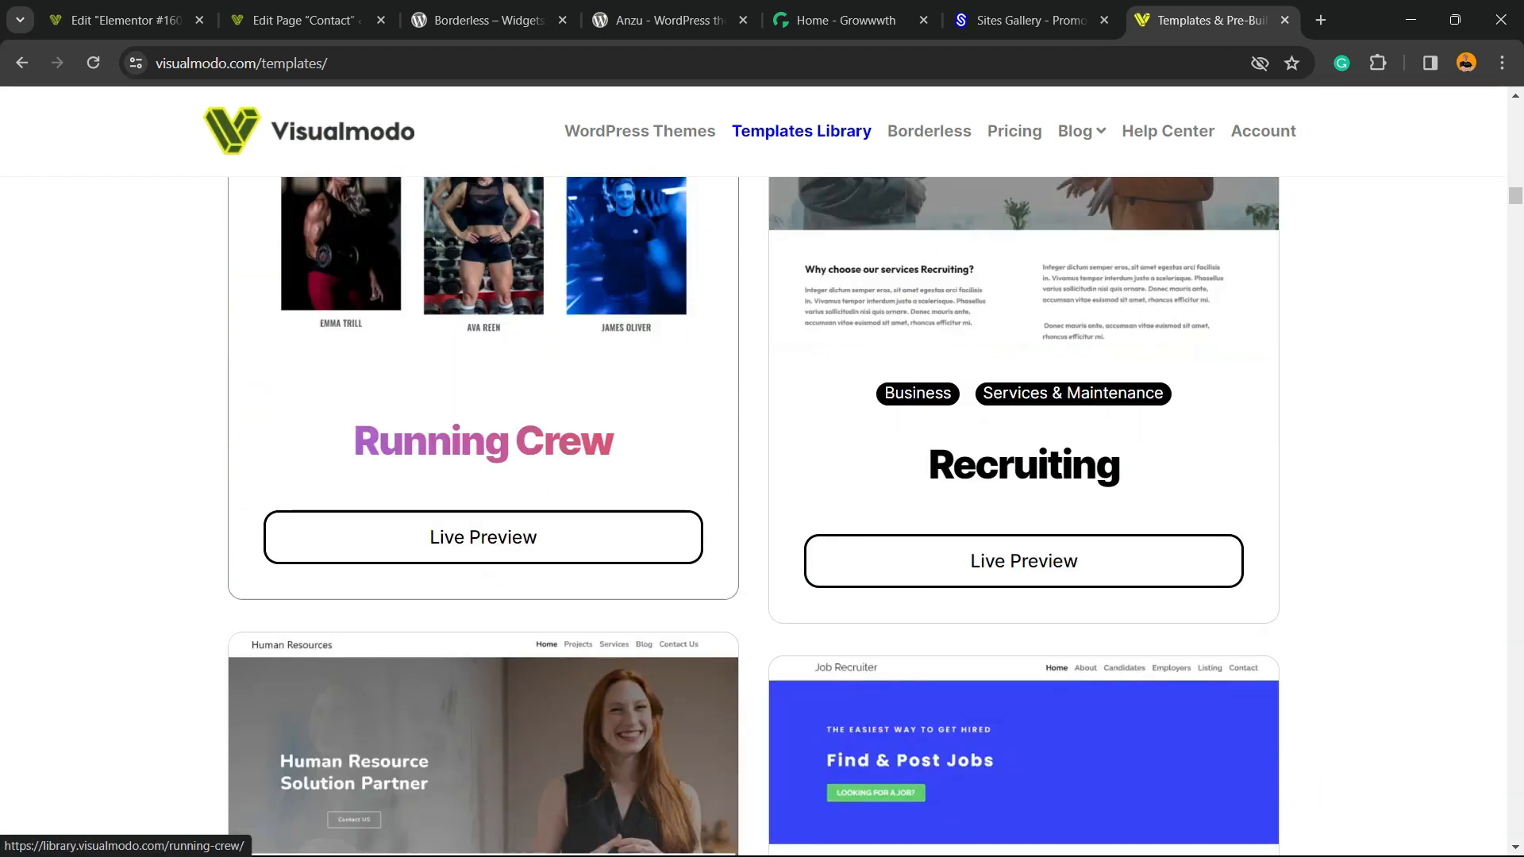
{"action": "scroll", "scroll_direction": "down", "scroll_amount": 3}
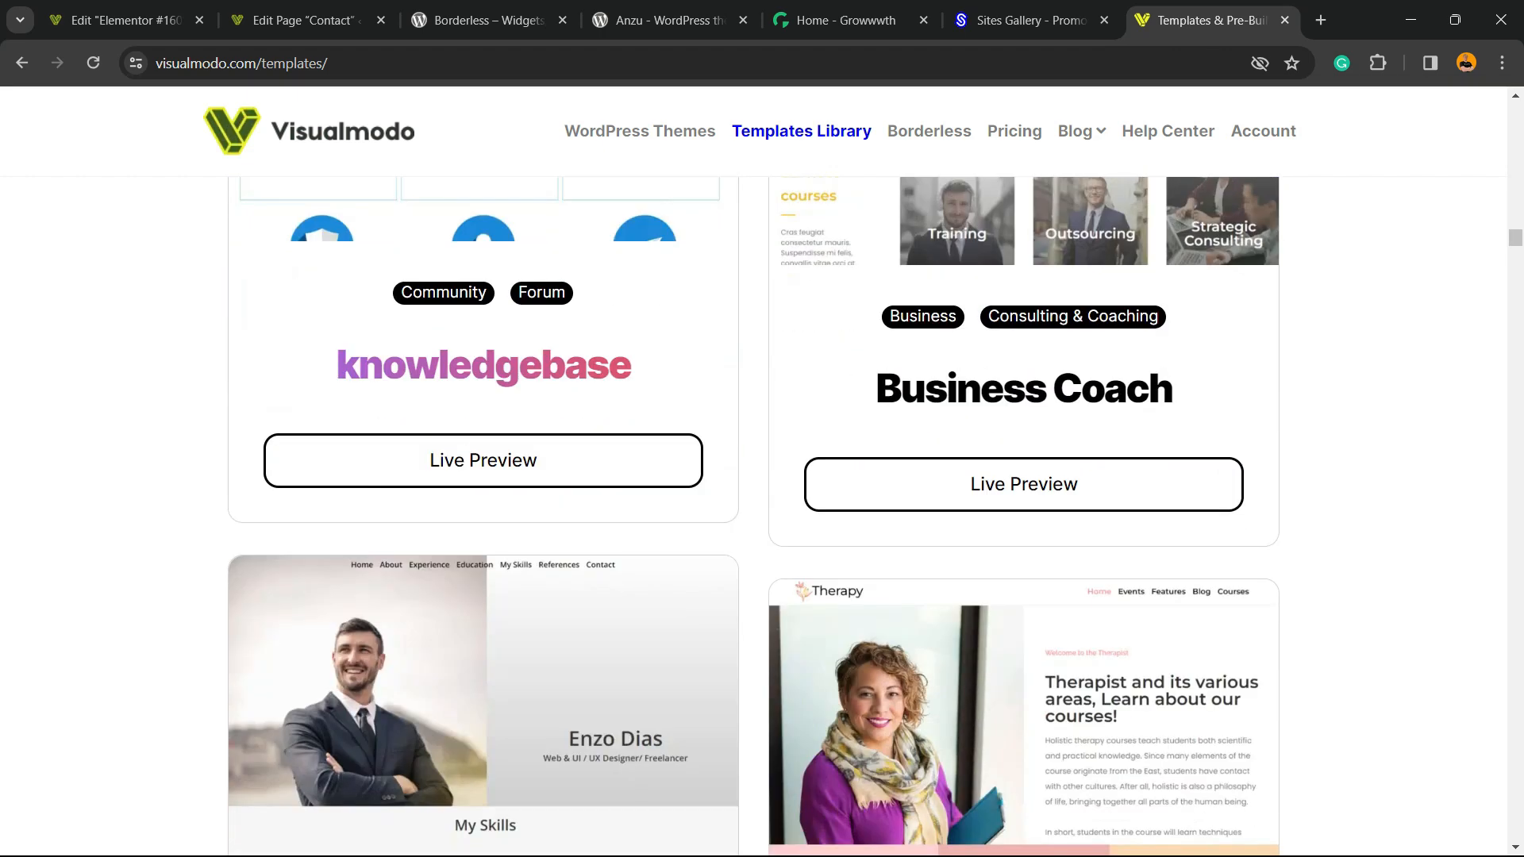
{"action": "scroll", "scroll_direction": "down", "scroll_amount": 3}
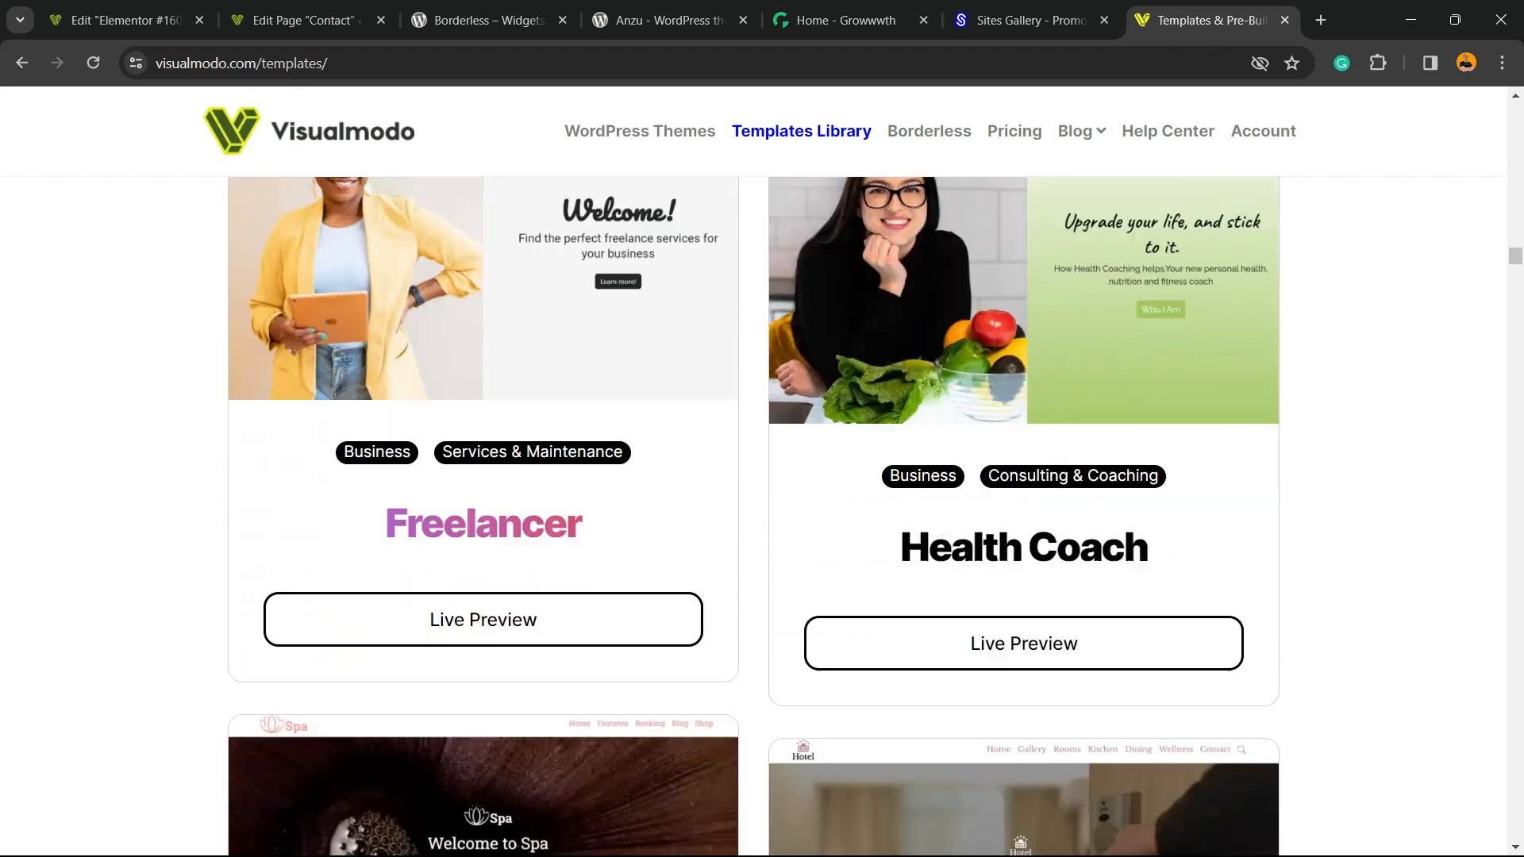